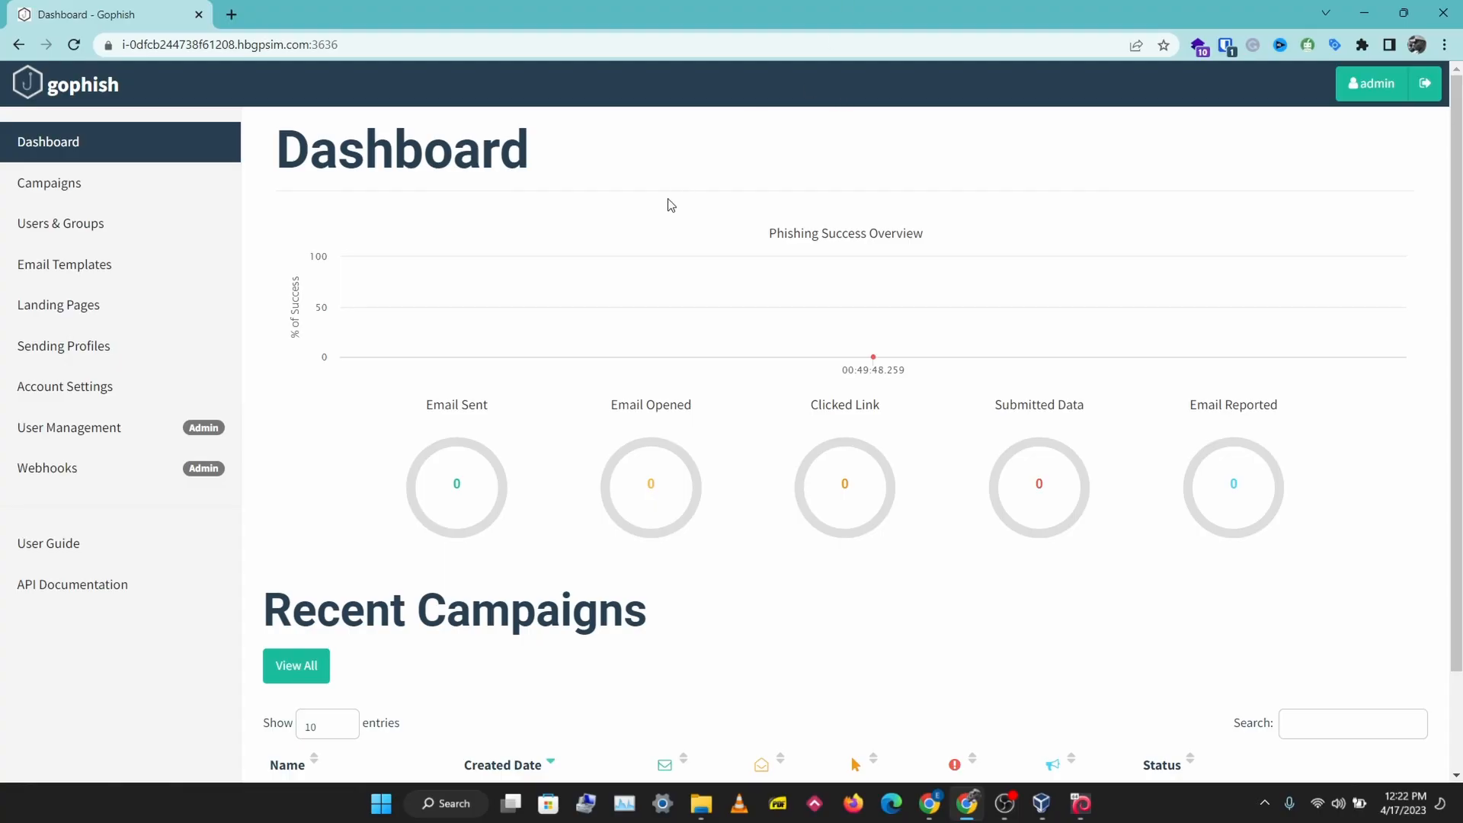
# Step: Show the Sending Profiles list with the six existing SMTP profiles
pyautogui.click(62, 346)
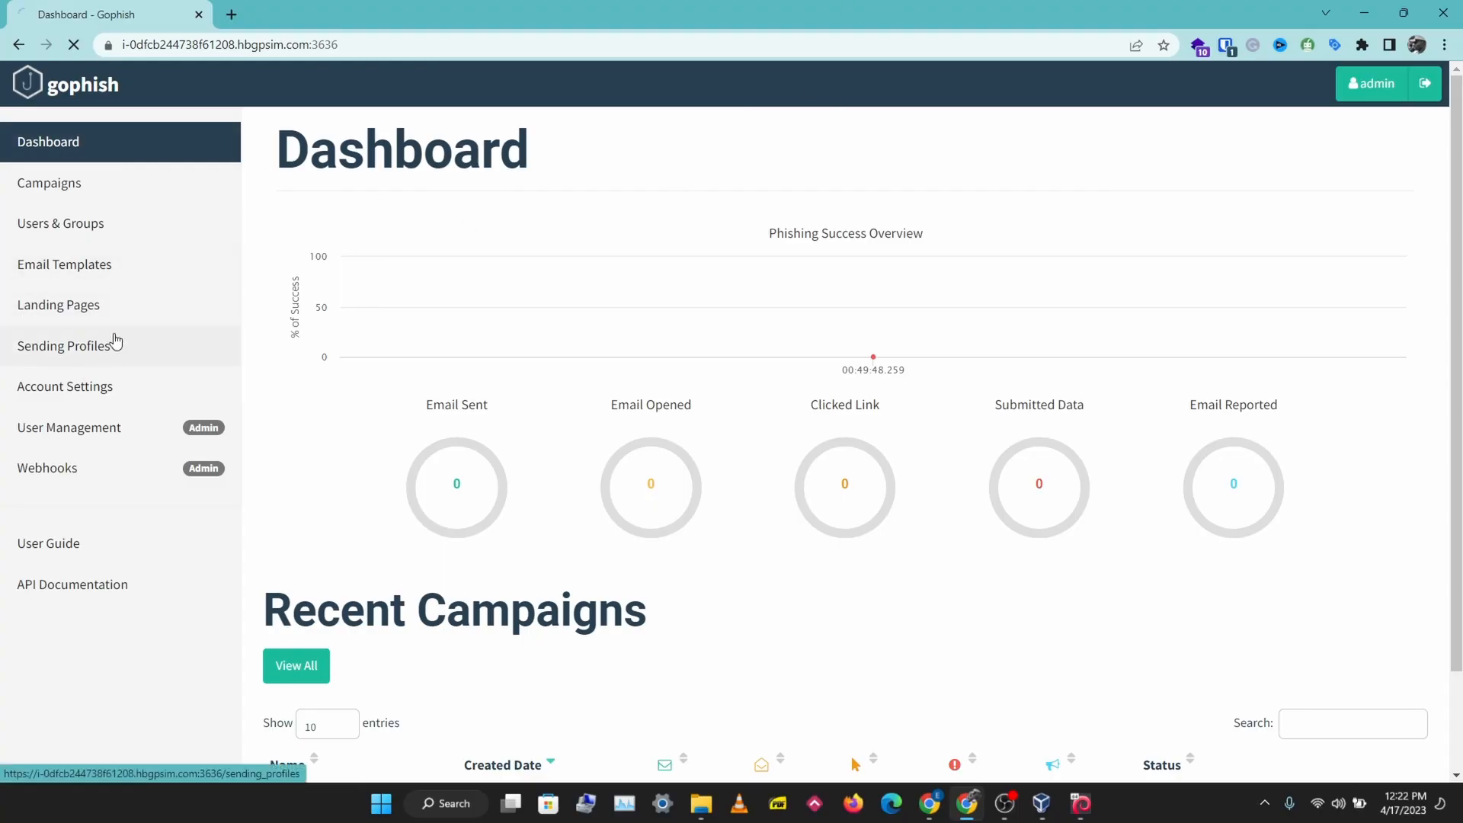
pyautogui.click(64, 346)
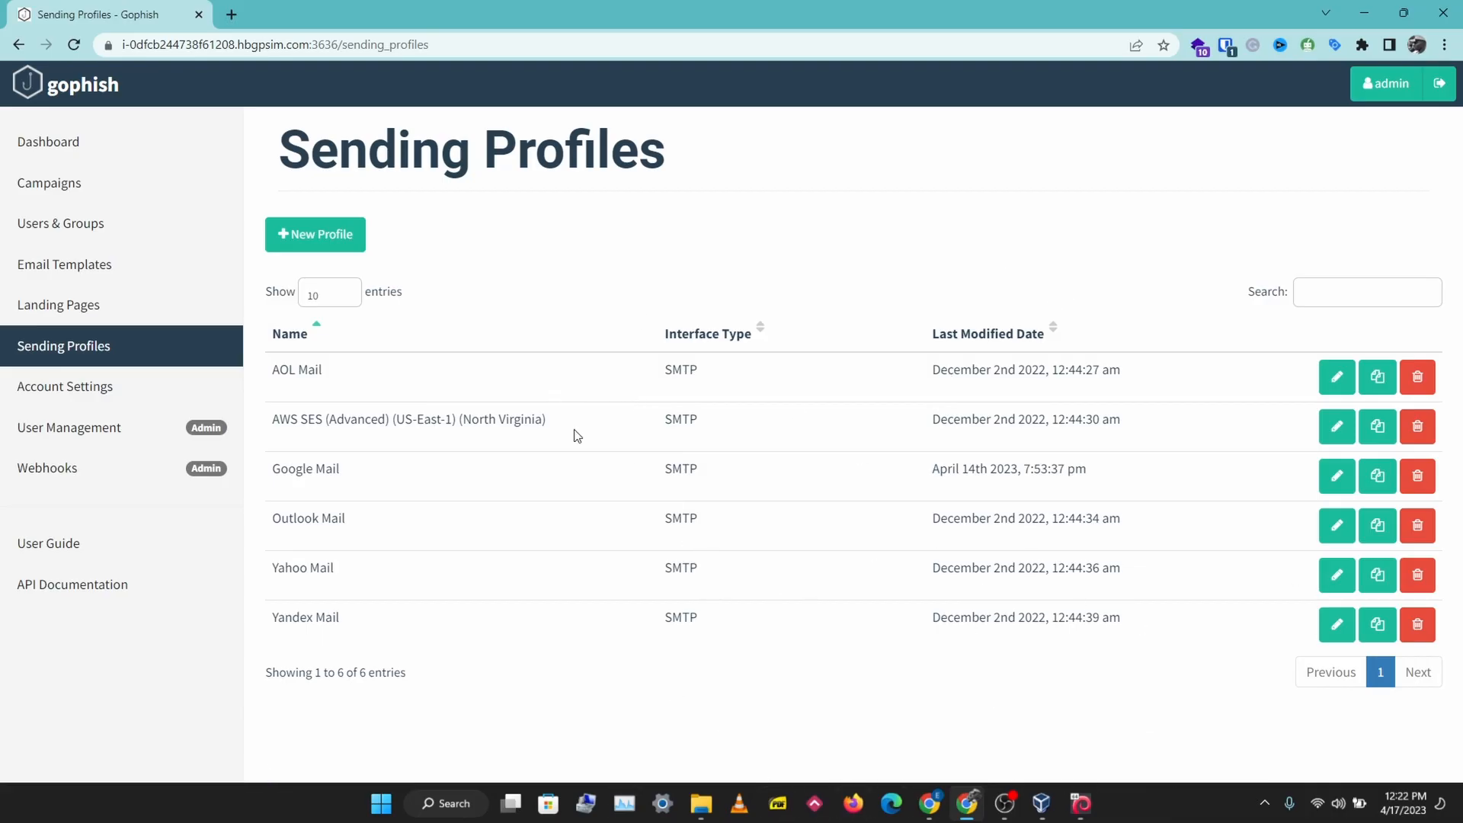
# Step: Re-save the Google Mail profile with its Gmail SMTP settings, dismissing the test email dialog
pyautogui.click(314, 235)
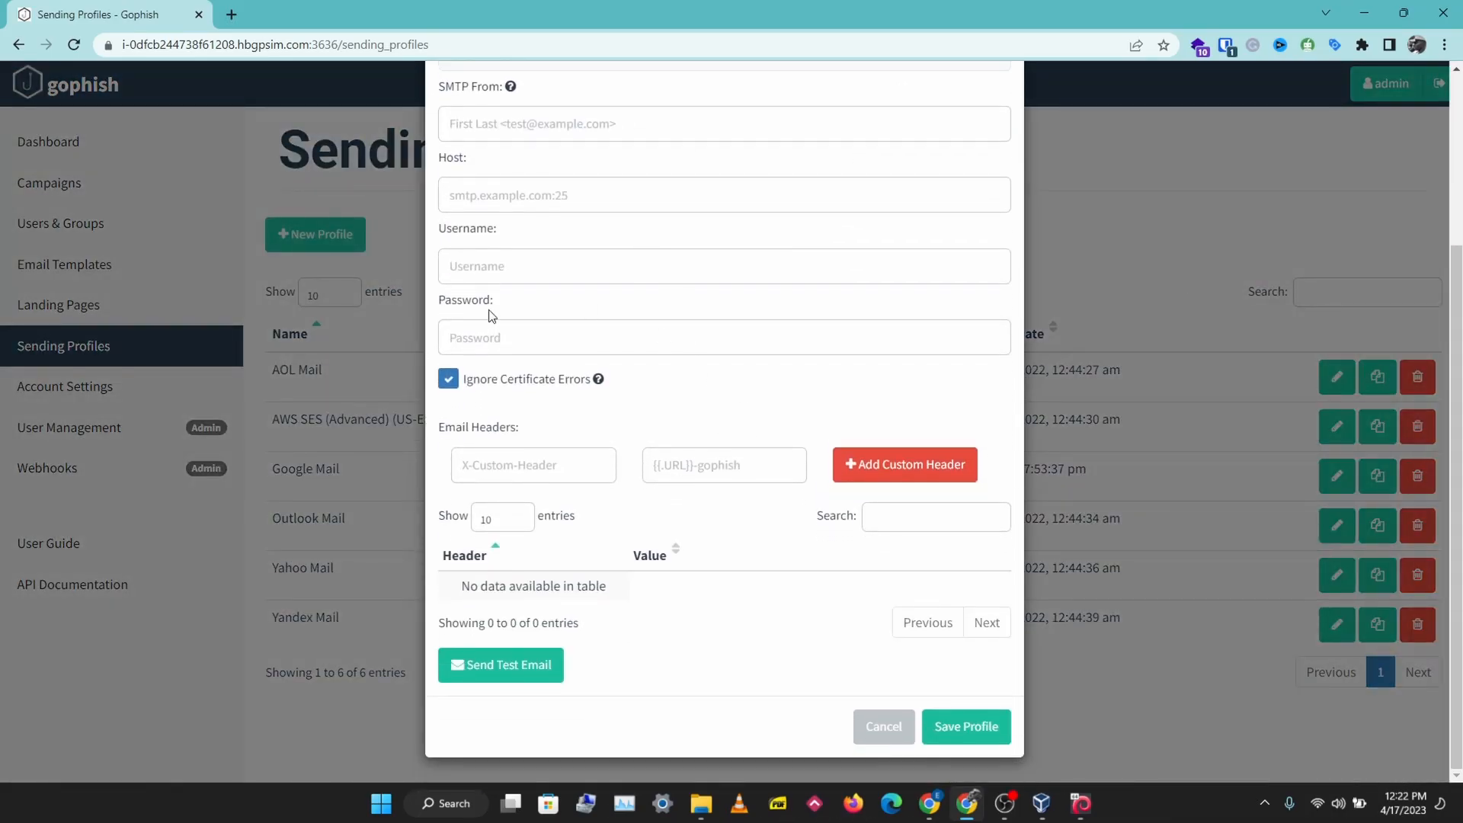
pyautogui.click(880, 727)
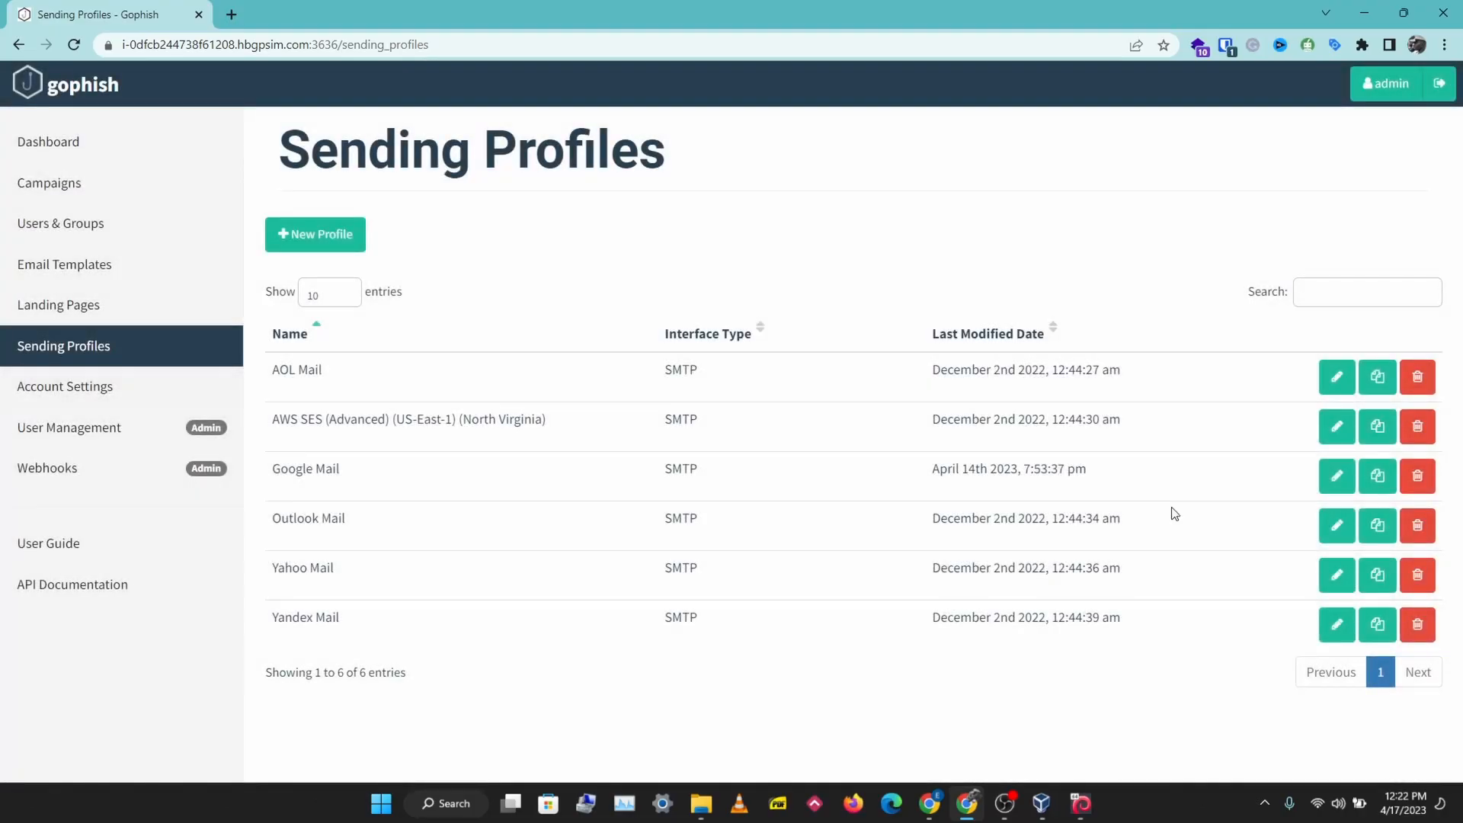
pyautogui.click(1336, 476)
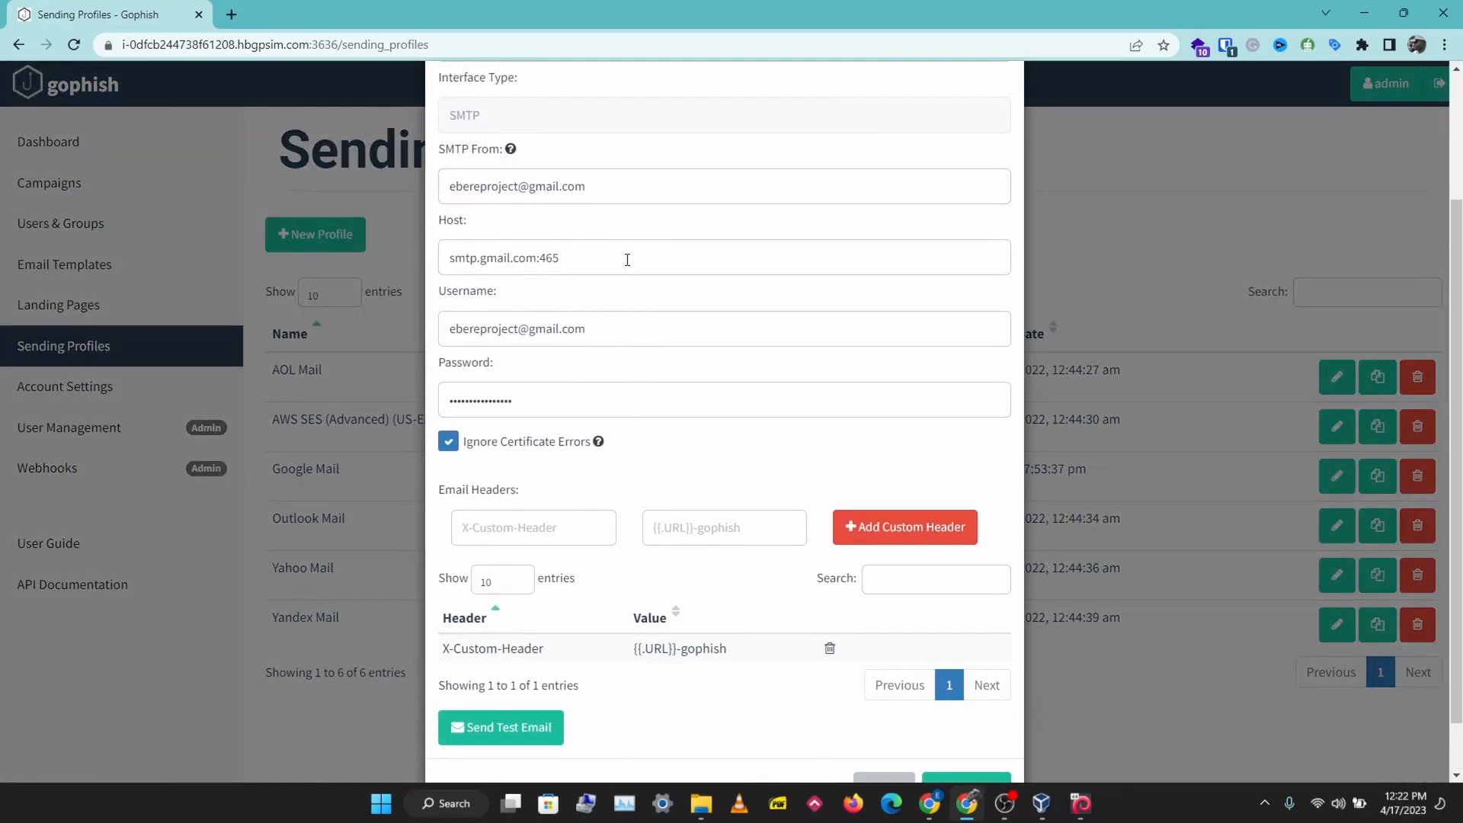
pyautogui.moveTo(603, 296)
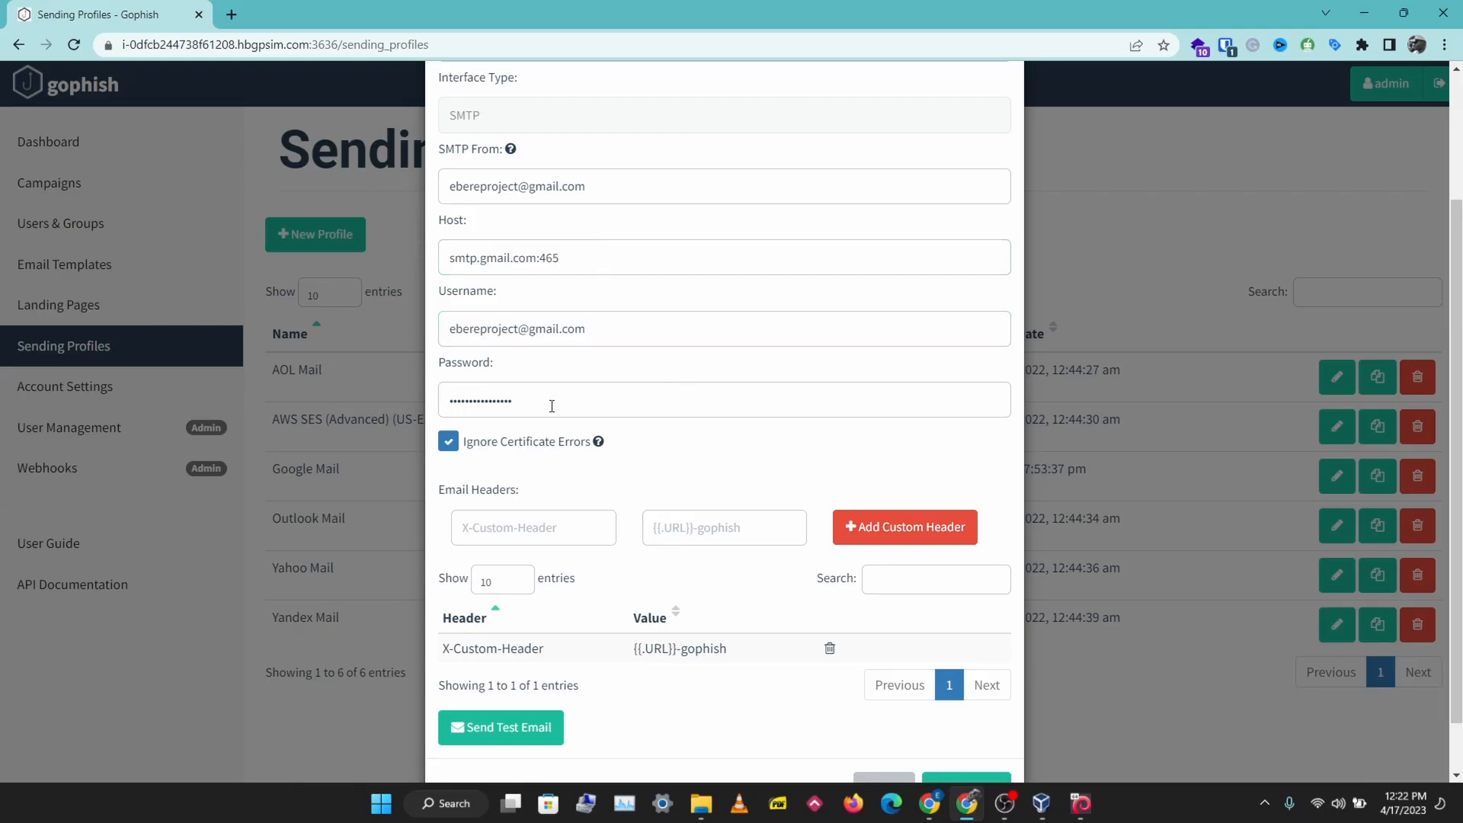
pyautogui.scroll(-3)
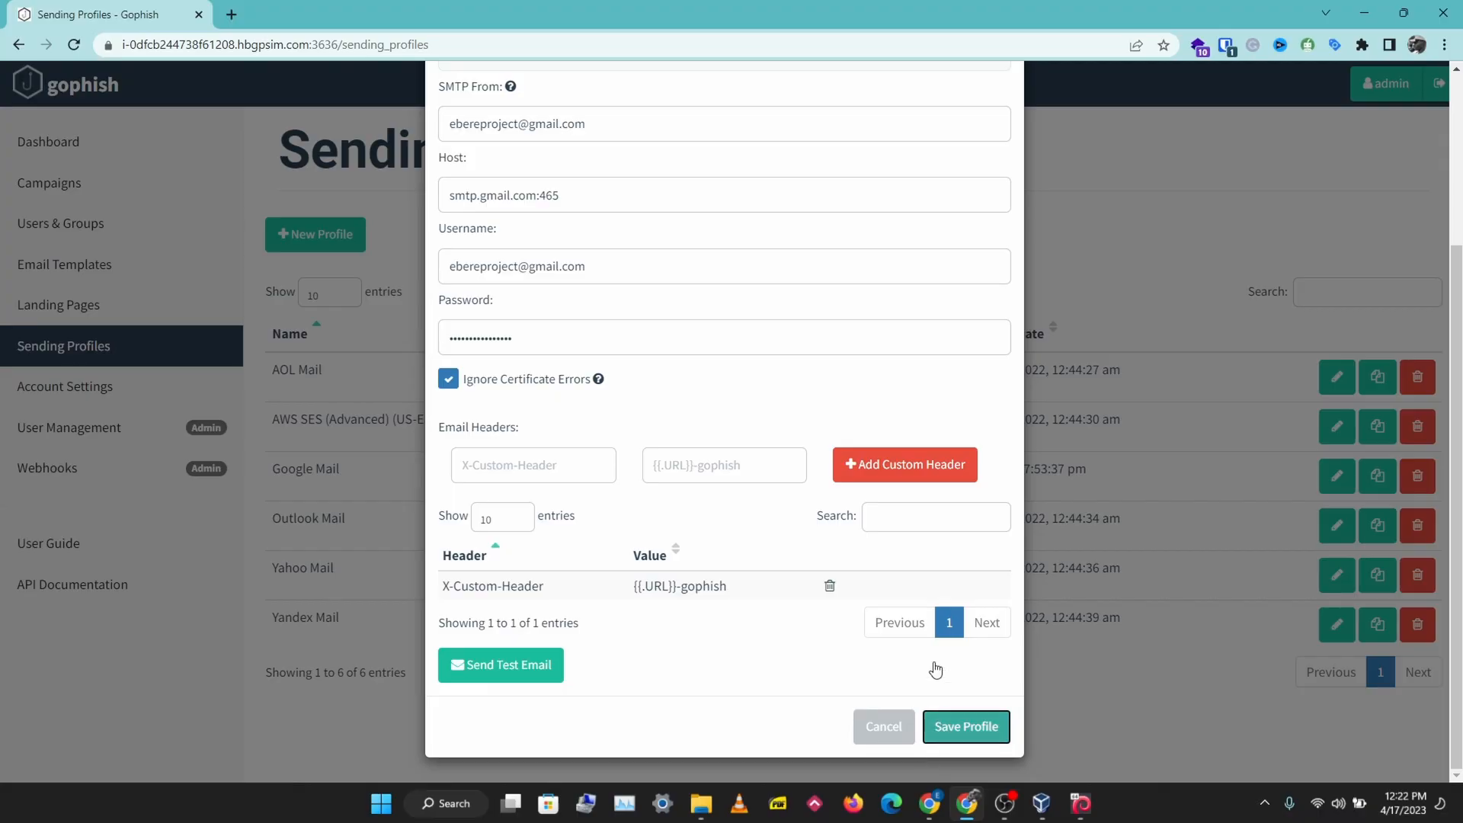
pyautogui.click(964, 727)
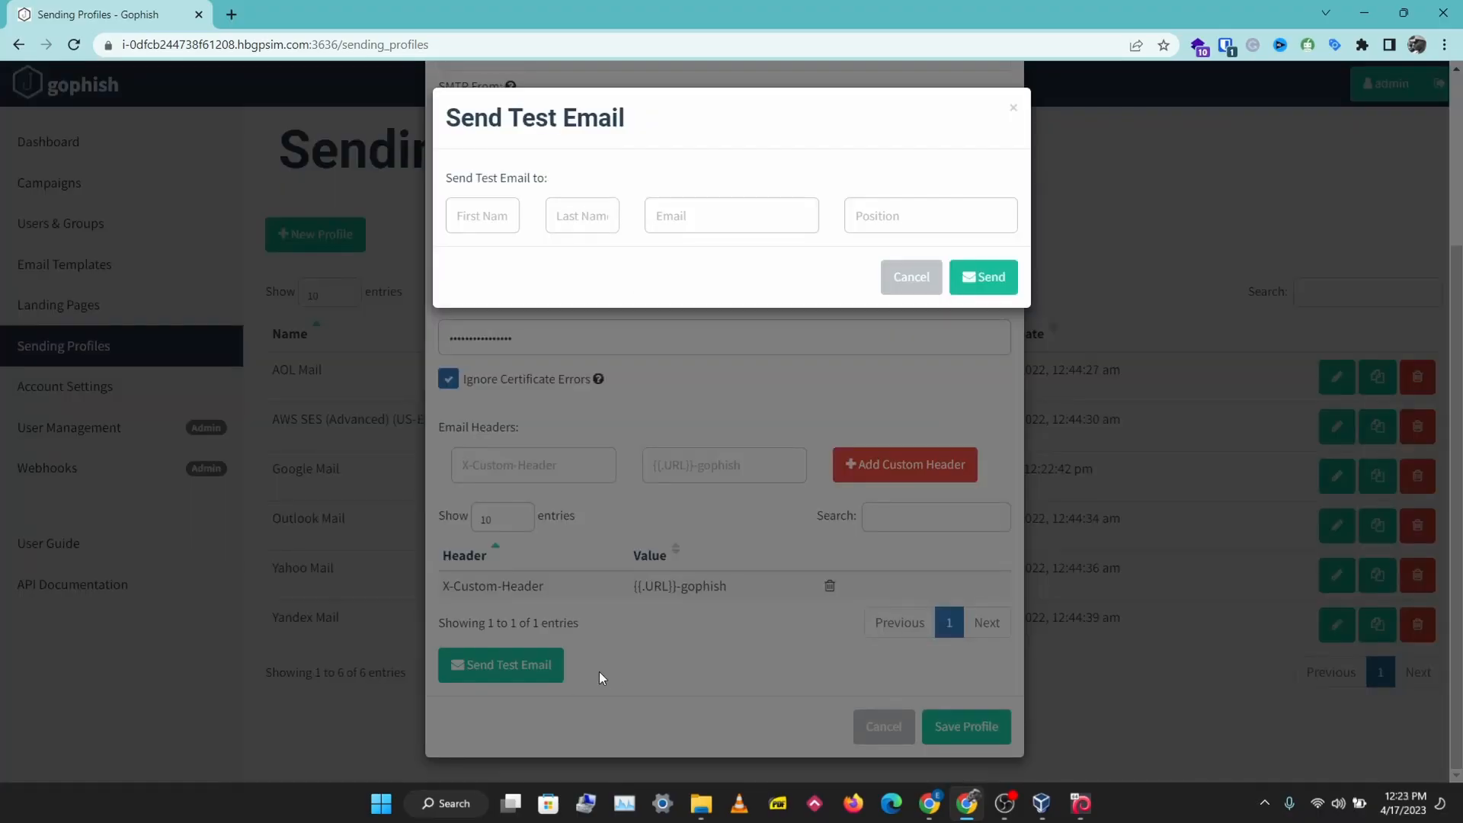
pyautogui.click(910, 276)
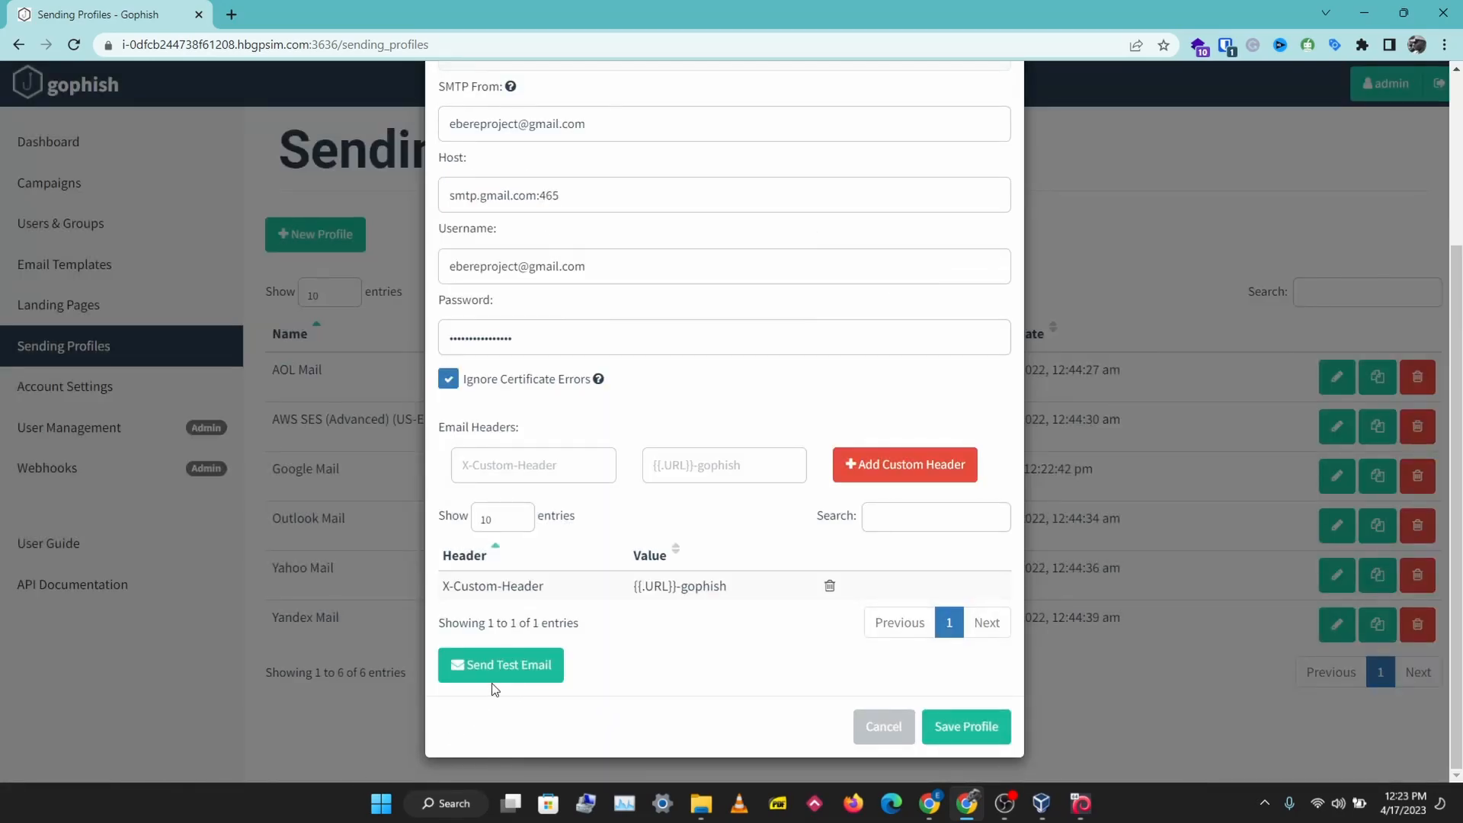
pyautogui.click(499, 664)
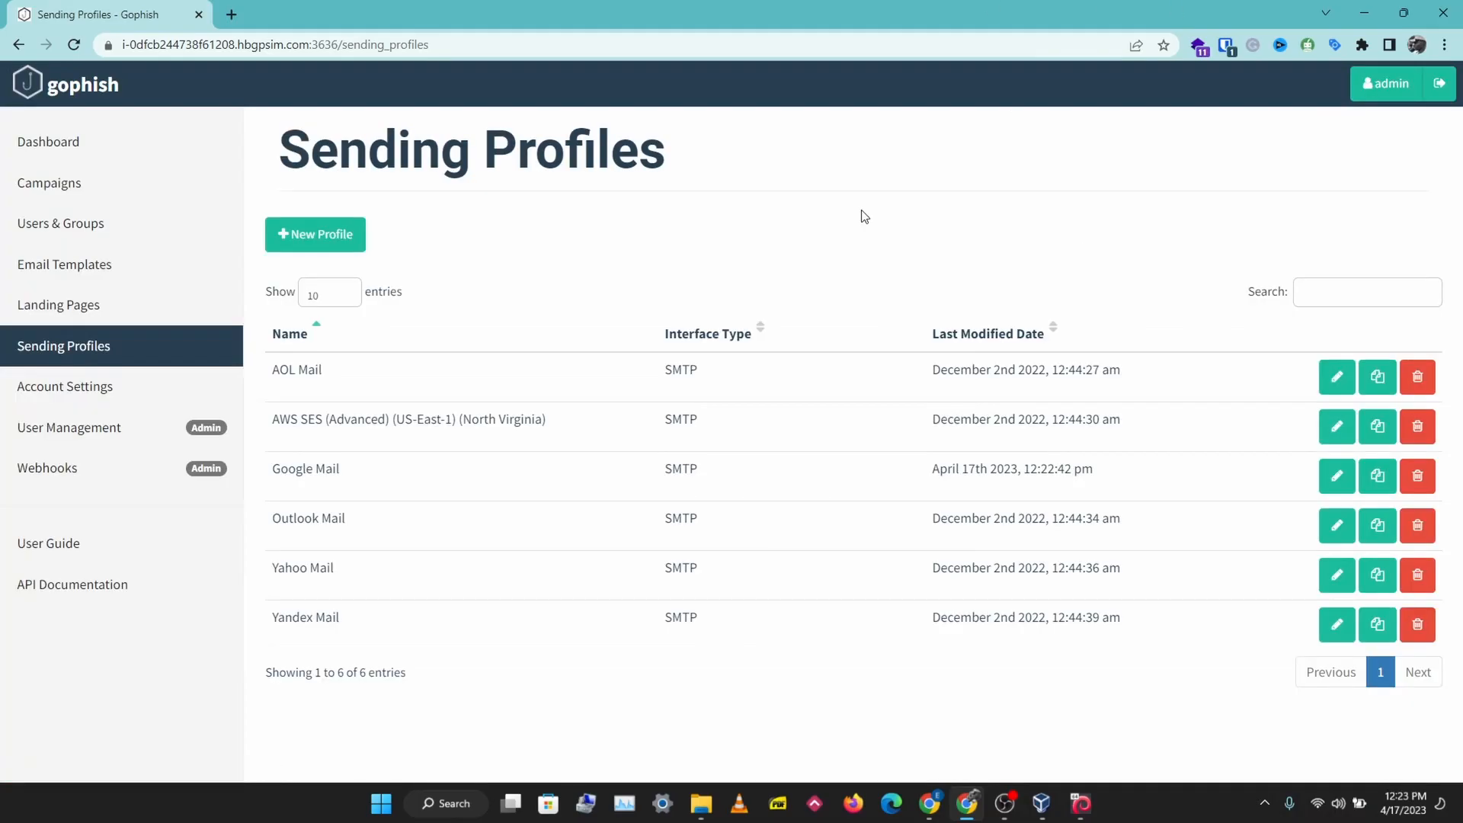
pyautogui.moveTo(80, 259)
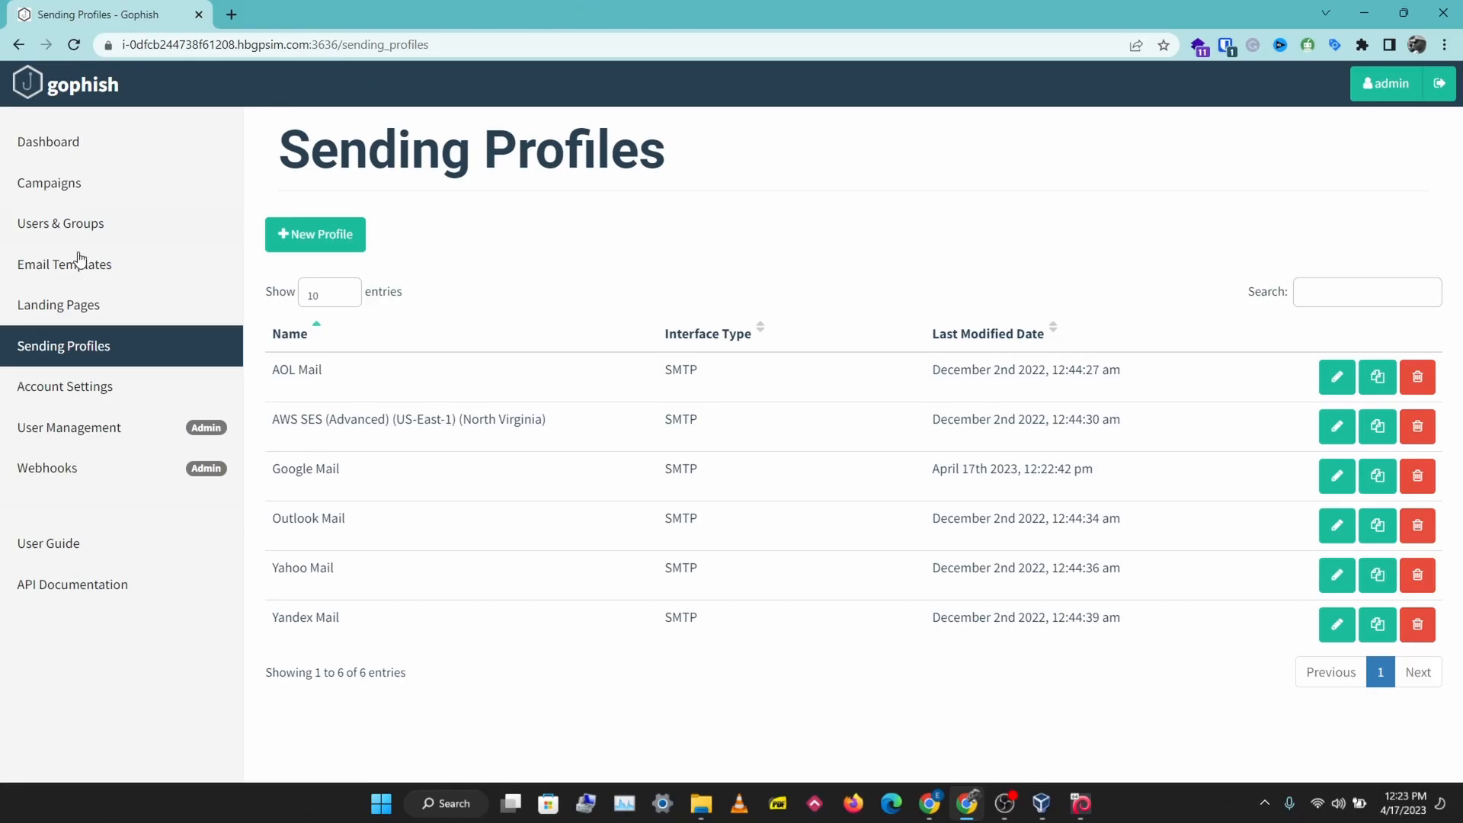
# Step: Review the Childcare Service Base Template and its rendered email preview, leaving it unchanged
pyautogui.click(64, 263)
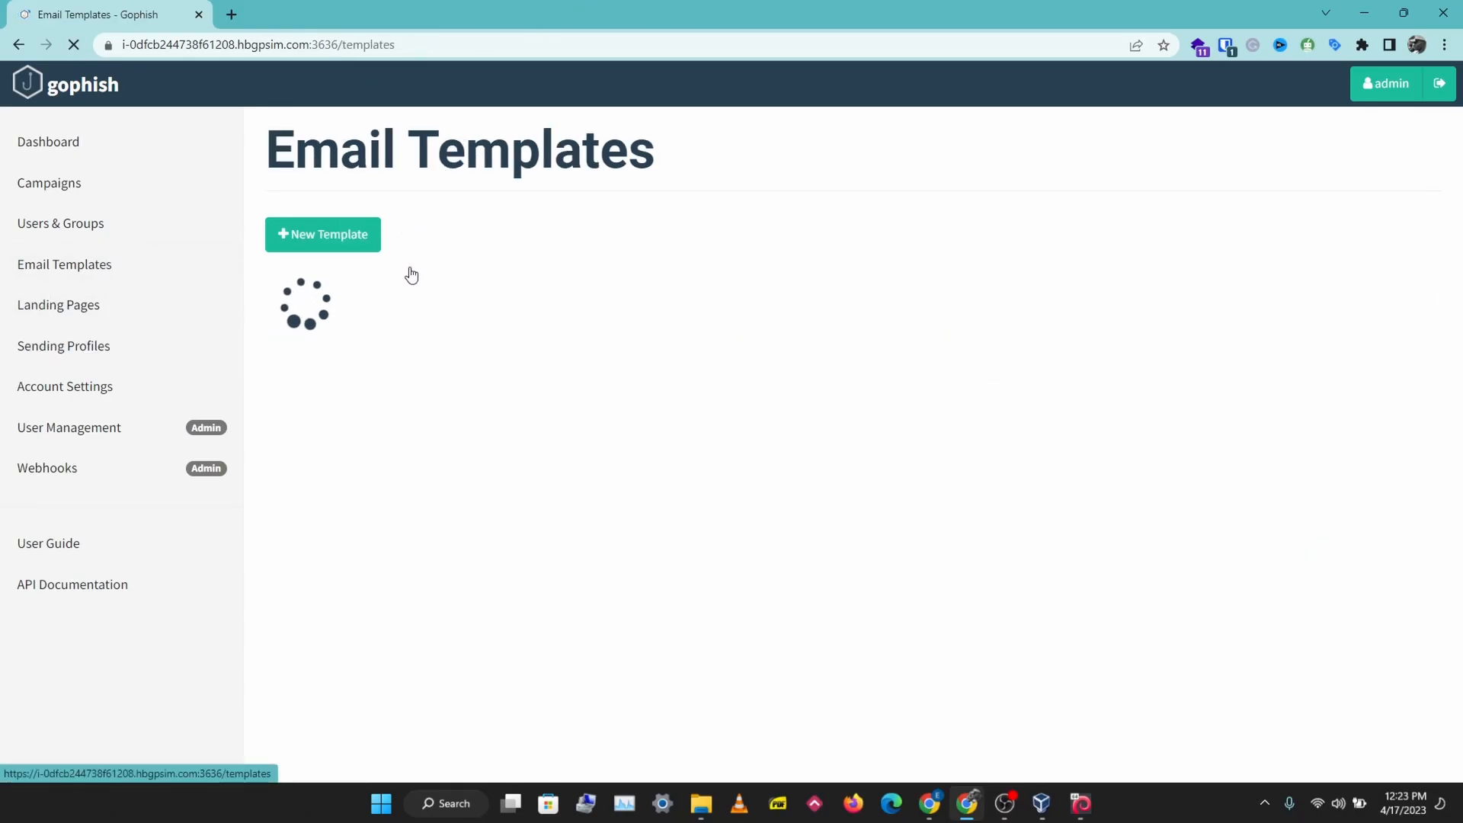
pyautogui.click(322, 235)
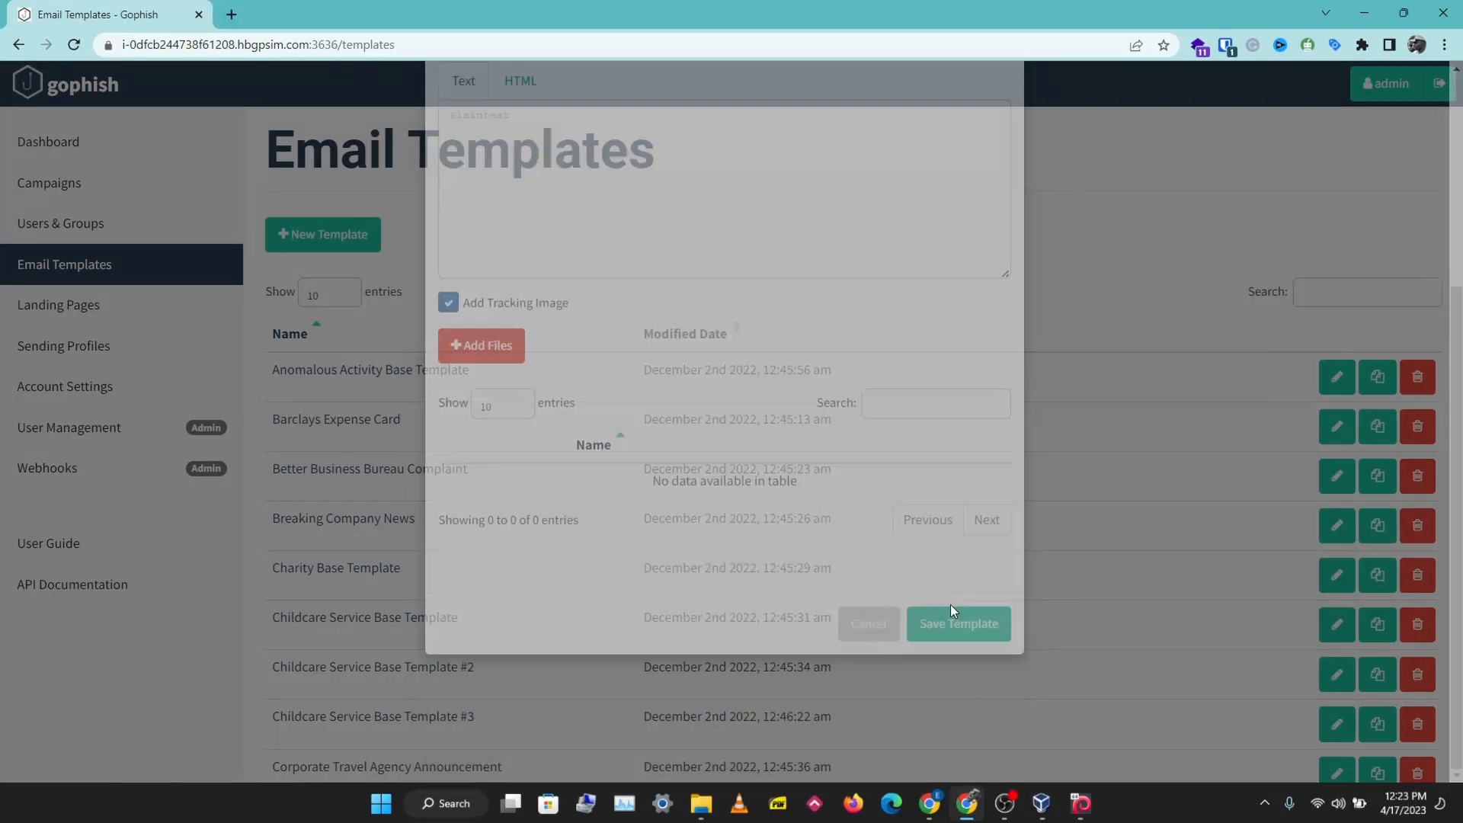
pyautogui.click(866, 623)
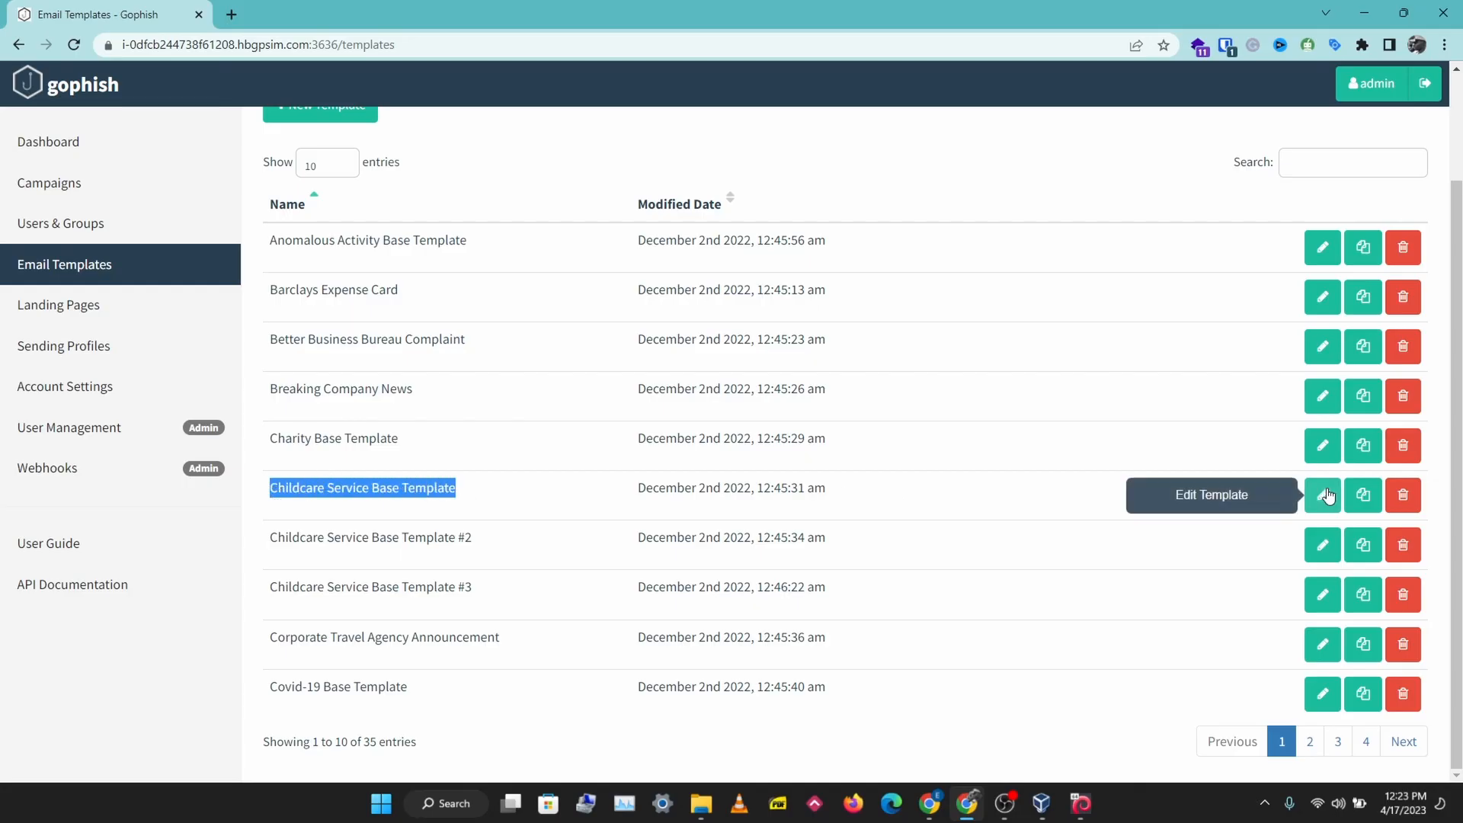
pyautogui.click(1321, 495)
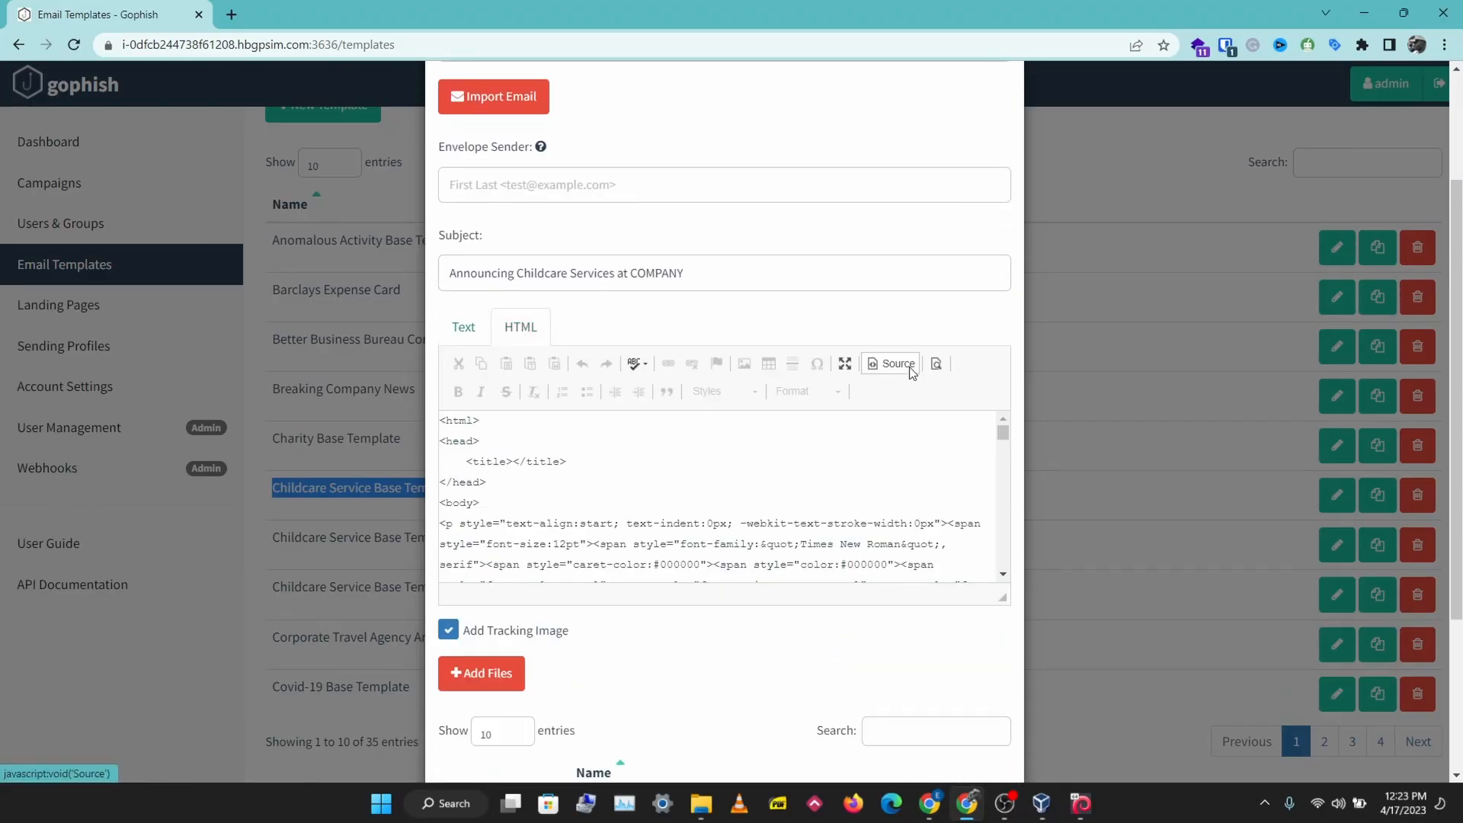
pyautogui.click(934, 363)
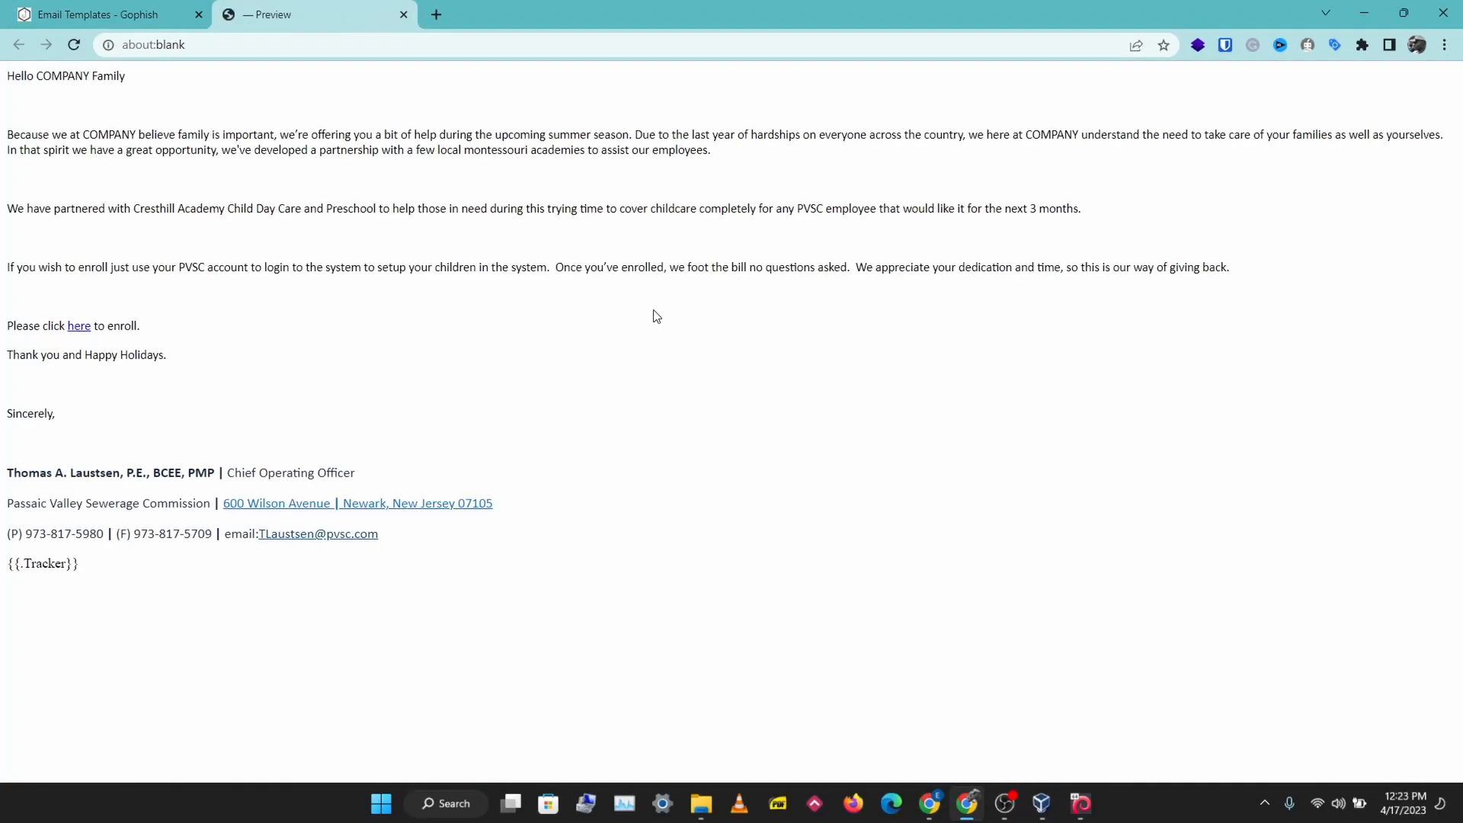
pyautogui.moveTo(759, 709)
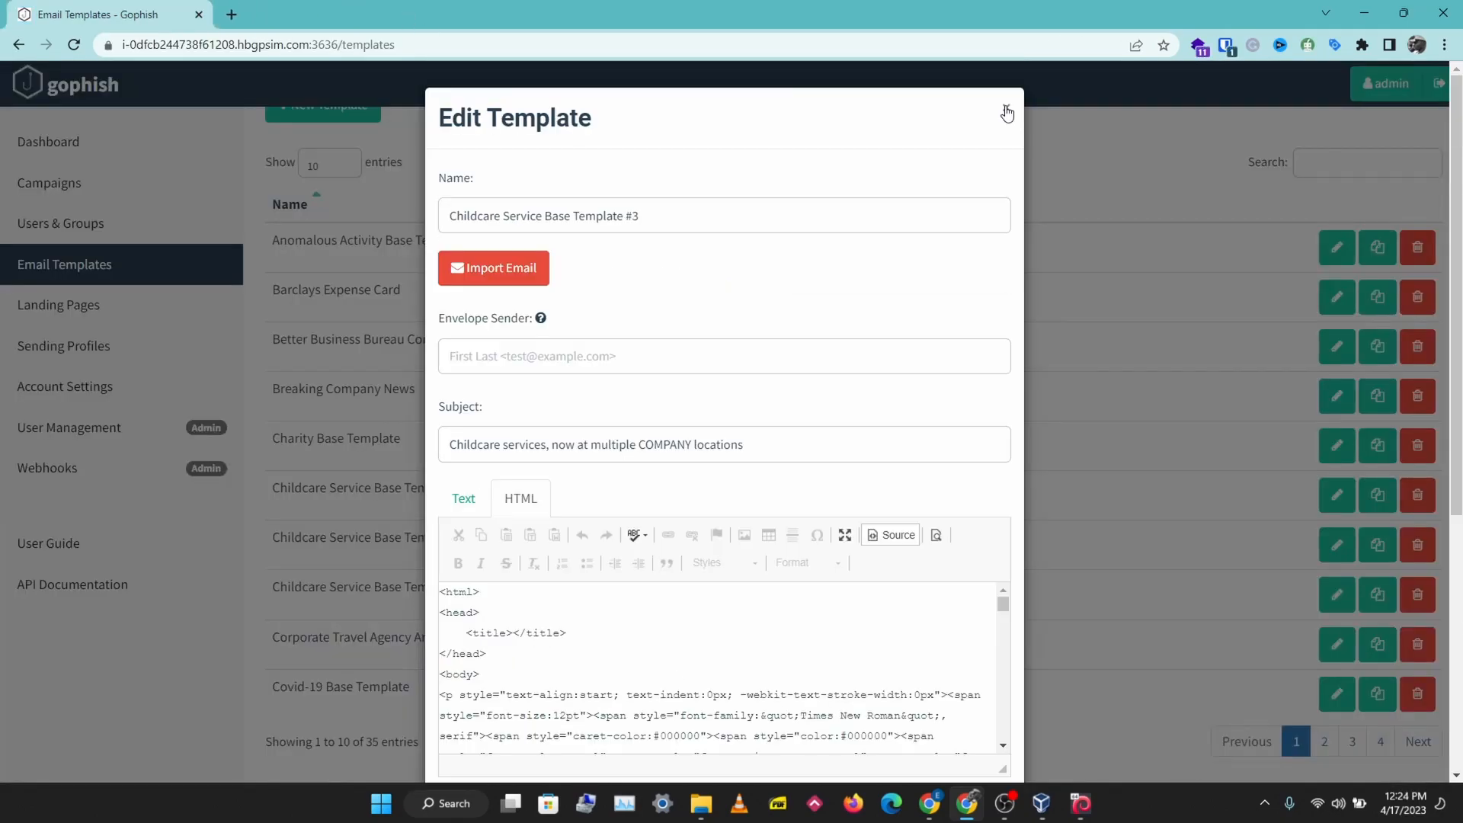
pyautogui.click(1008, 112)
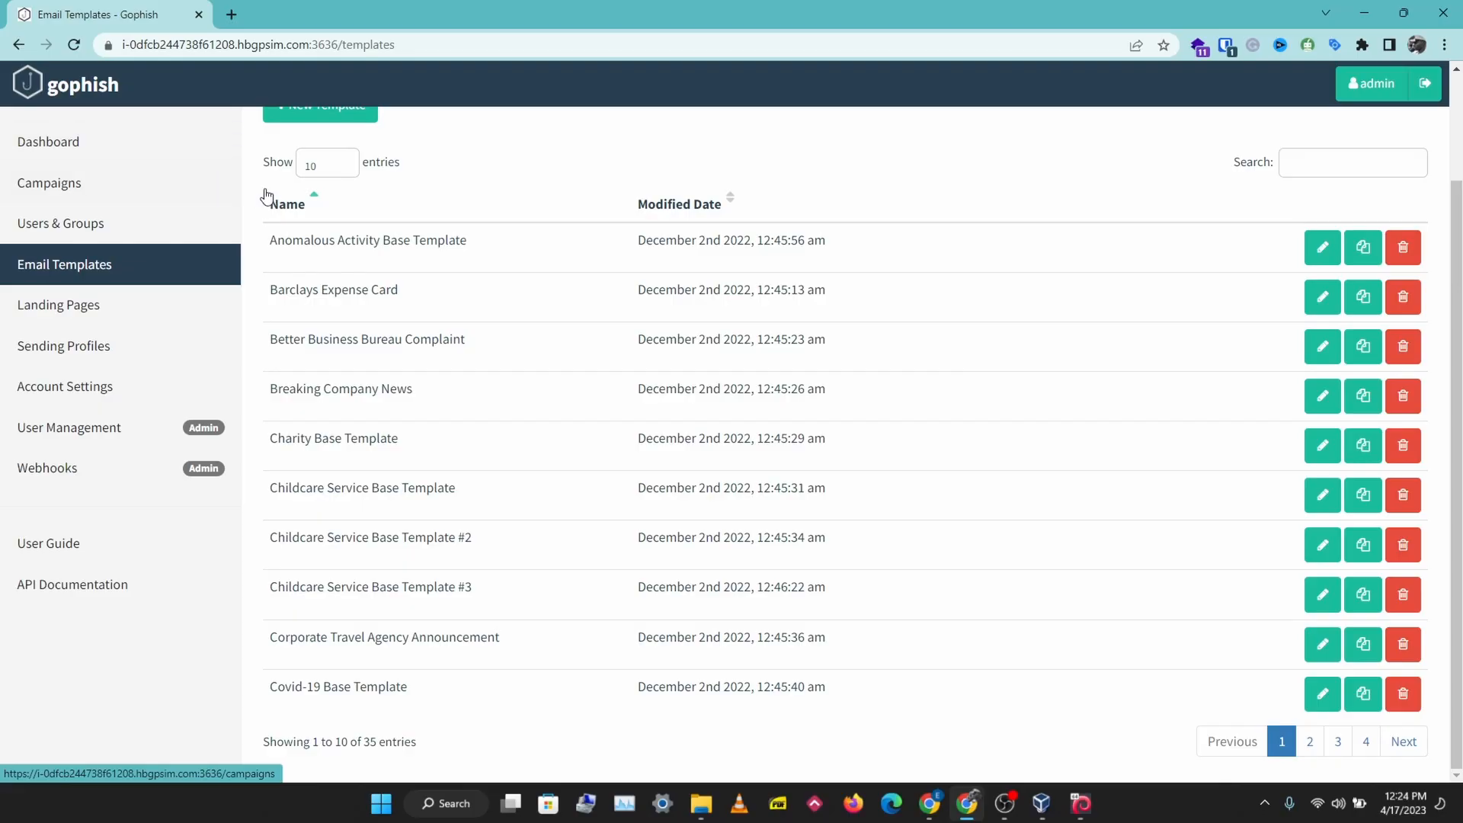
# Step: Preview the FamilyLink Childcare Landing Page's rendered login page, leaving it unchanged
pyautogui.click(58, 305)
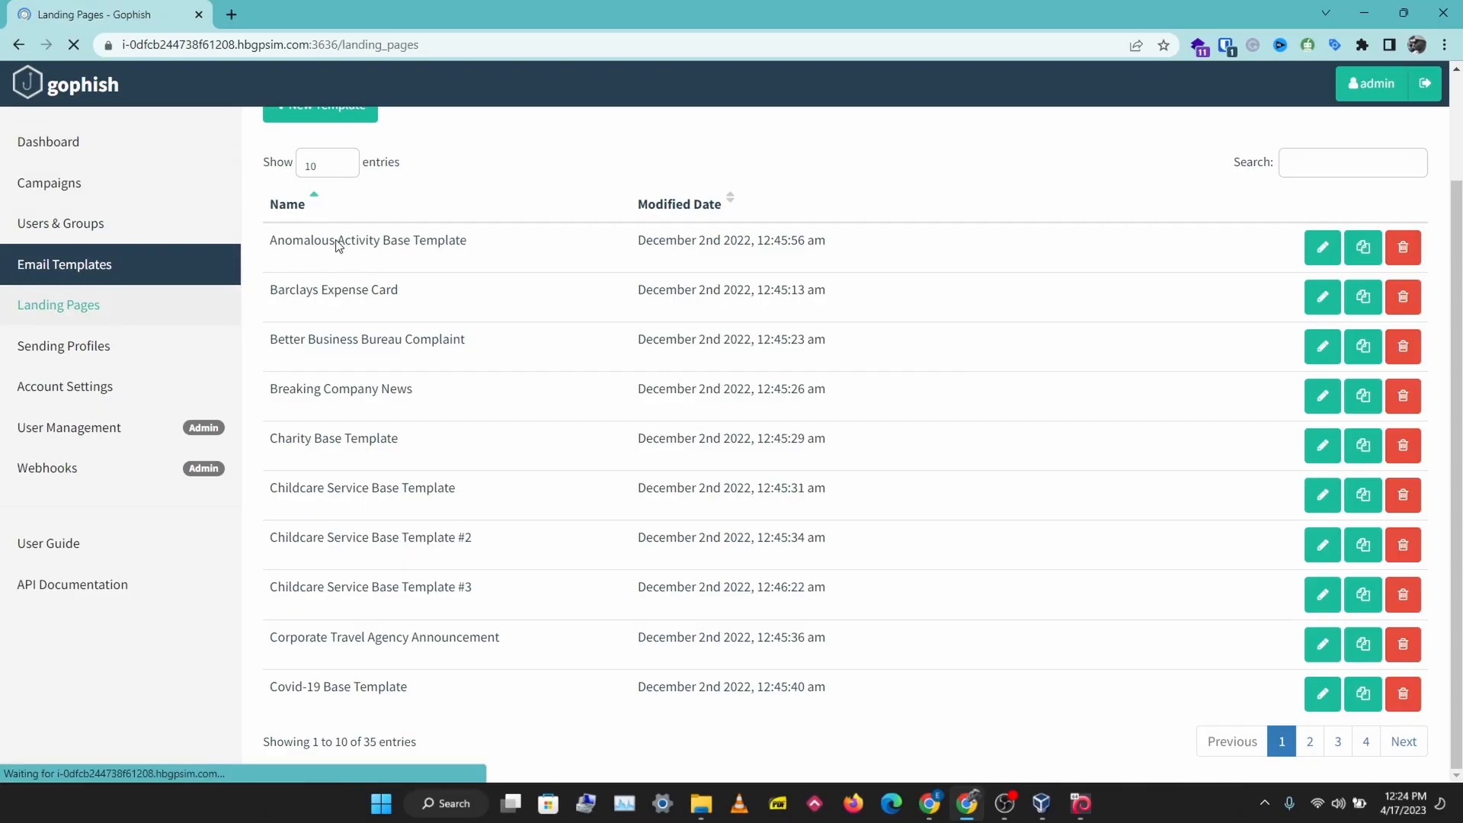
pyautogui.click(58, 305)
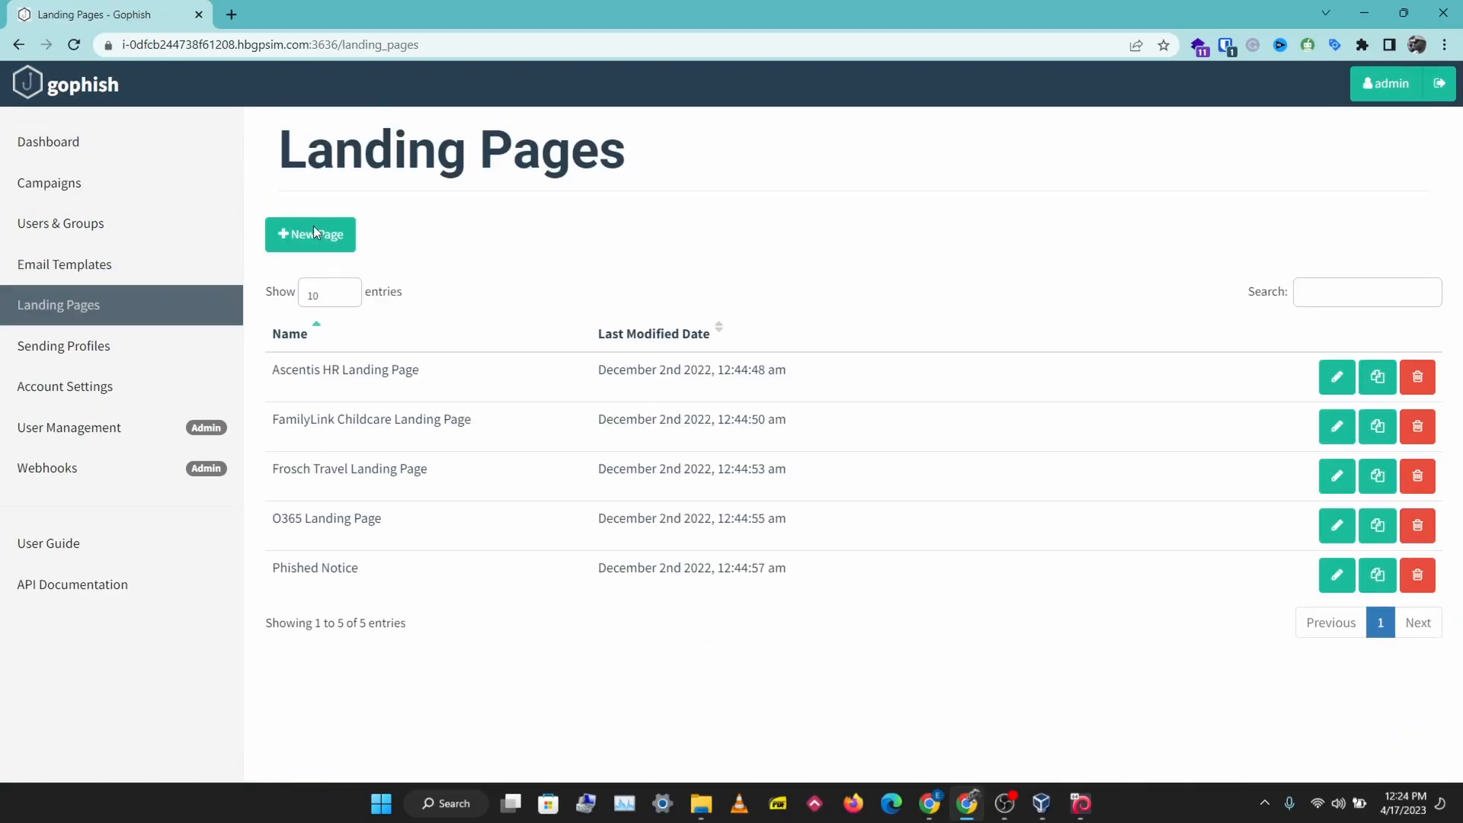
pyautogui.click(310, 233)
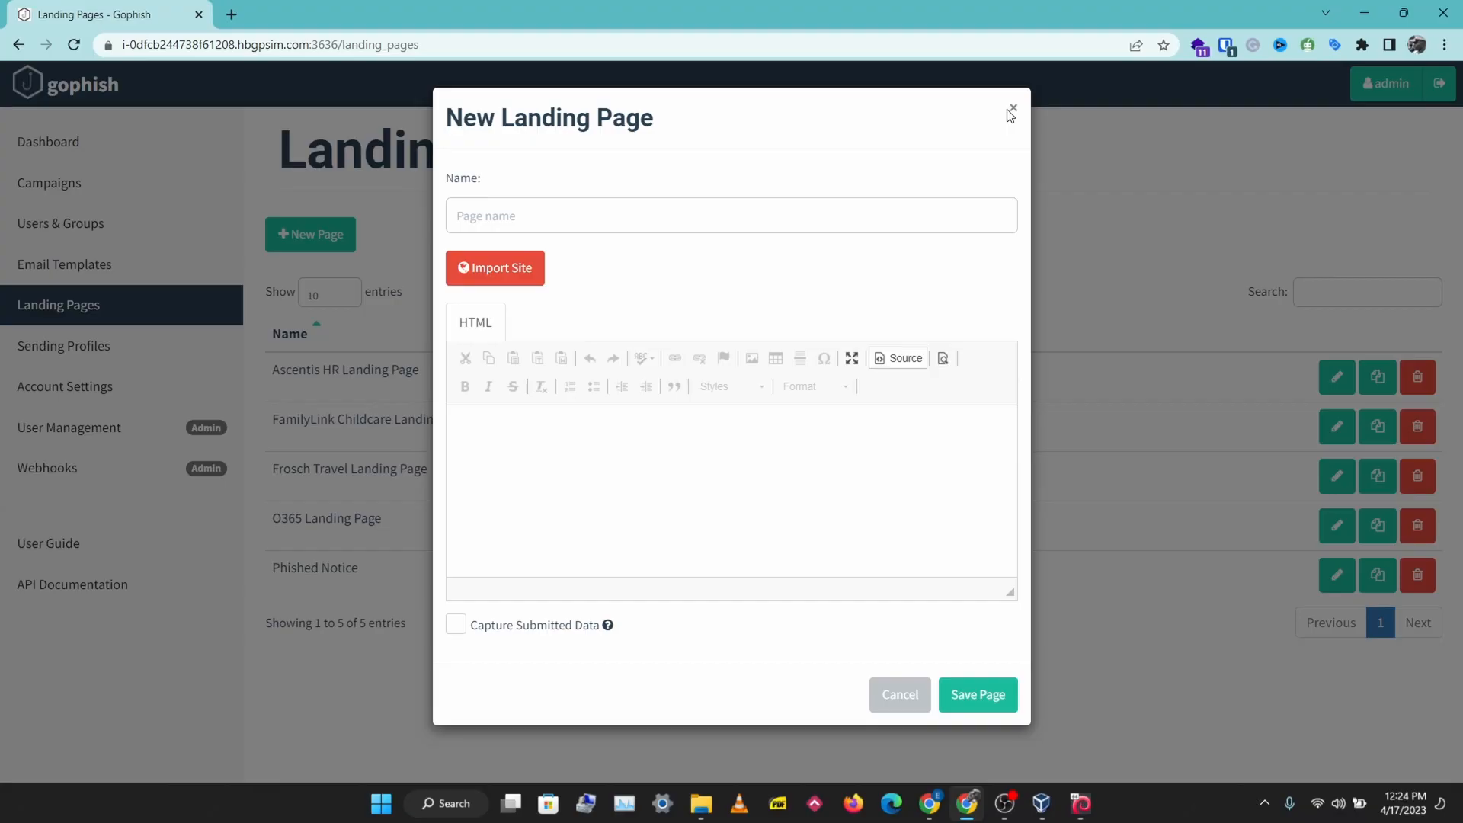
pyautogui.click(1008, 114)
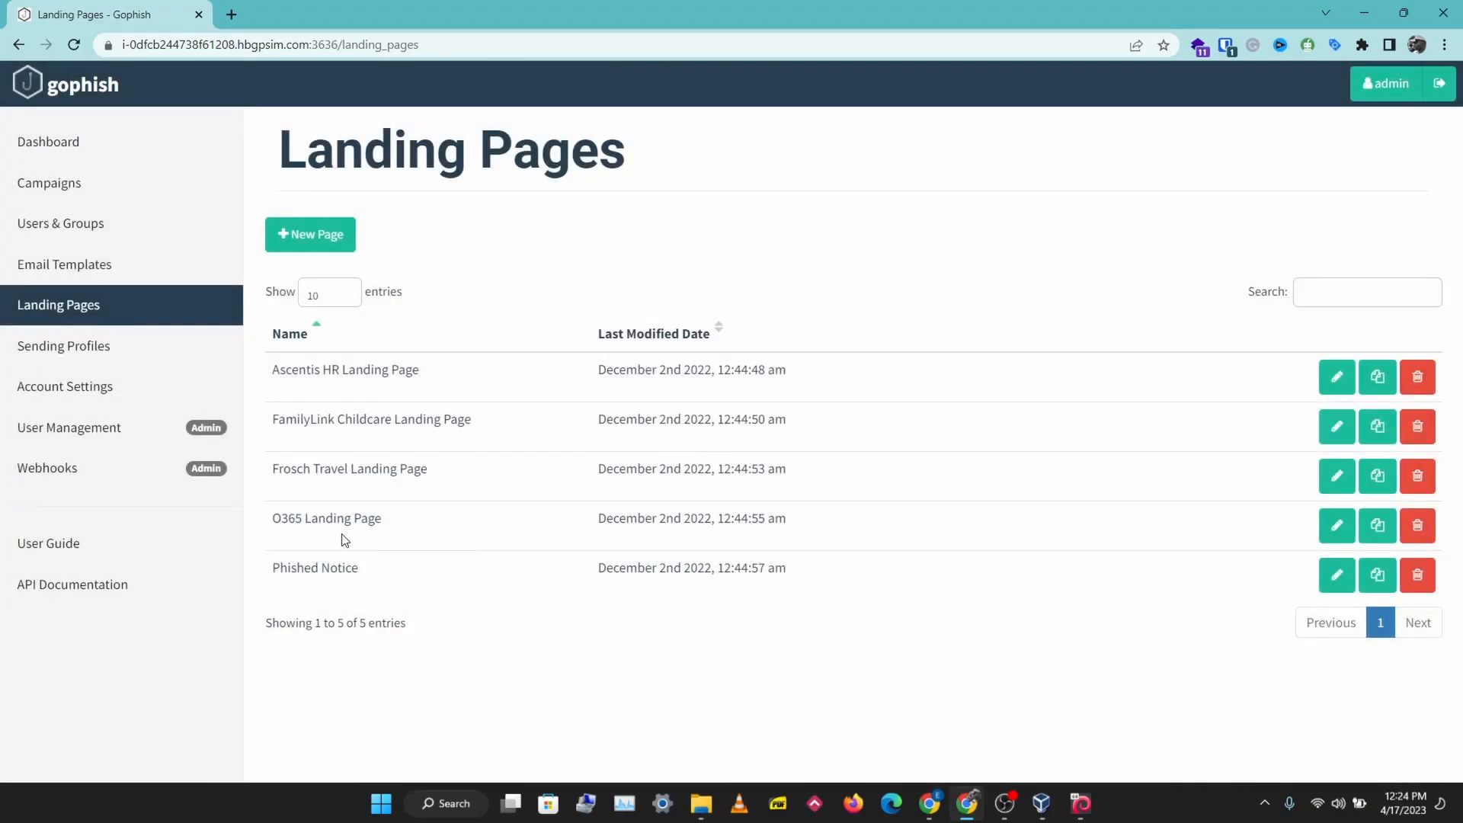
pyautogui.moveTo(1151, 463)
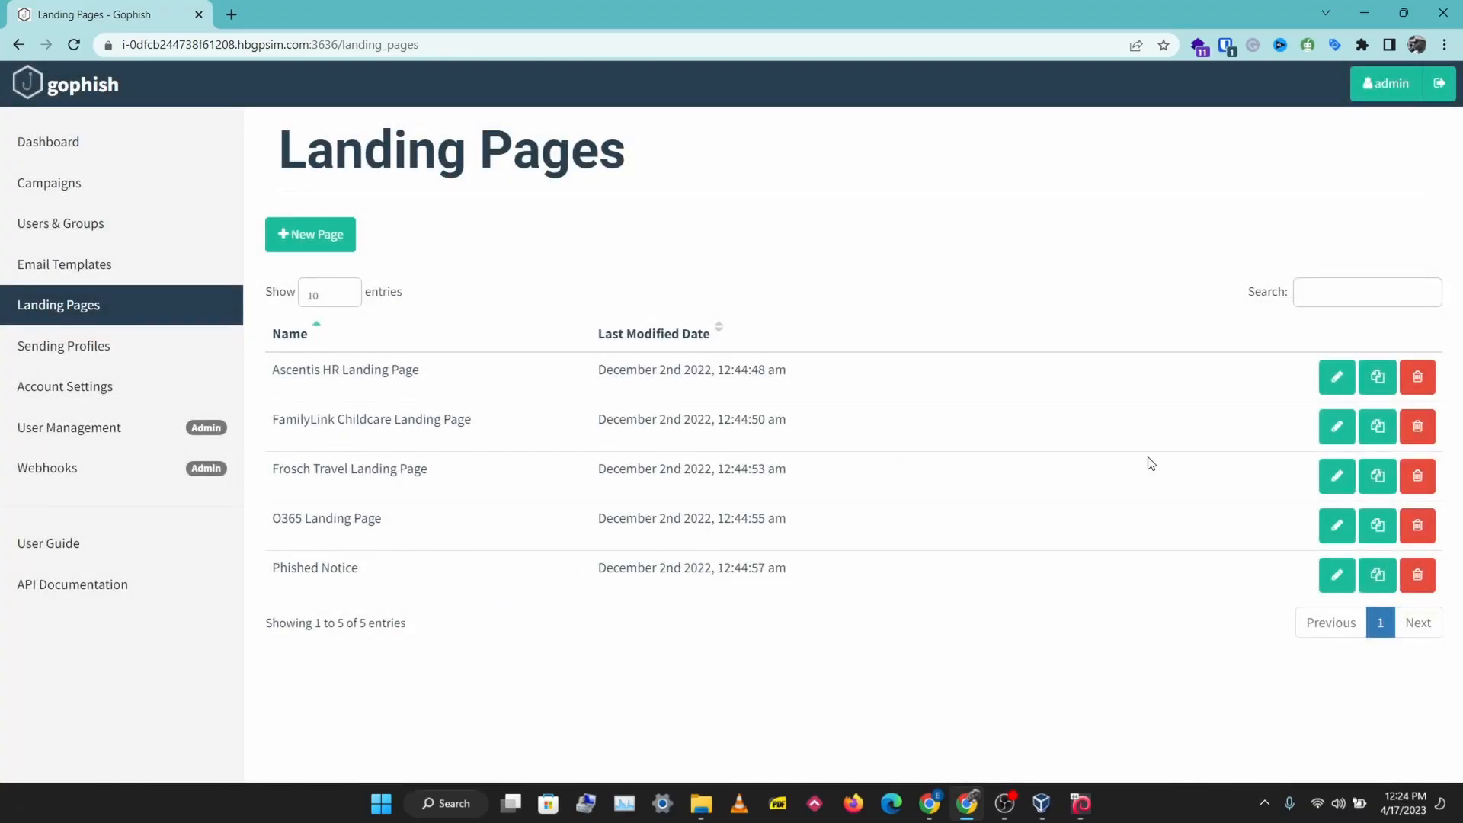
pyautogui.click(1335, 427)
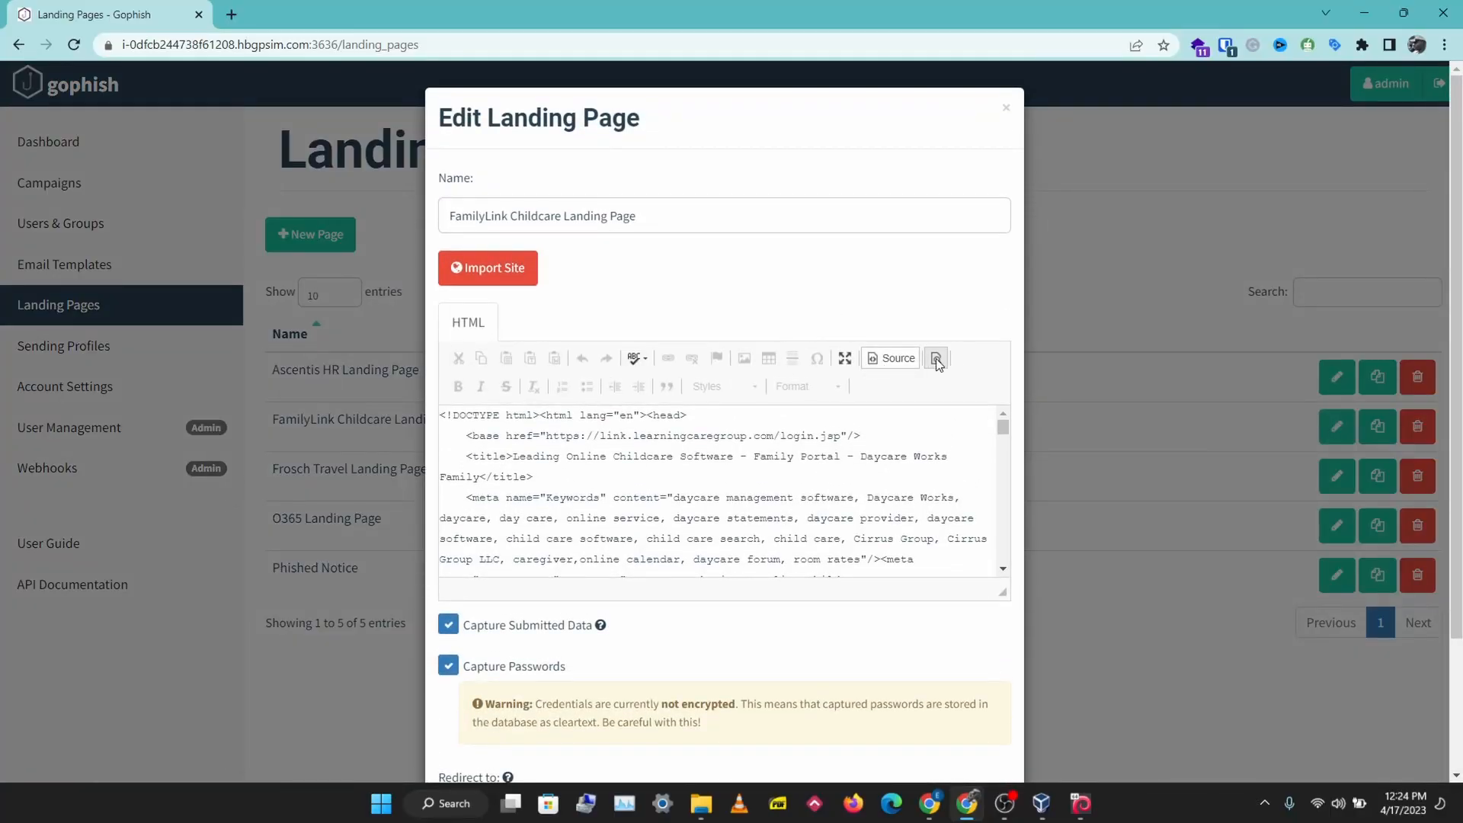
pyautogui.click(936, 358)
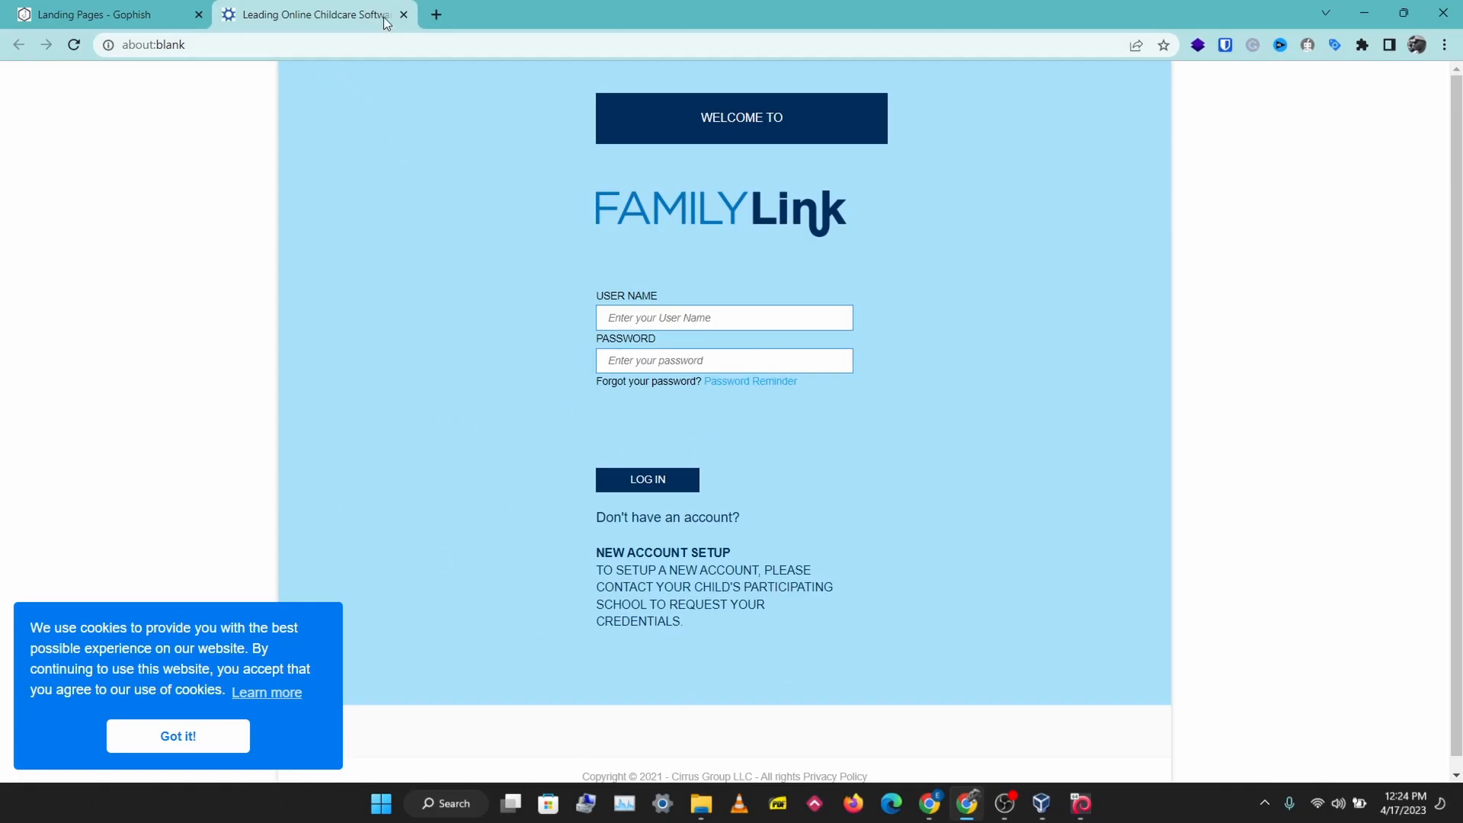
pyautogui.click(103, 14)
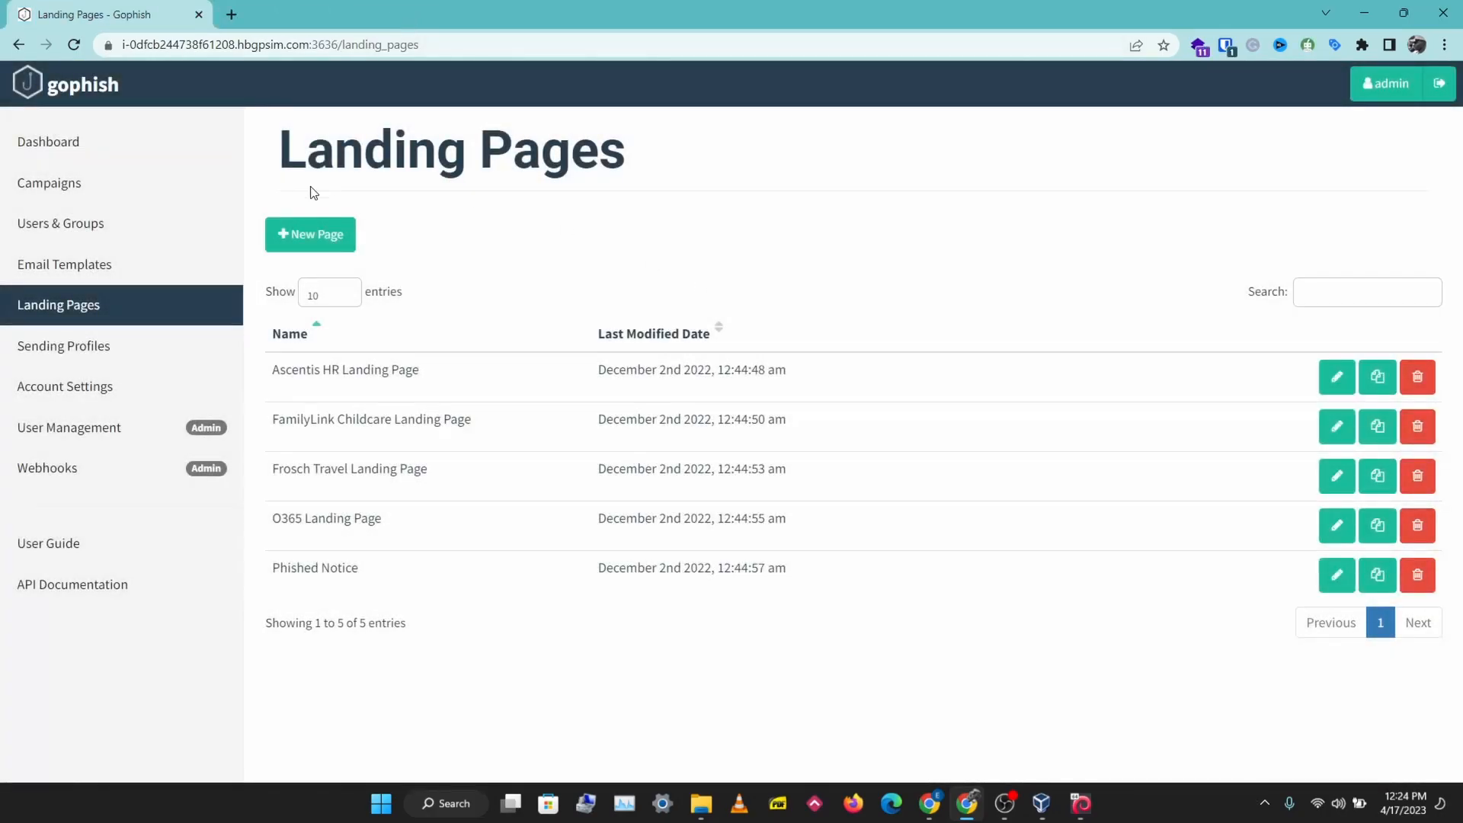
pyautogui.moveTo(97, 240)
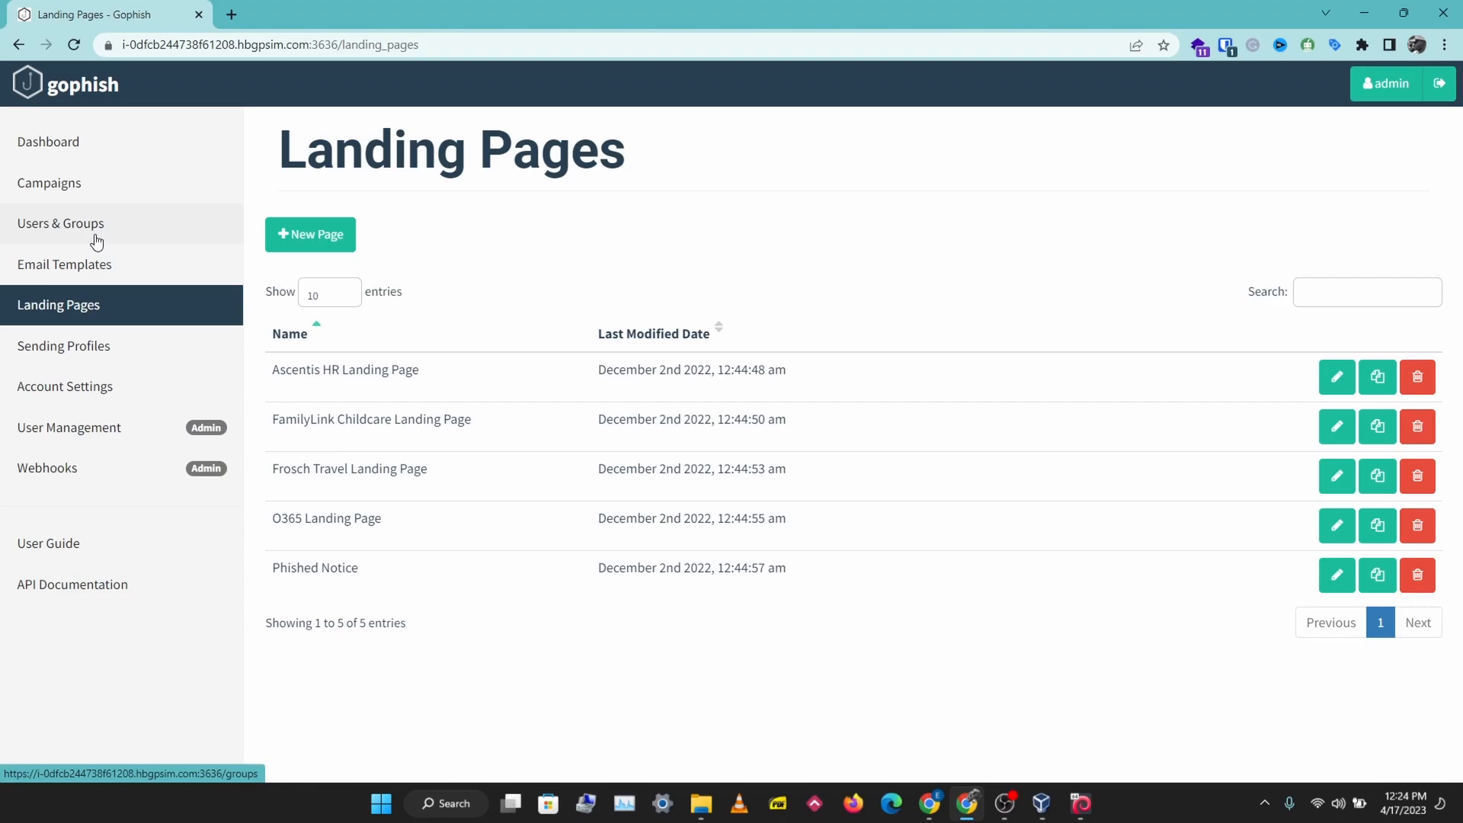
# Step: Start a new group under Users & Groups and view the downloaded CSV template in LibreOffice Calc
pyautogui.click(59, 223)
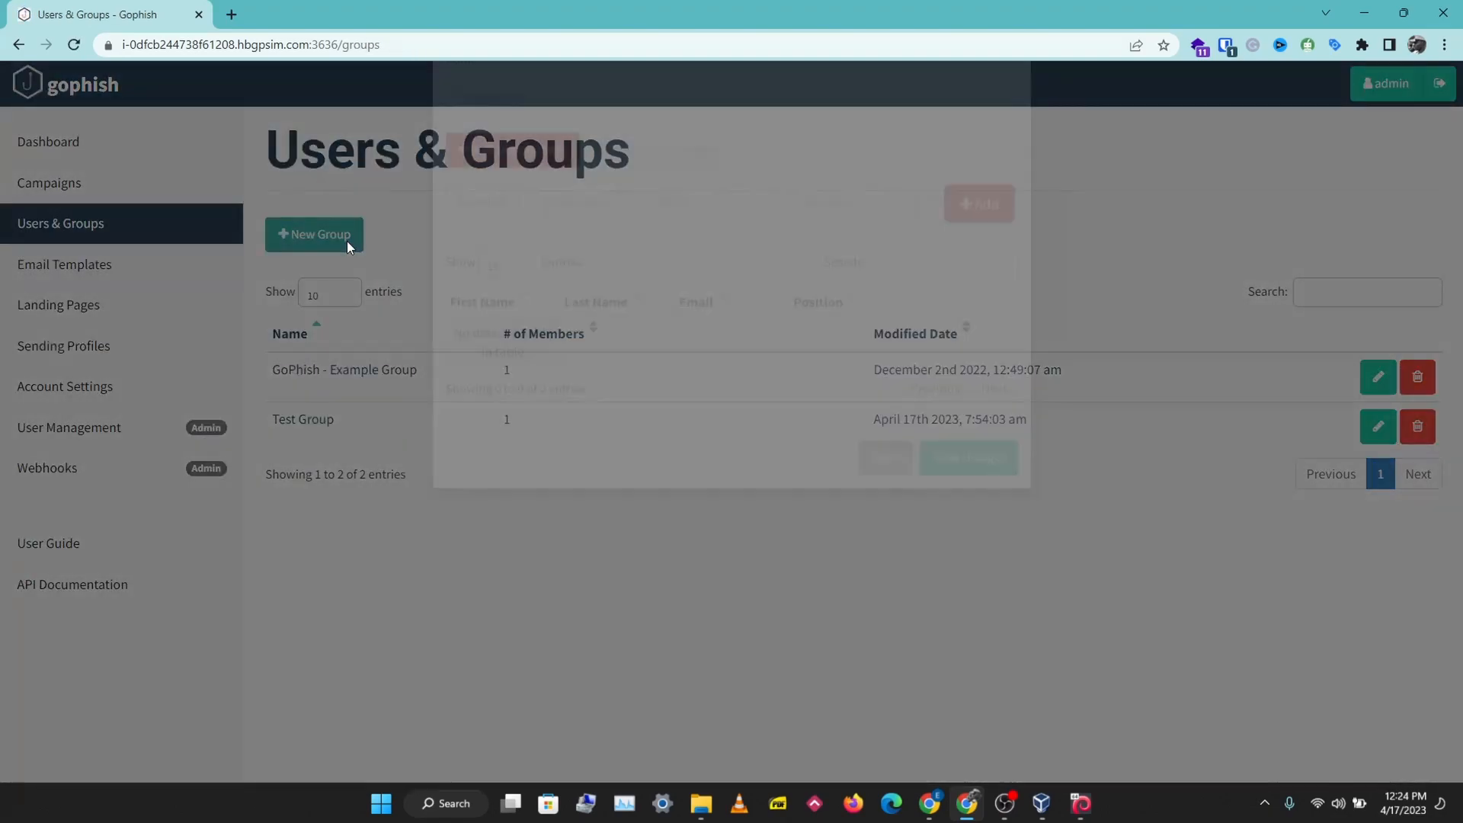
pyautogui.click(314, 235)
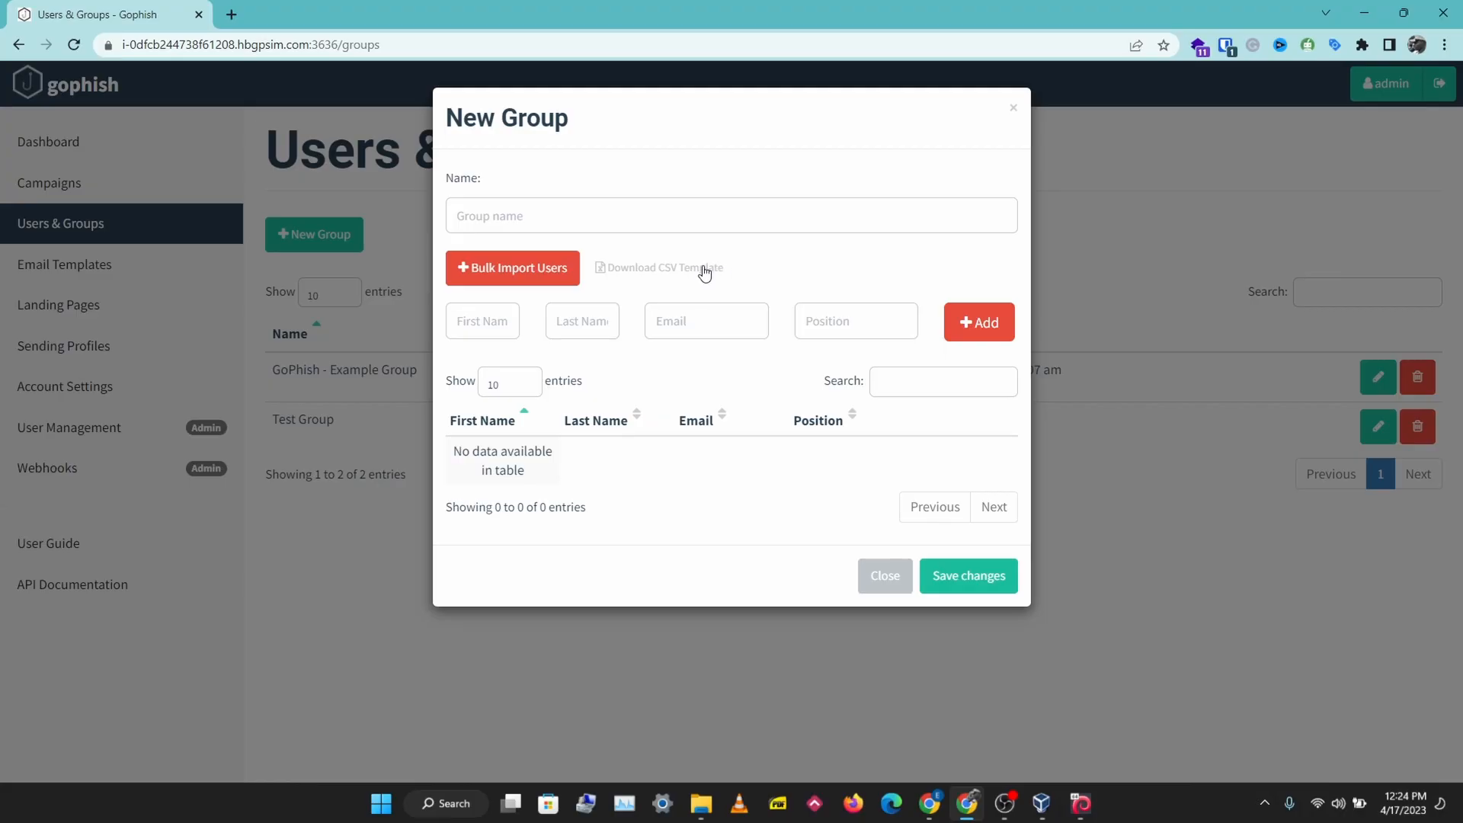
pyautogui.click(659, 268)
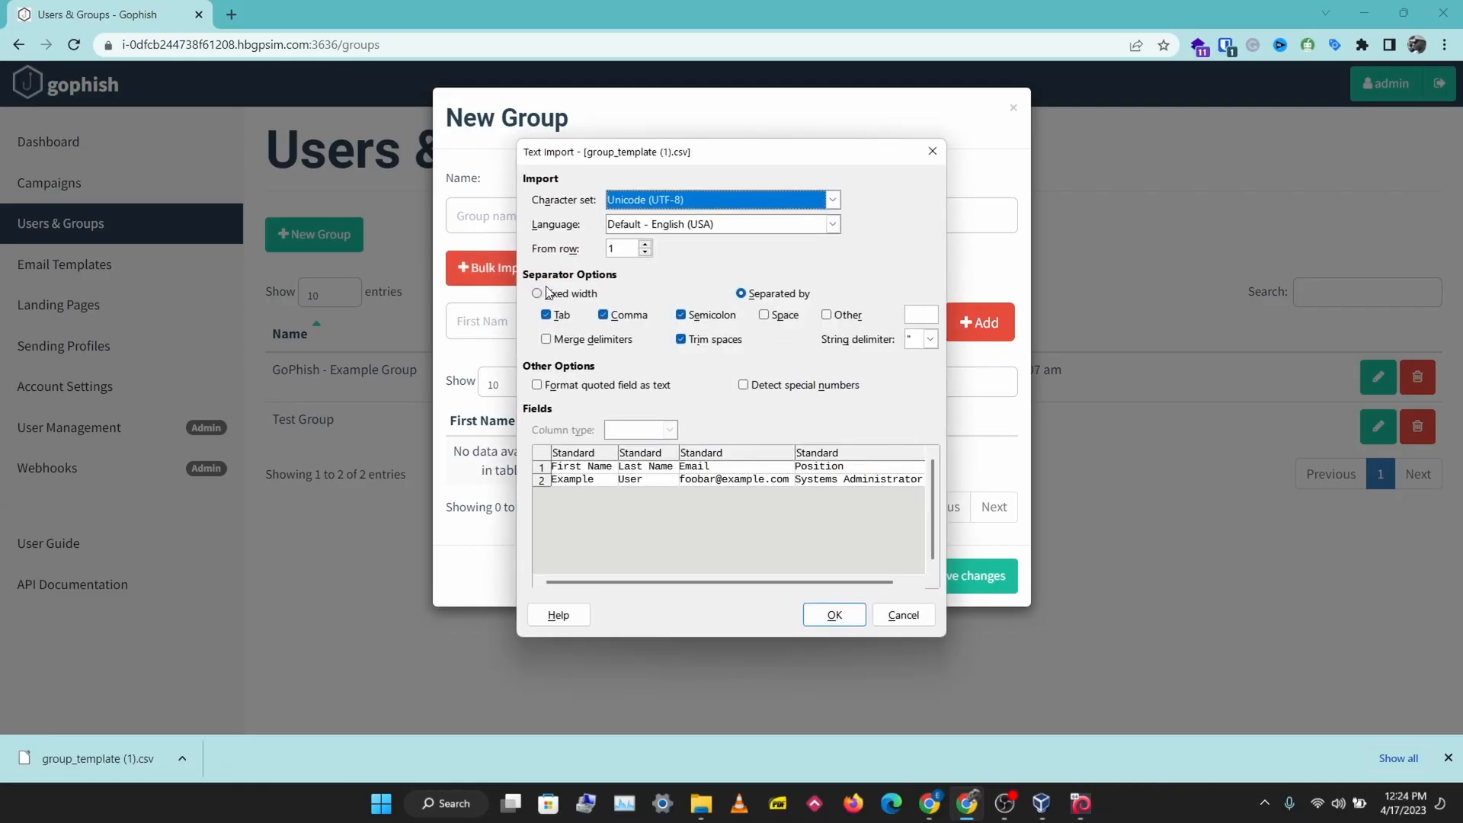
pyautogui.click(832, 614)
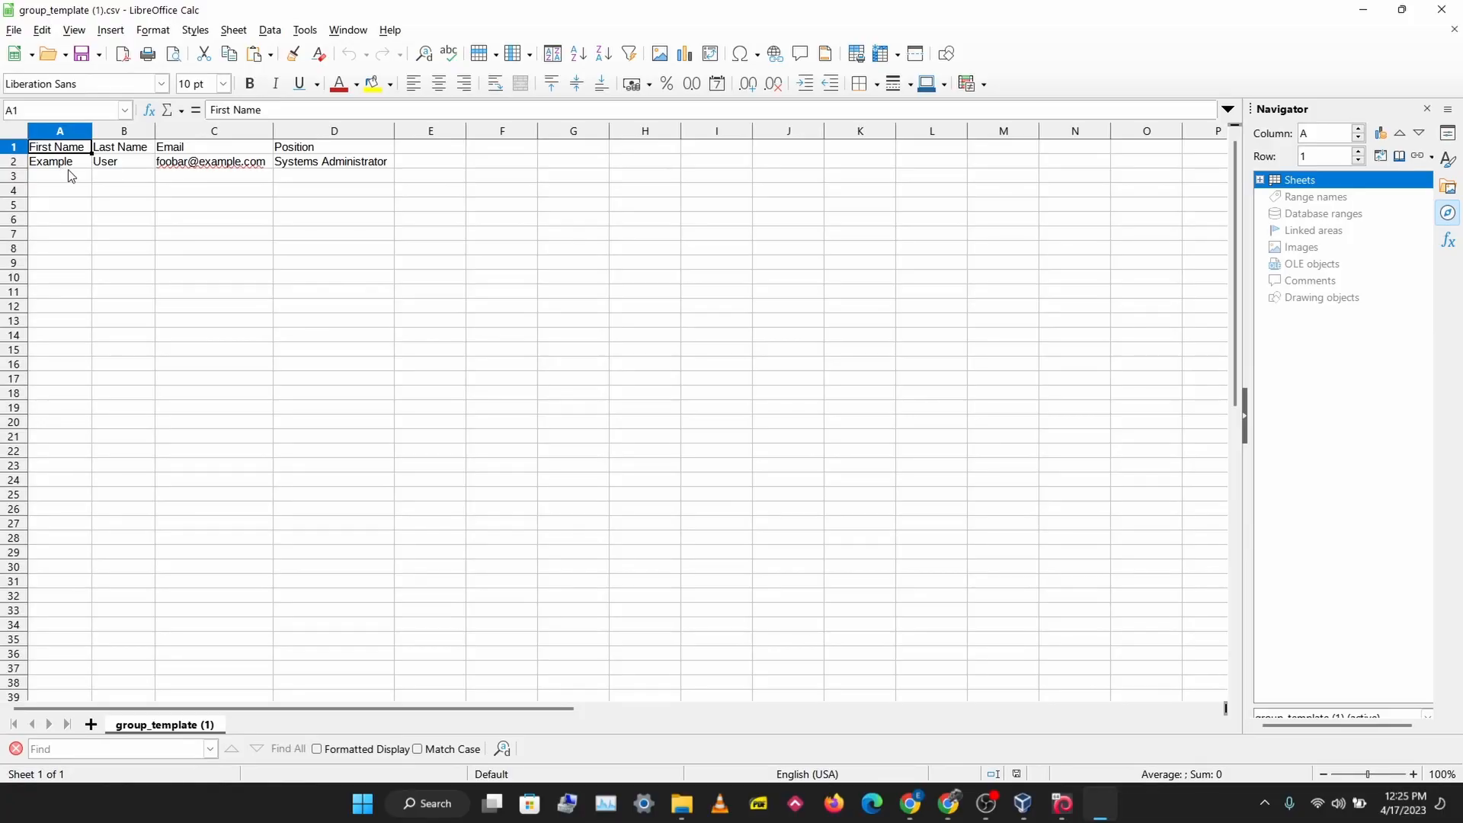
pyautogui.moveTo(124, 175); pyautogui.dragTo(123, 320)
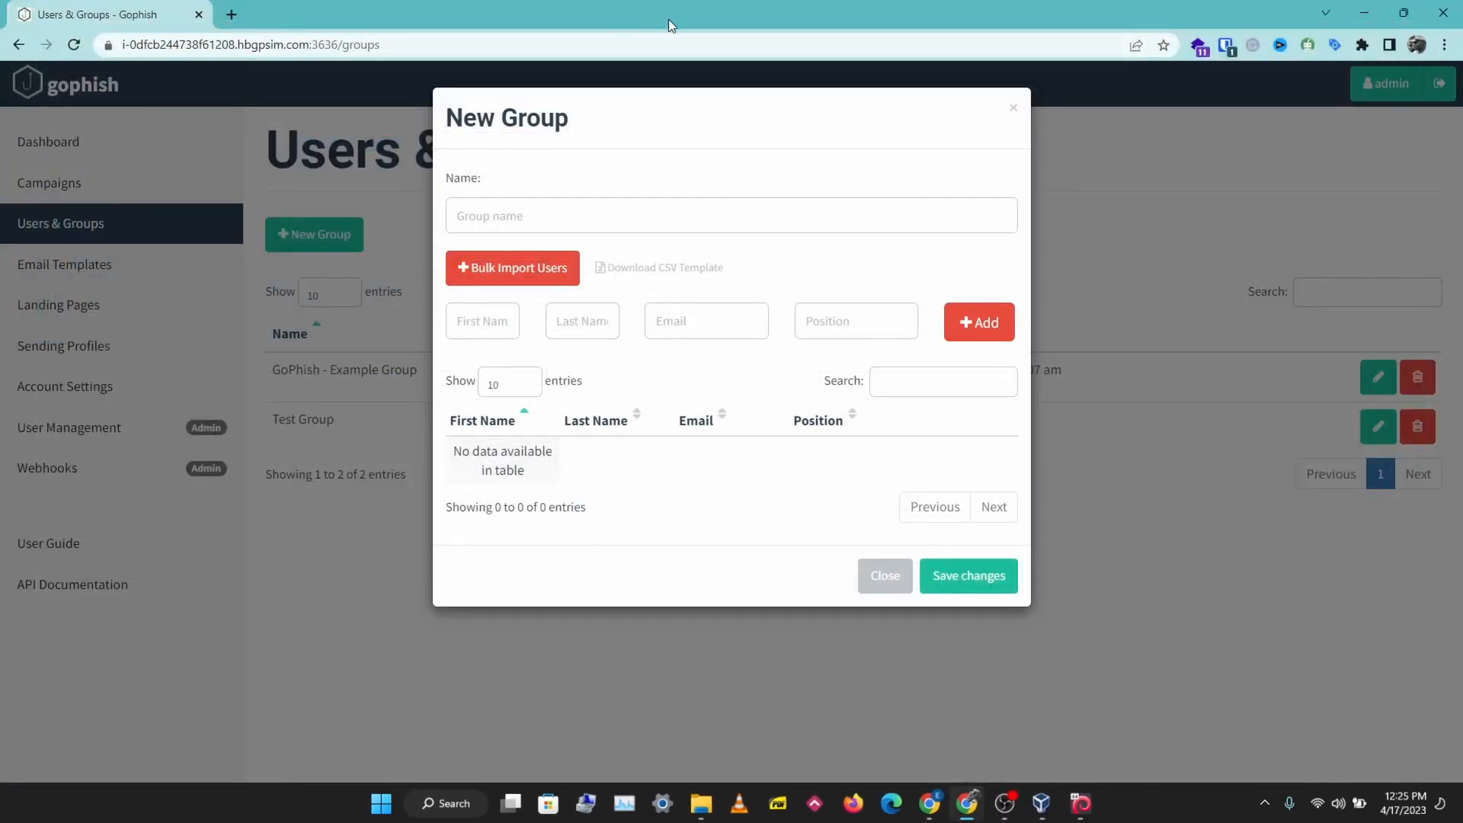
pyautogui.click(978, 321)
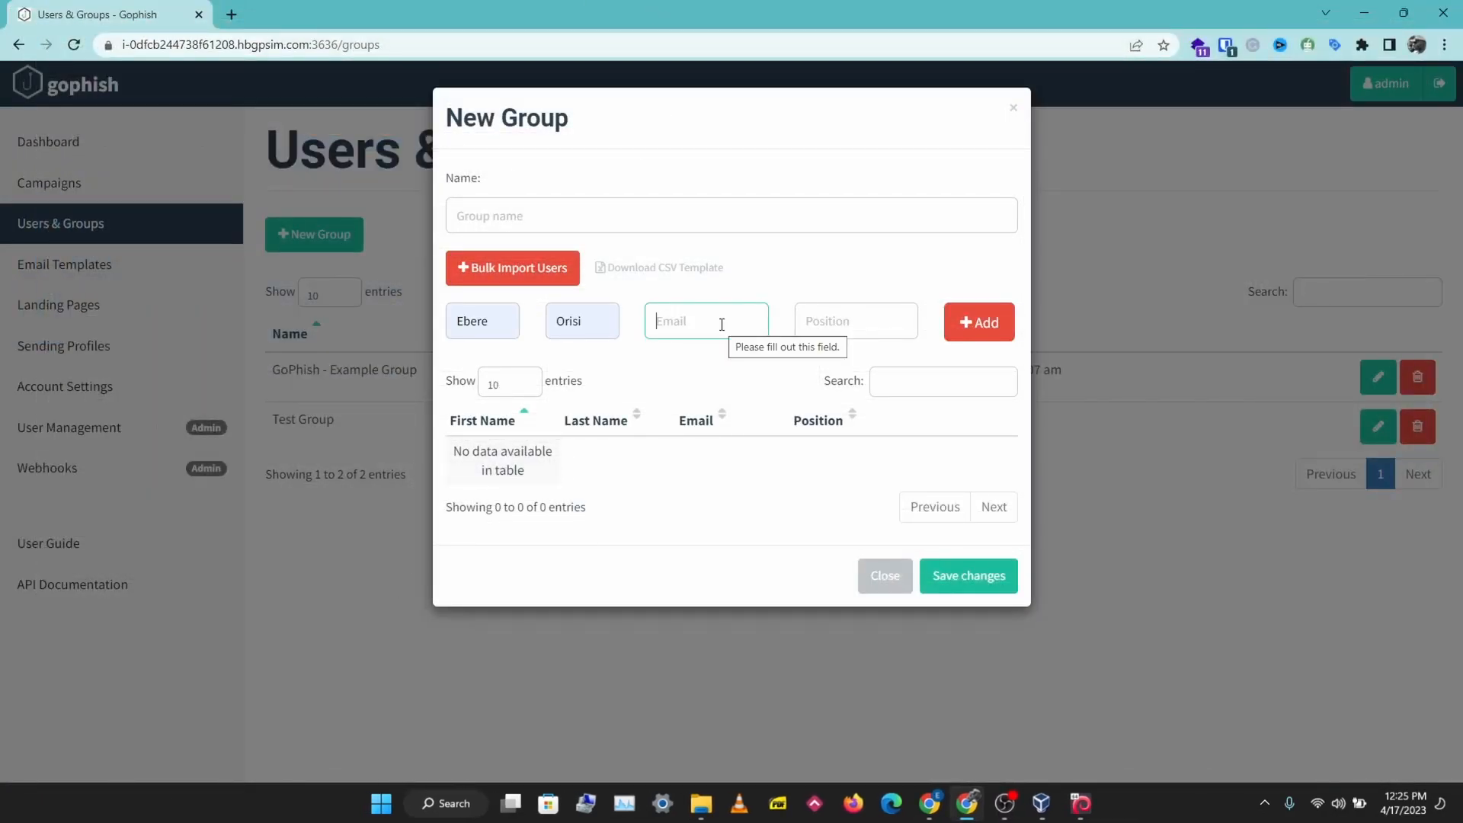
pyautogui.write('ebere')
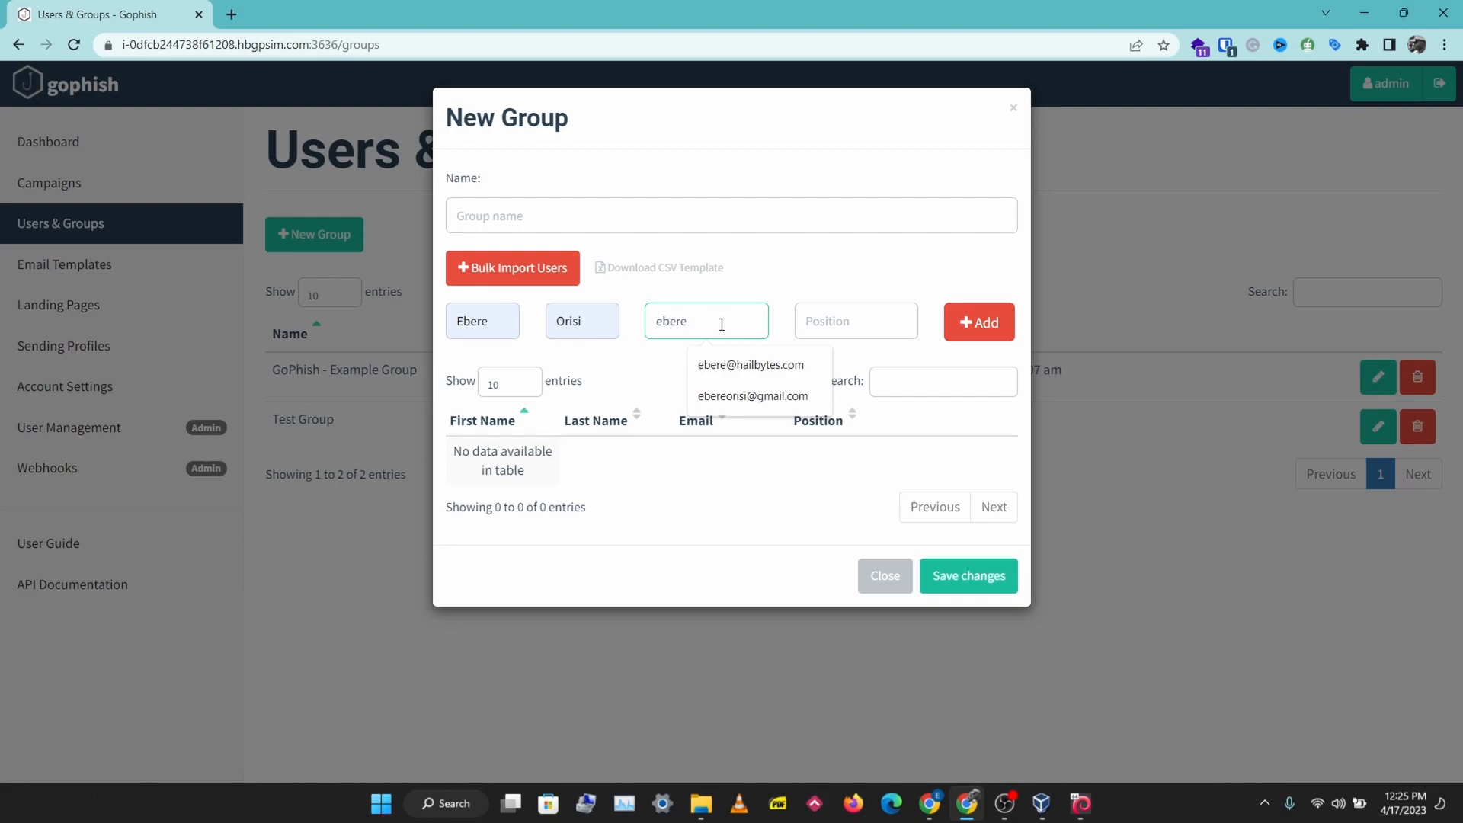
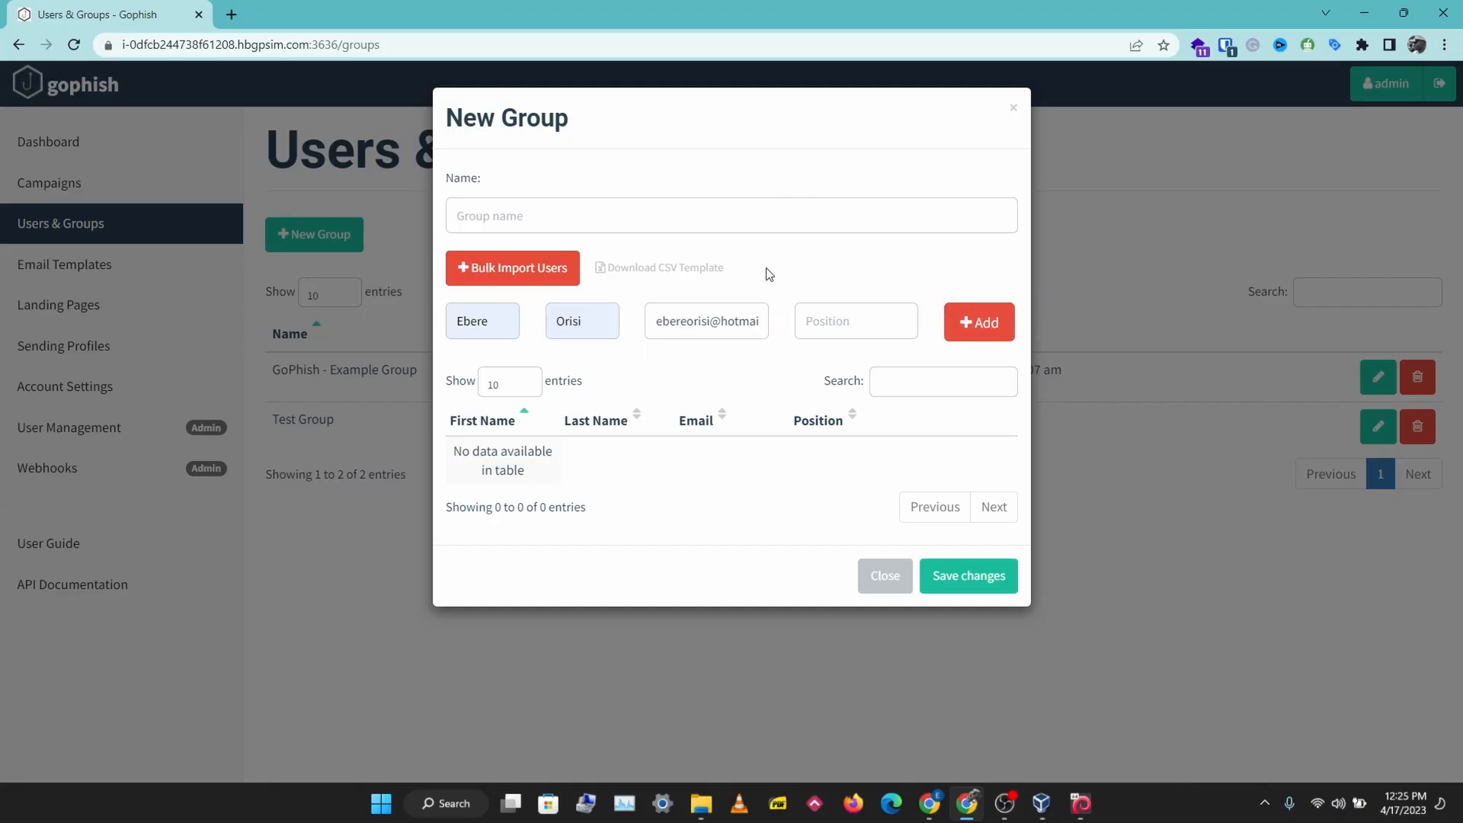
pyautogui.write('My group')
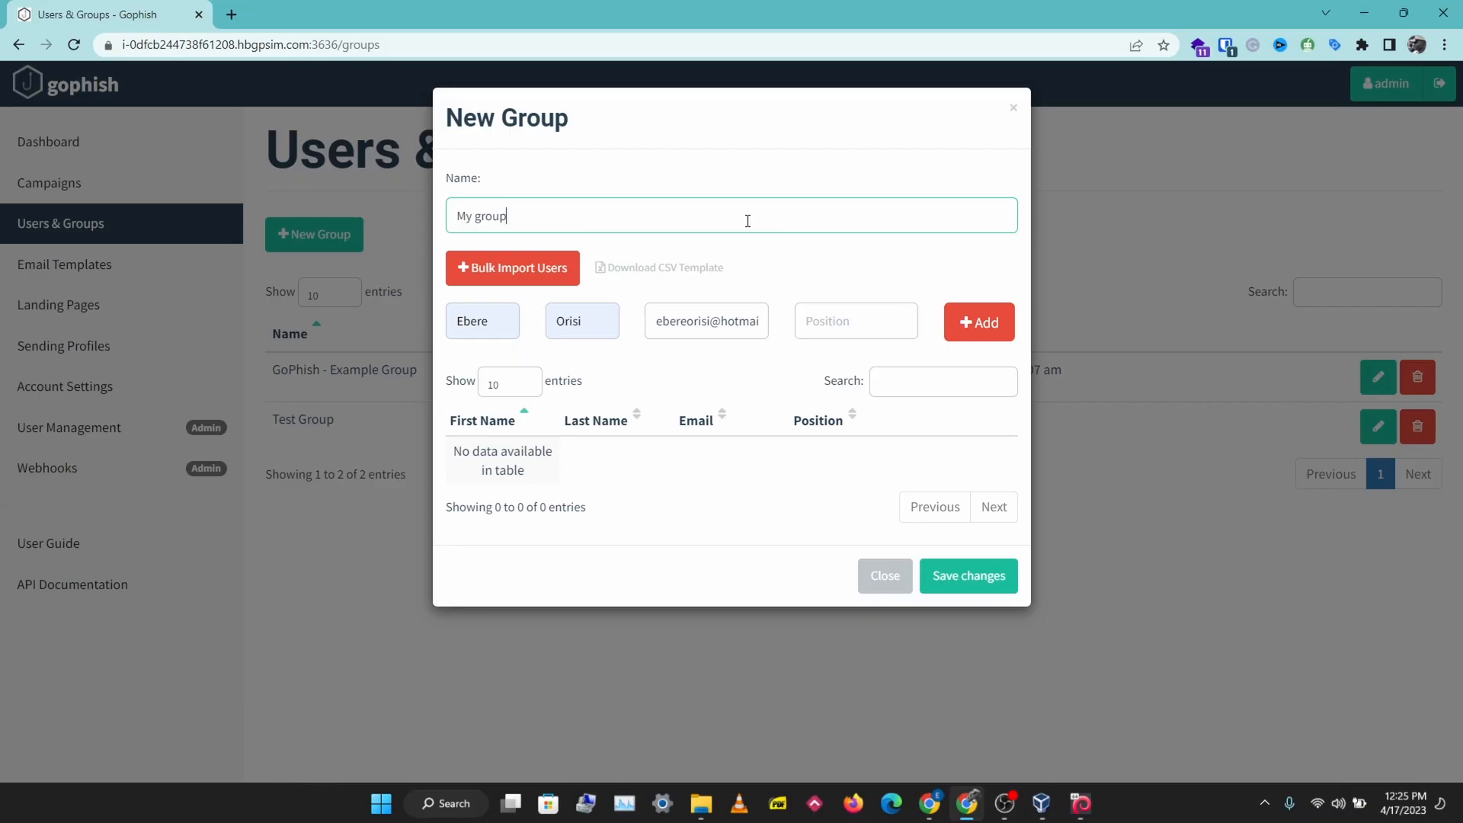
pyautogui.click(978, 322)
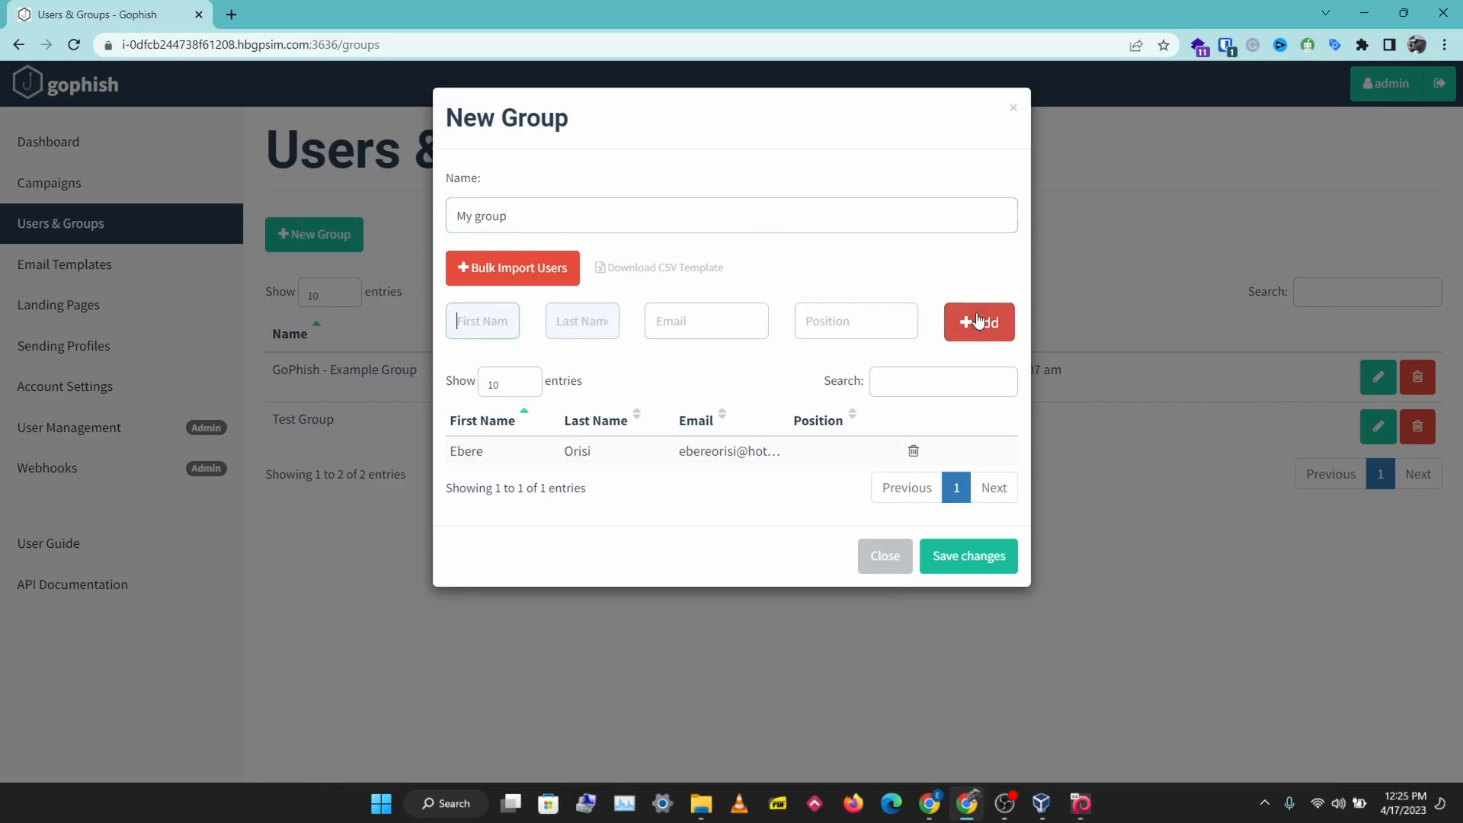
pyautogui.moveTo(968, 556)
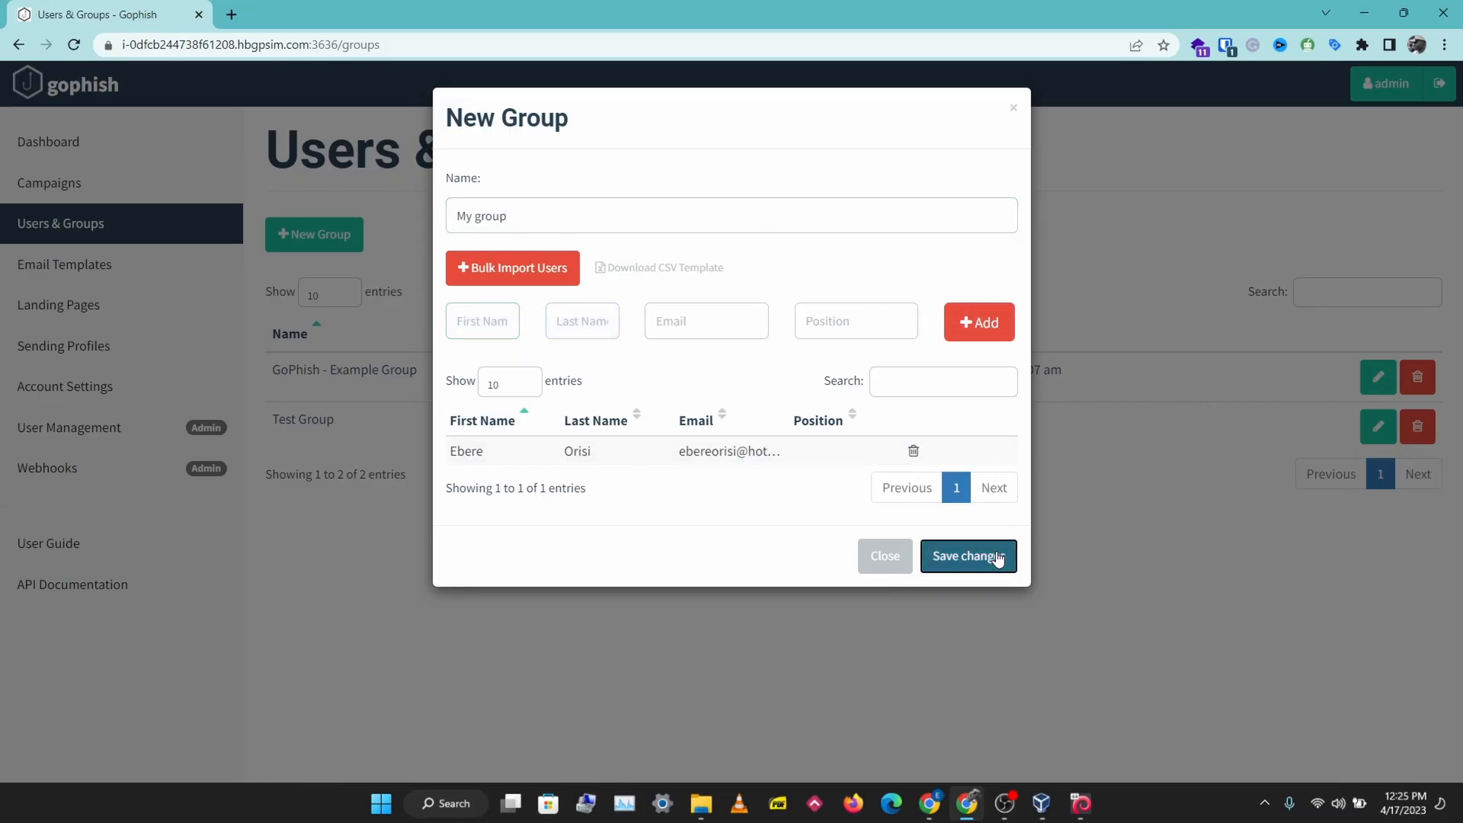
pyautogui.click(968, 556)
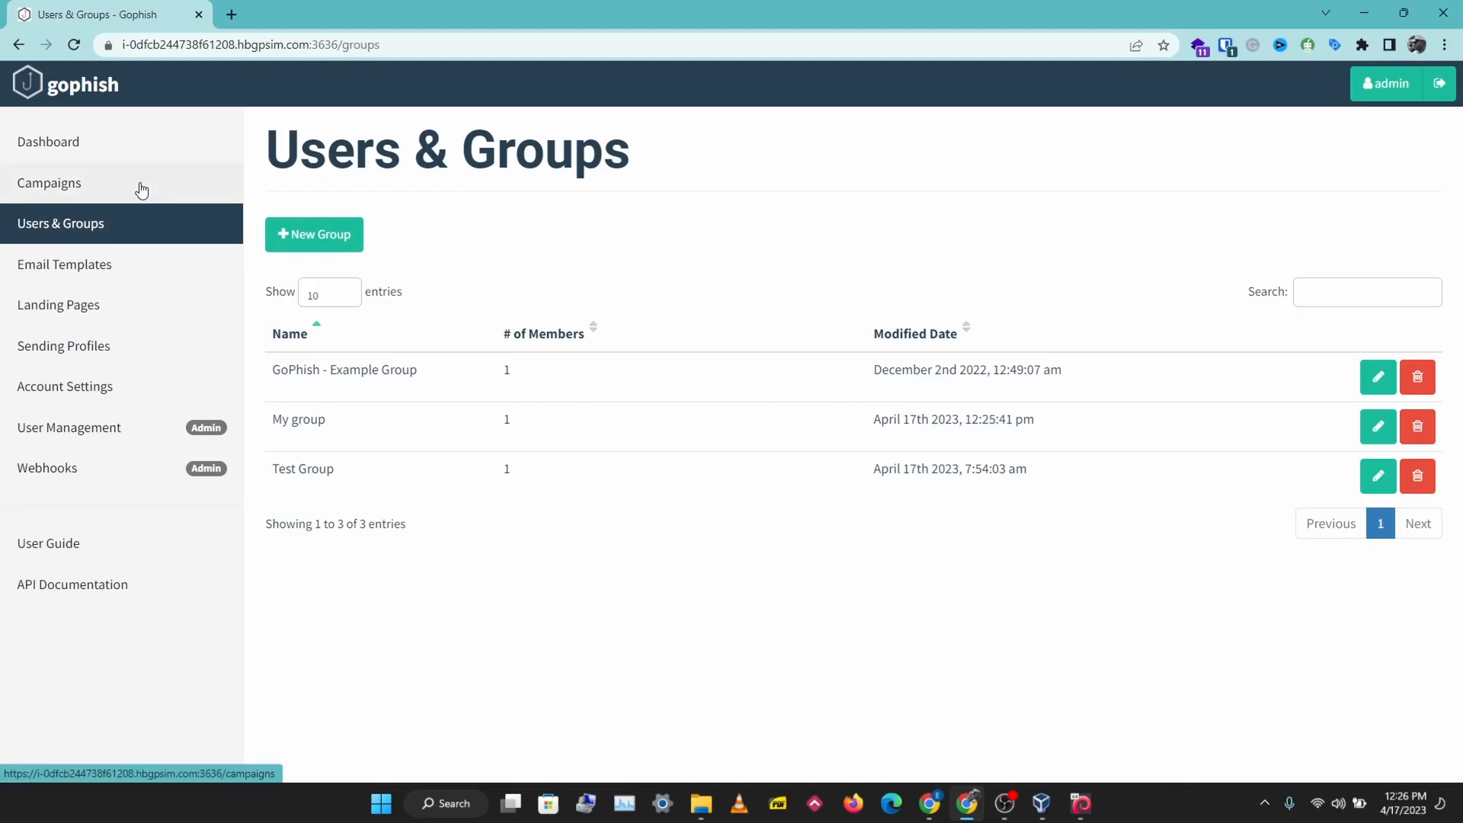
pyautogui.moveTo(76, 214)
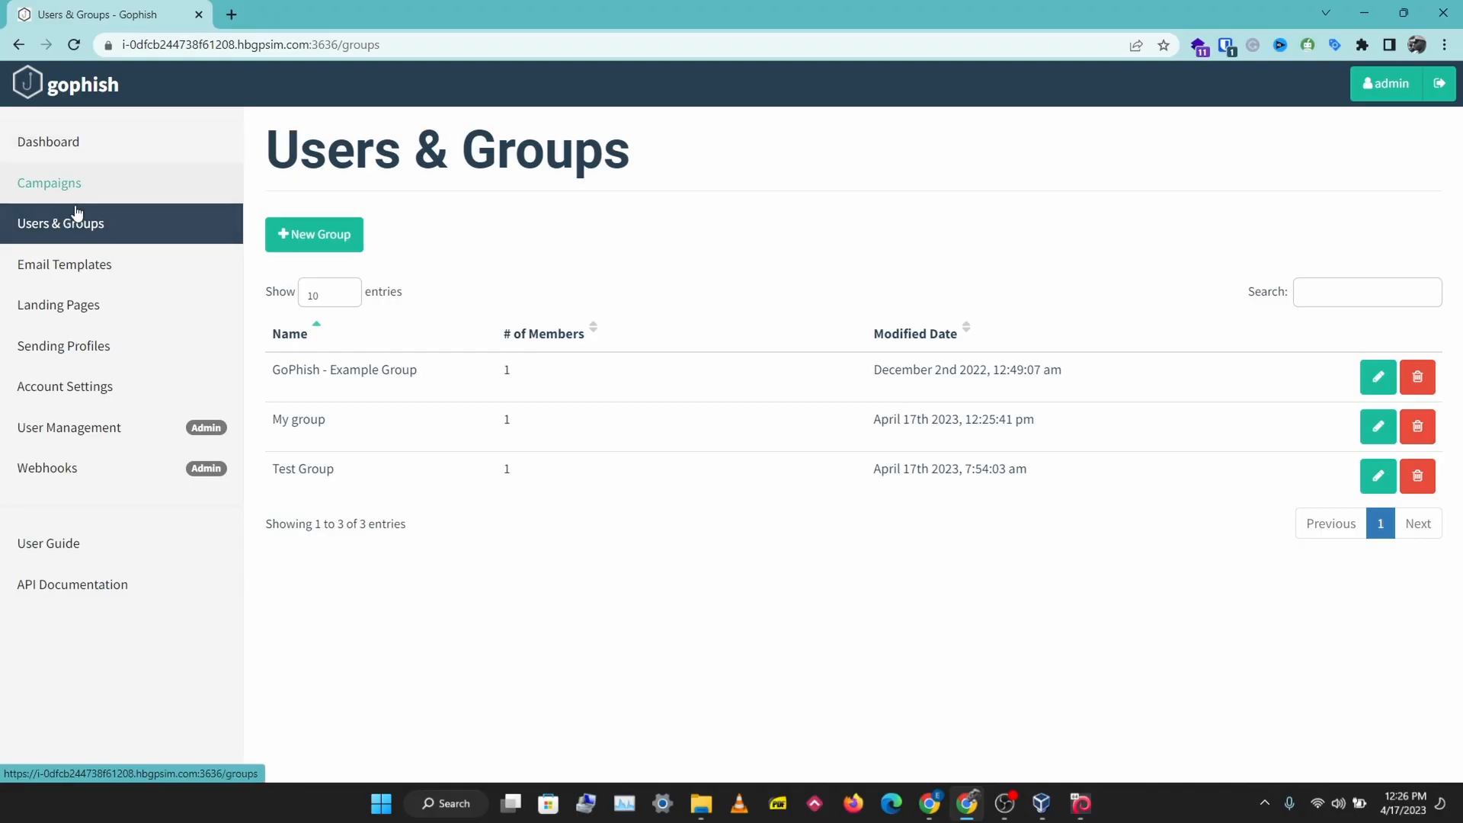
pyautogui.click(49, 183)
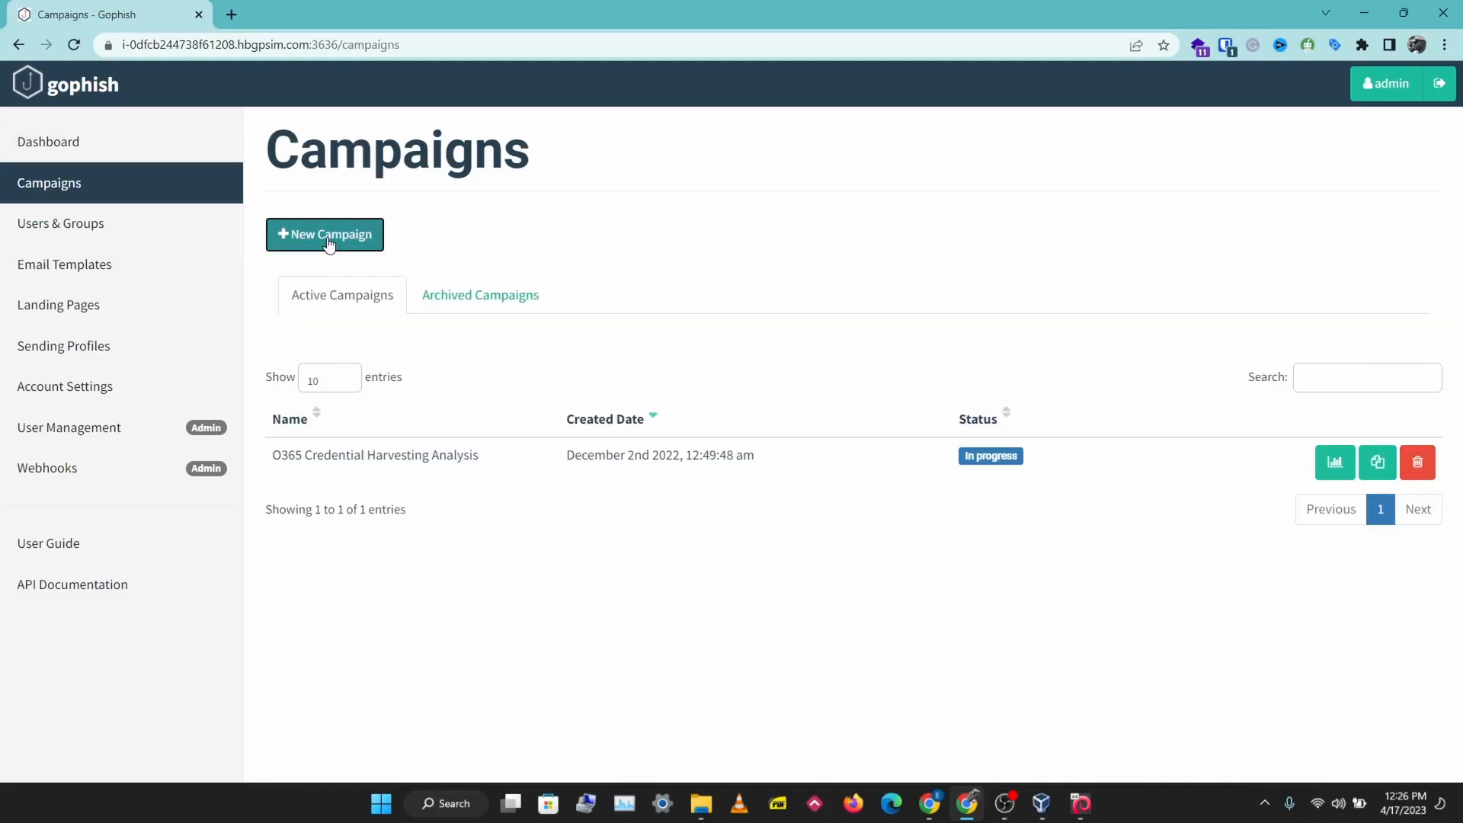
# Step: Name the campaign 'Family Care' with Childcare Service Base Template #2 and FamilyLink Childcare Landing Page
pyautogui.click(323, 235)
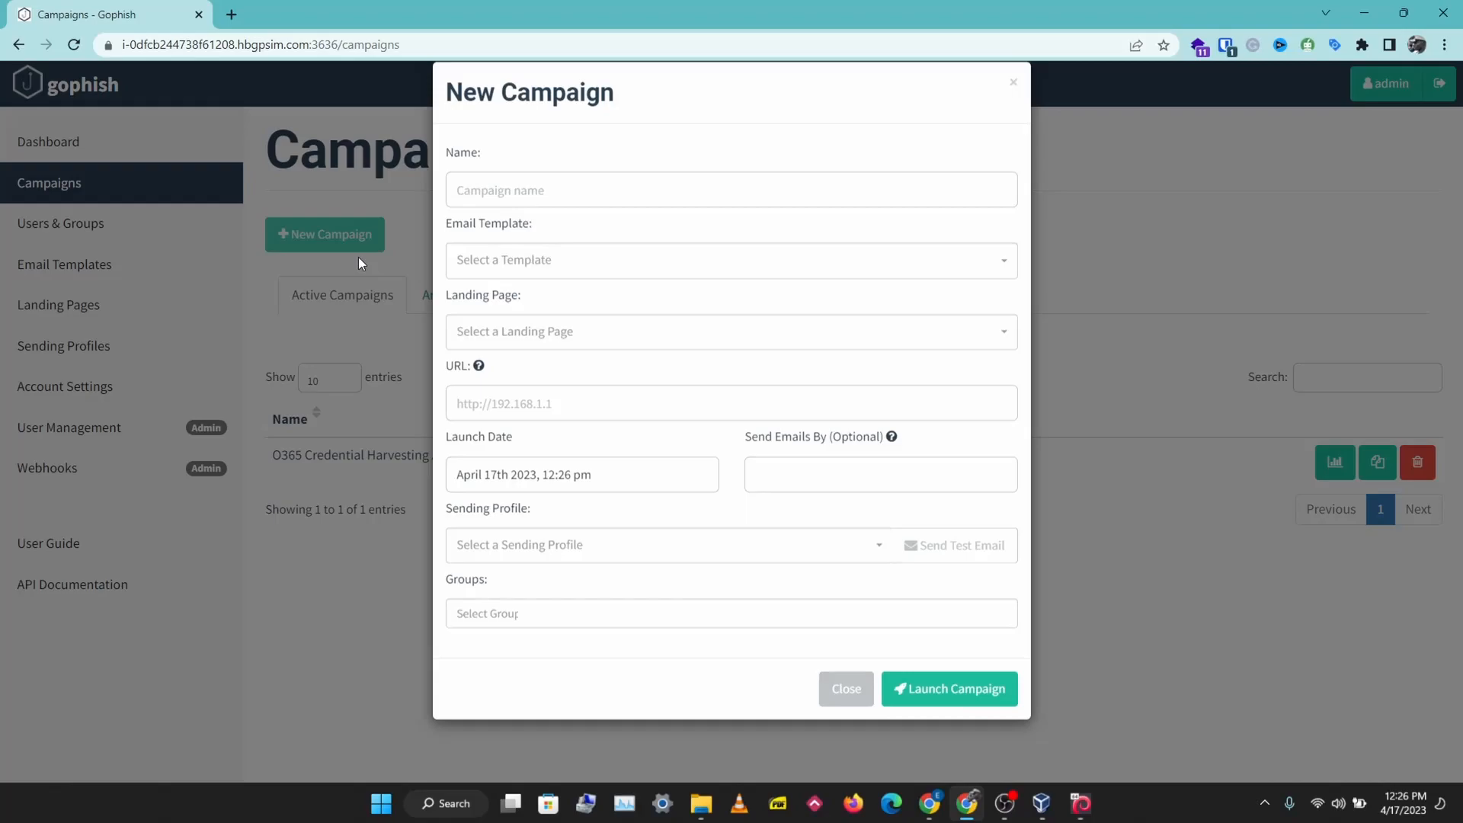
pyautogui.write('Fam')
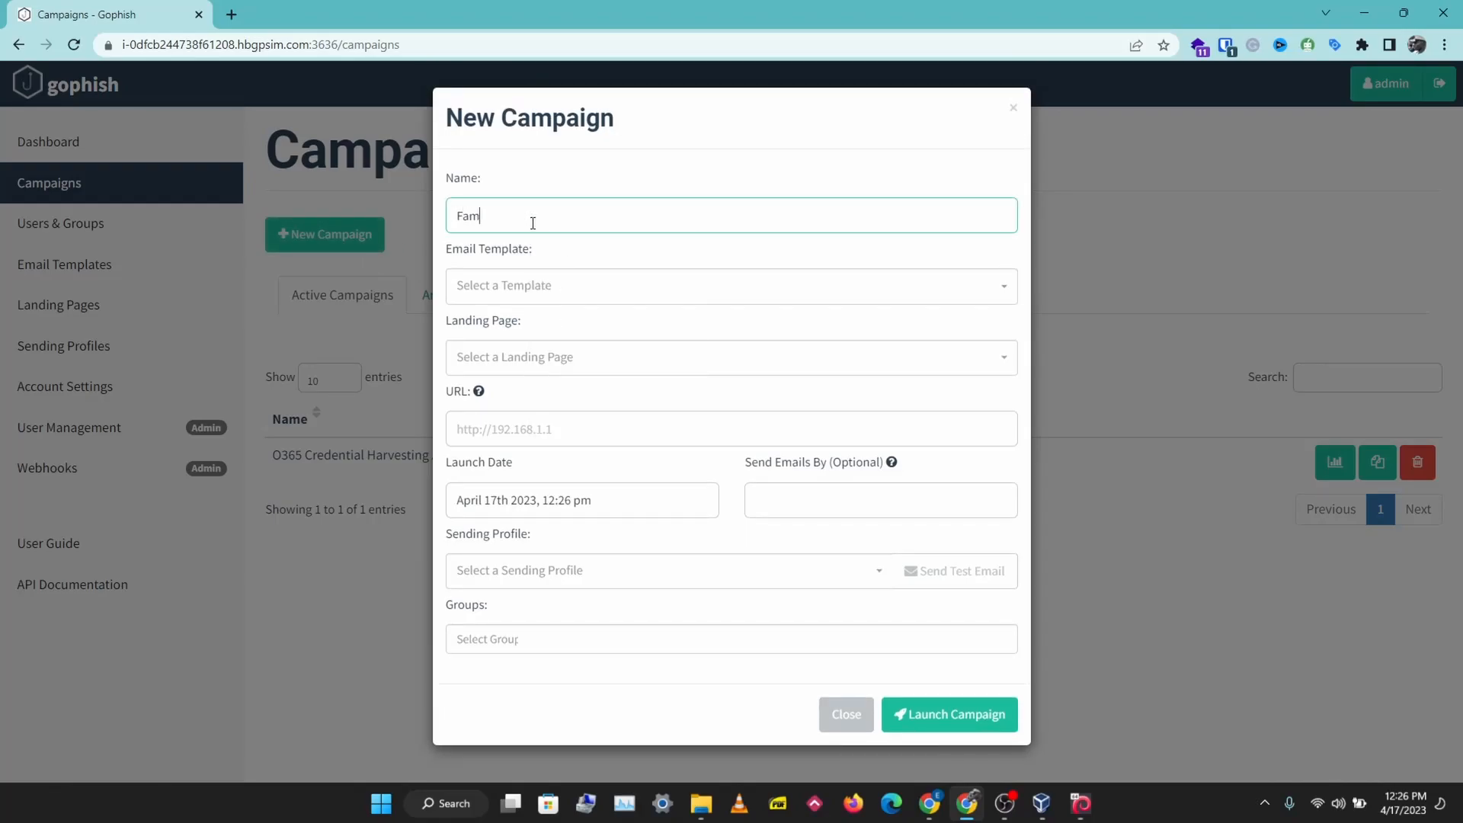
pyautogui.write('ily')
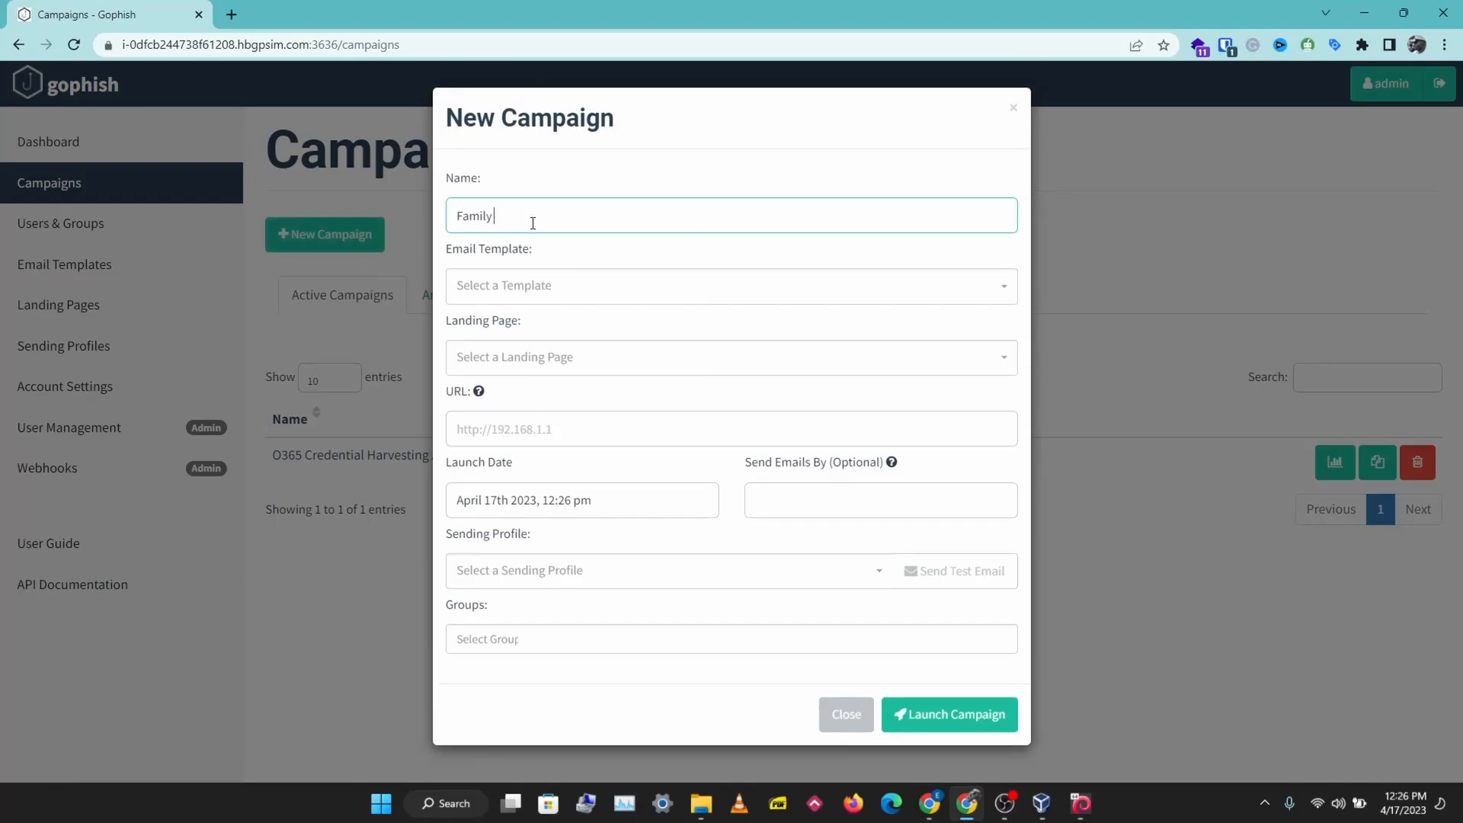
pyautogui.click(728, 285)
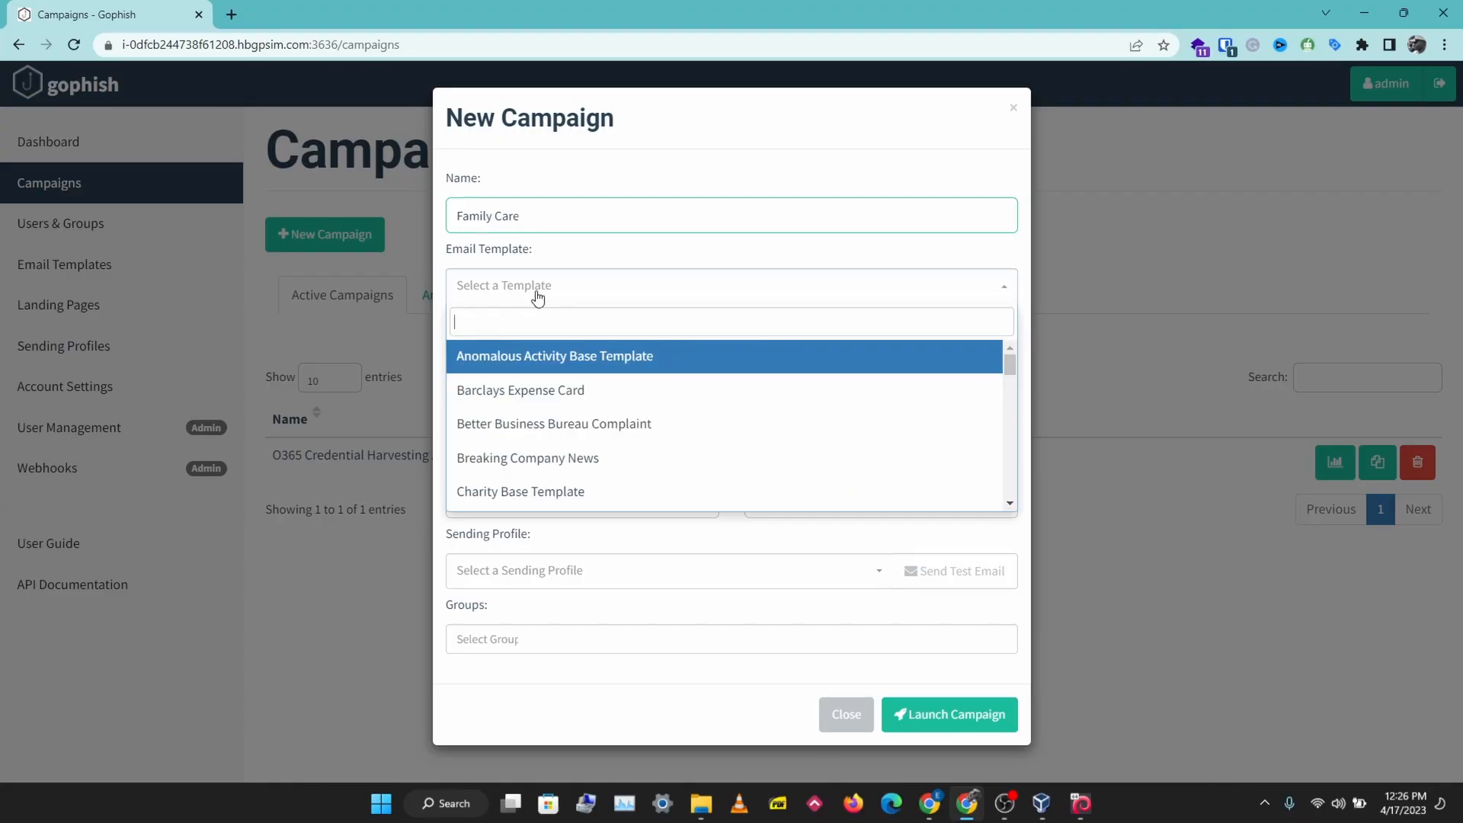
pyautogui.scroll(-3)
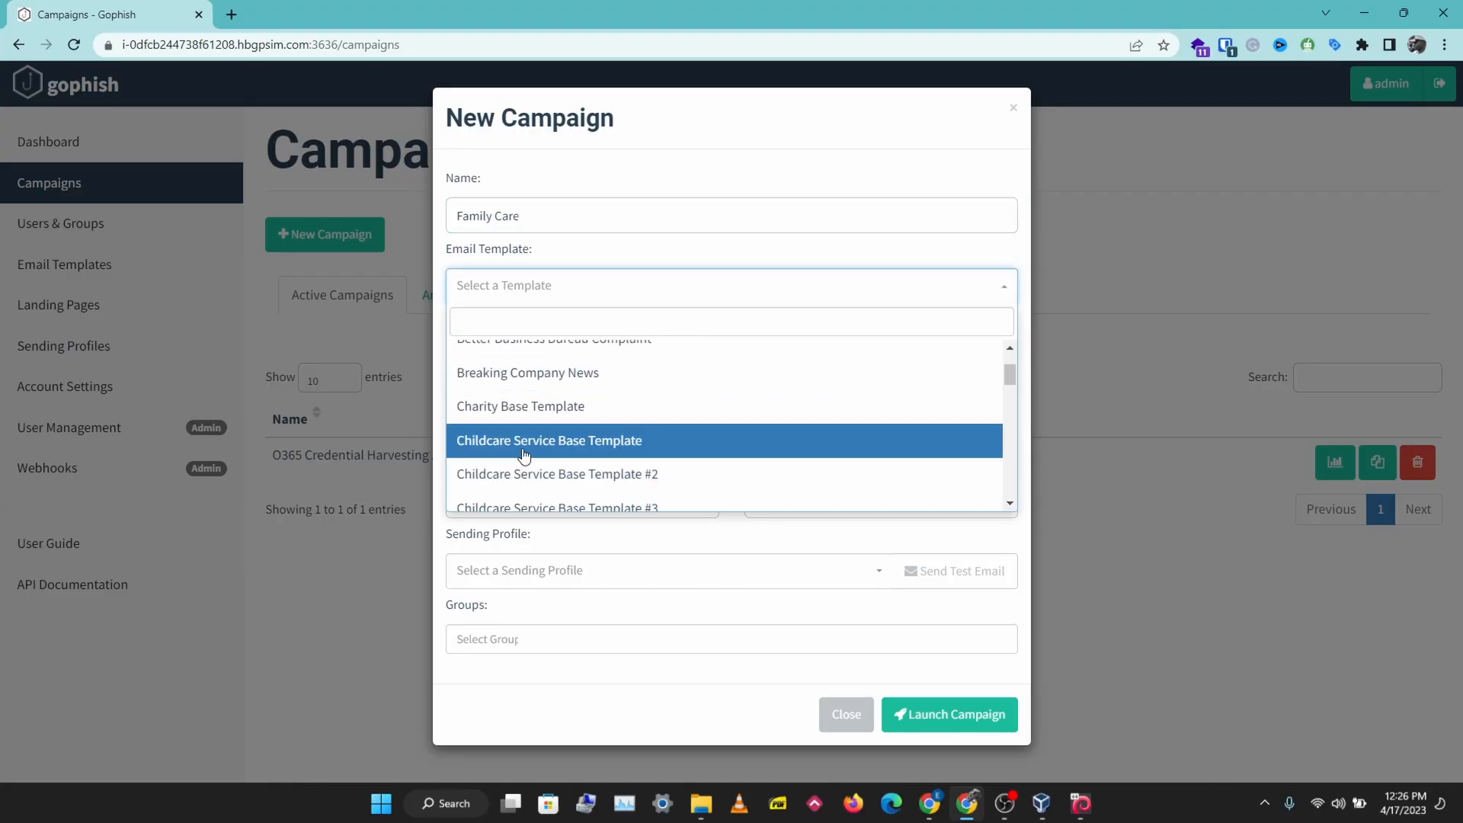
pyautogui.click(557, 474)
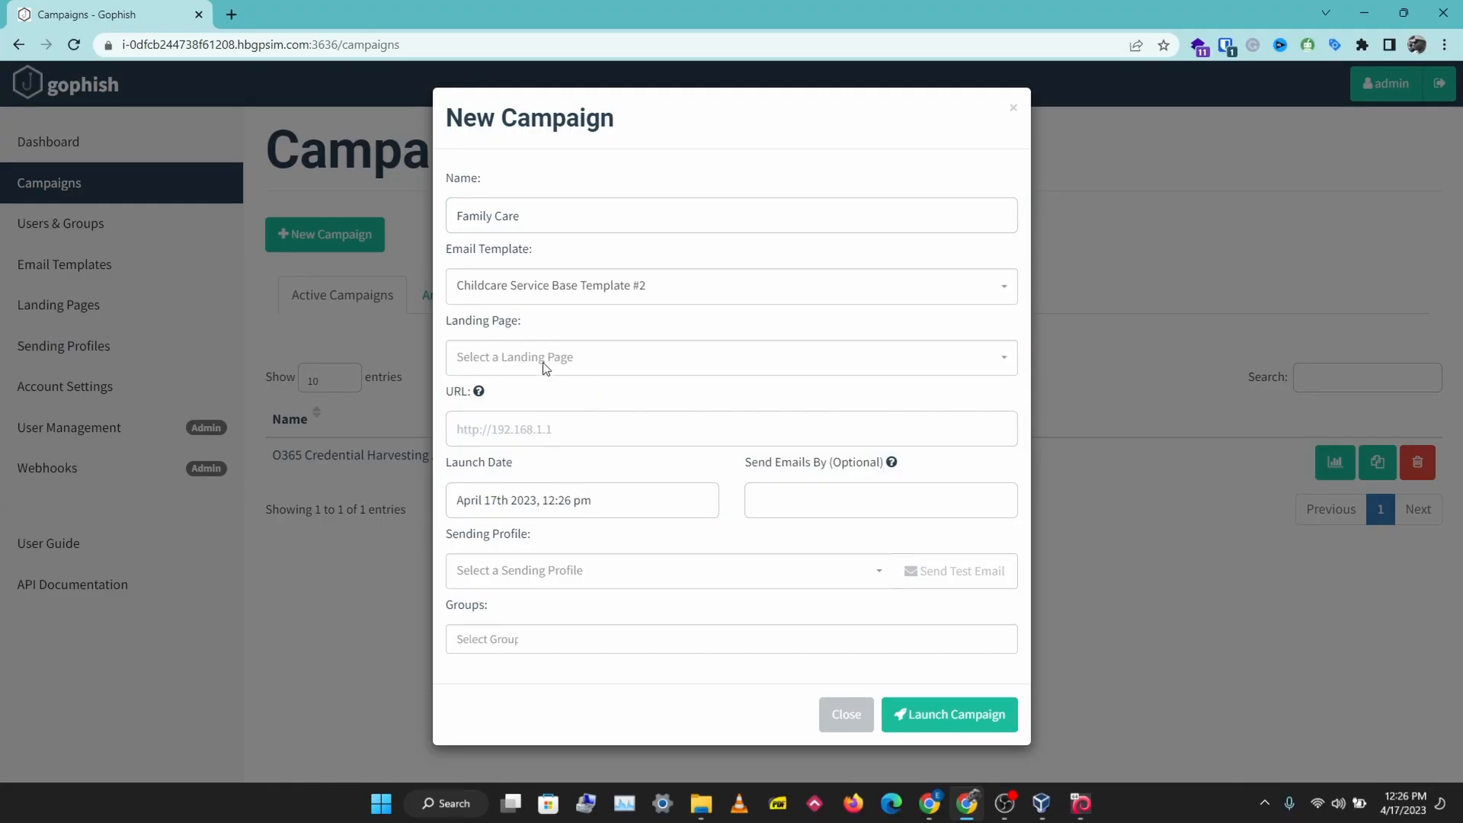
pyautogui.click(730, 357)
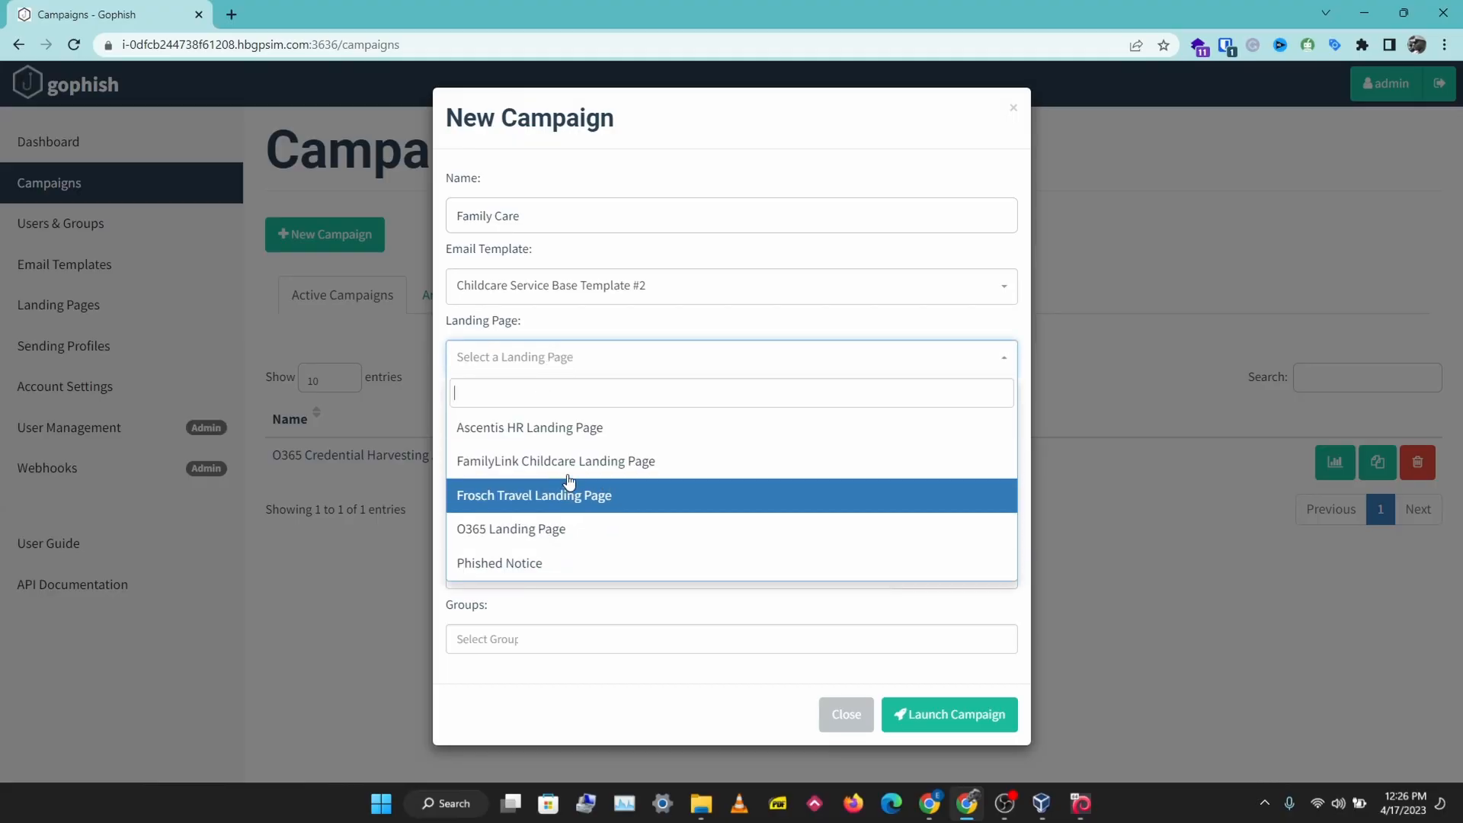
pyautogui.click(555, 460)
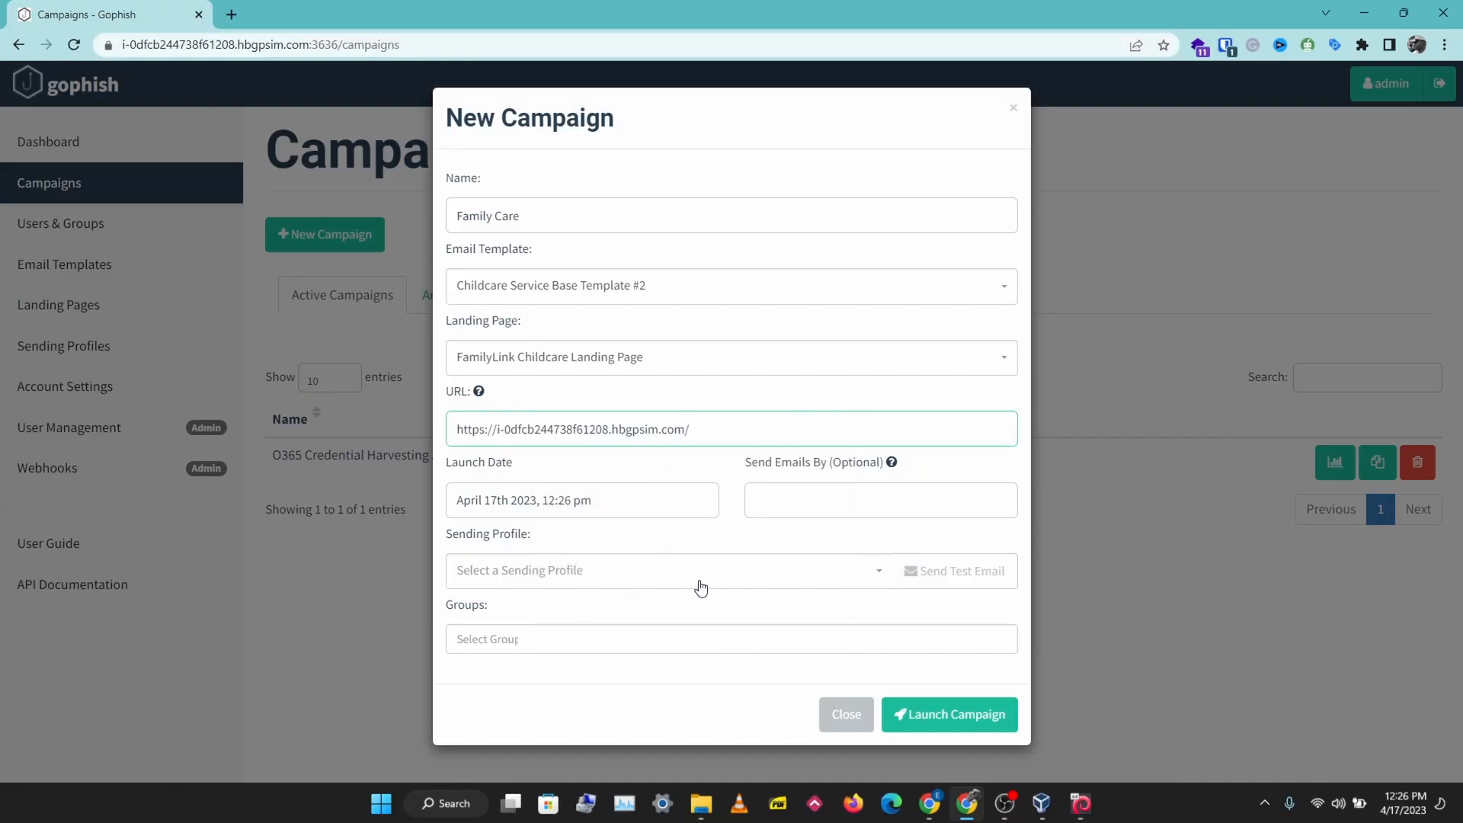
# Step: Launch the campaign via the Google Mail profile to My group and confirm scheduling
pyautogui.click(662, 570)
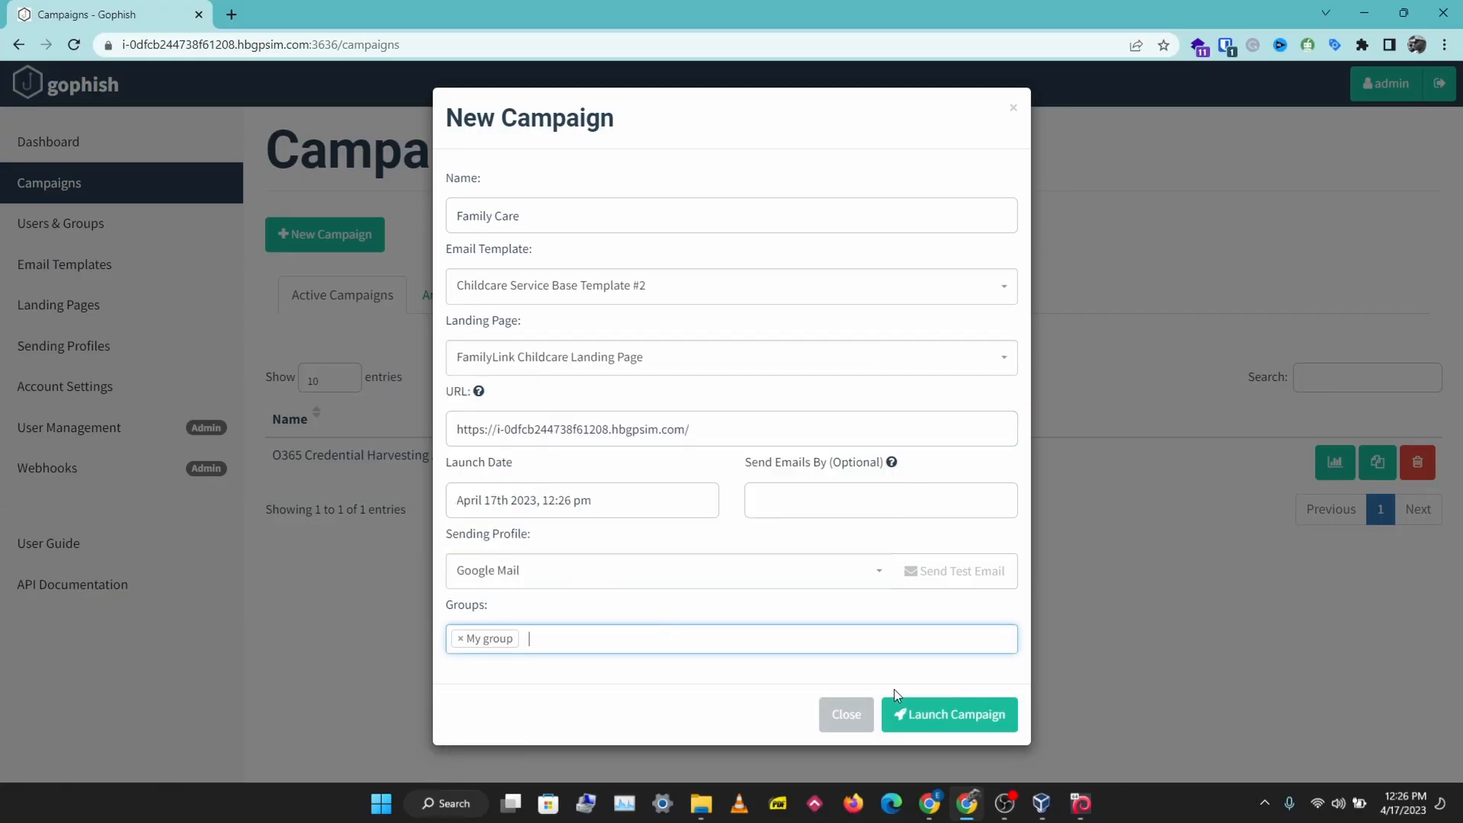
pyautogui.click(949, 713)
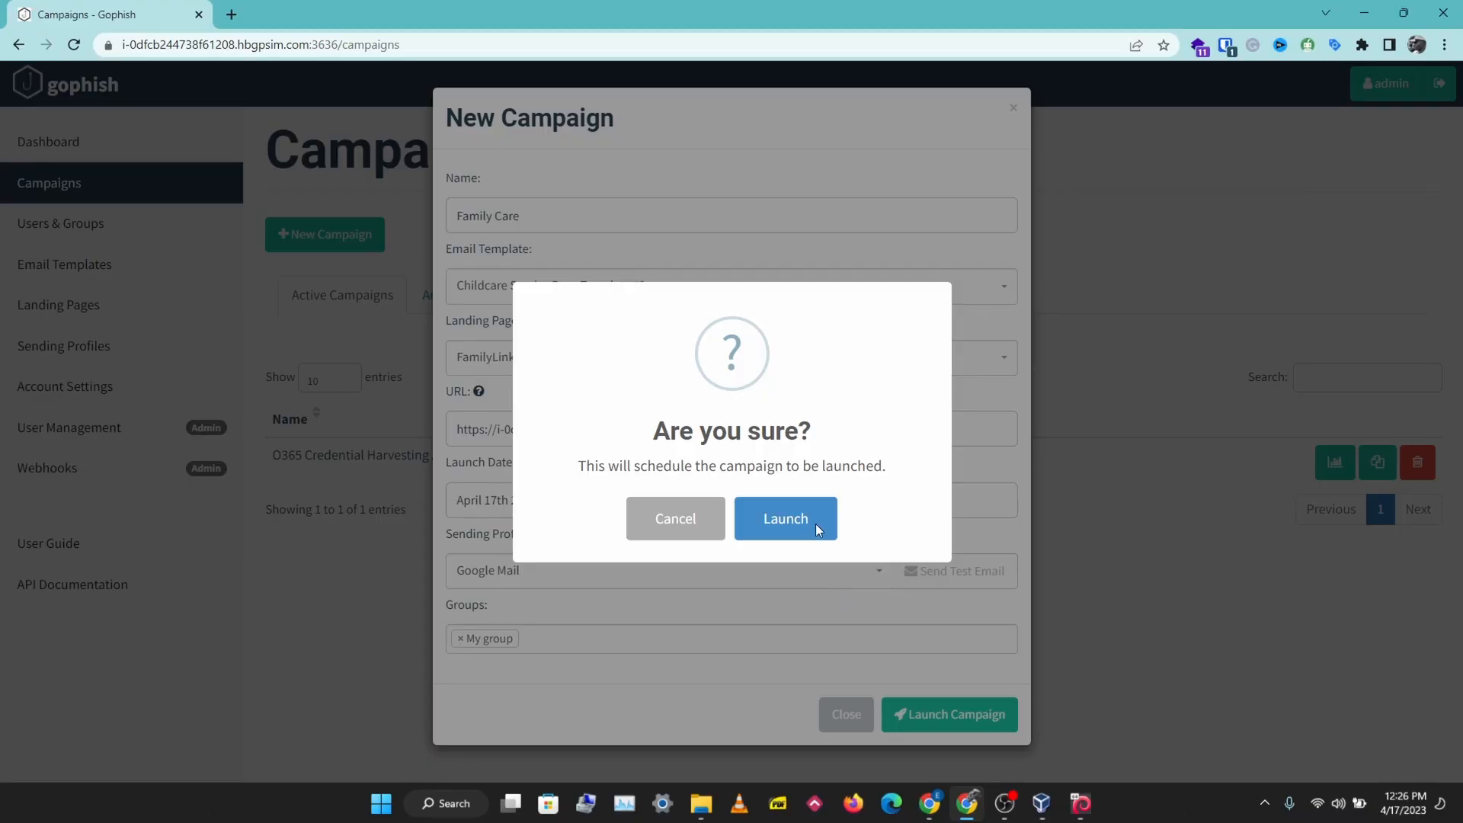
pyautogui.click(785, 518)
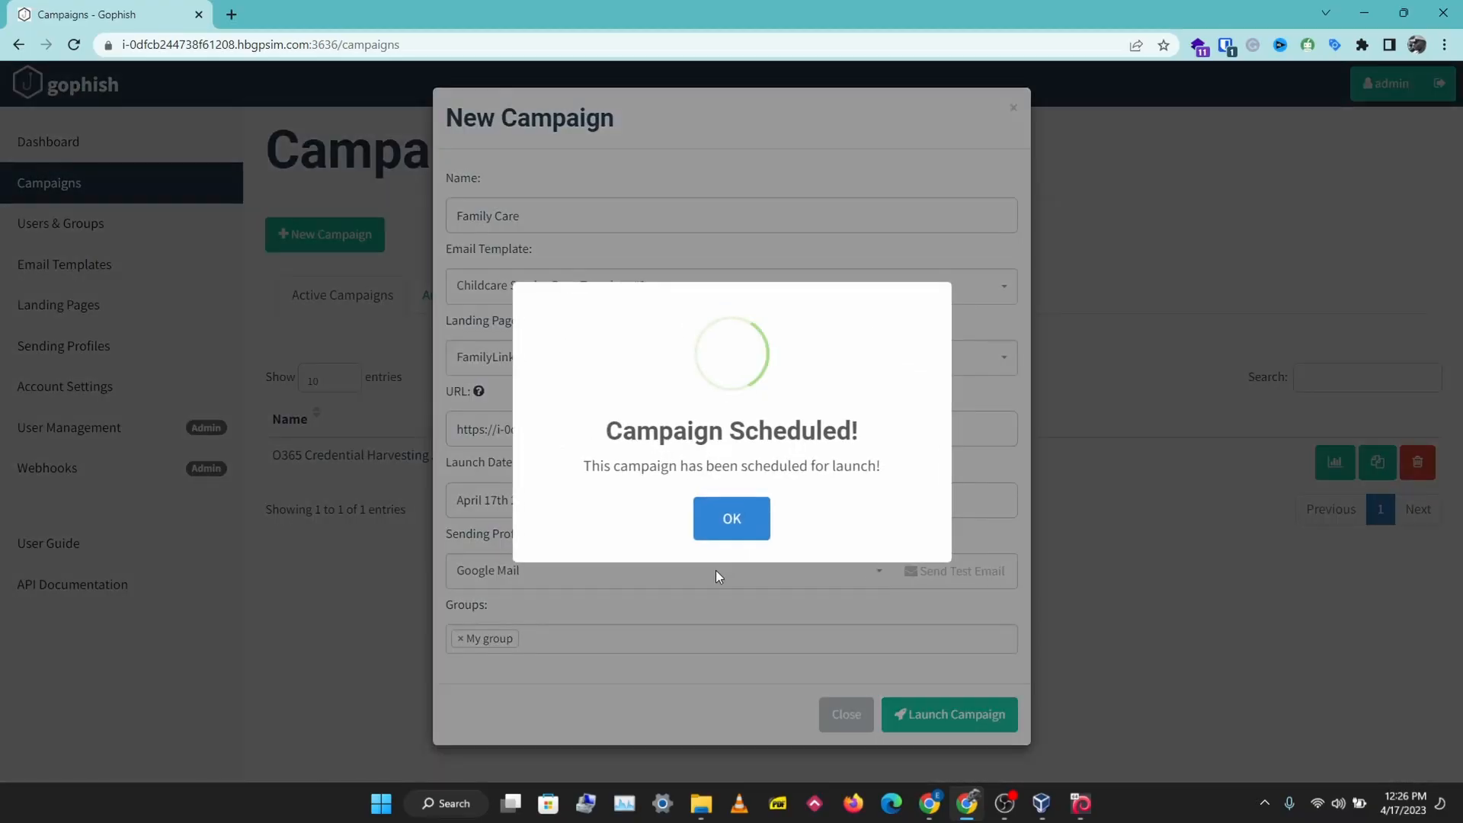
pyautogui.click(730, 518)
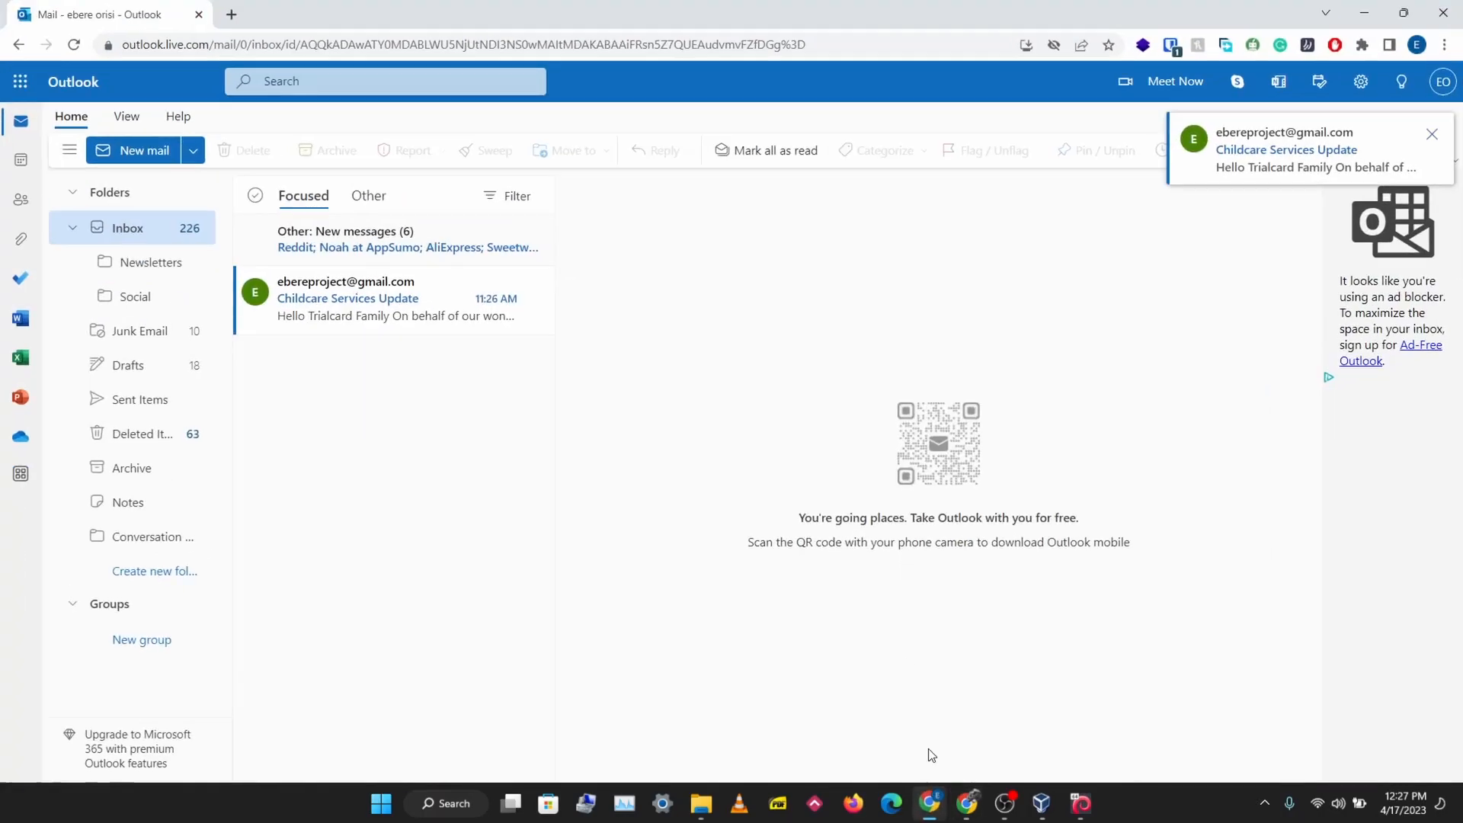
# Step: Read the Childcare Services Update email in the Outlook Focused inbox
pyautogui.click(392, 299)
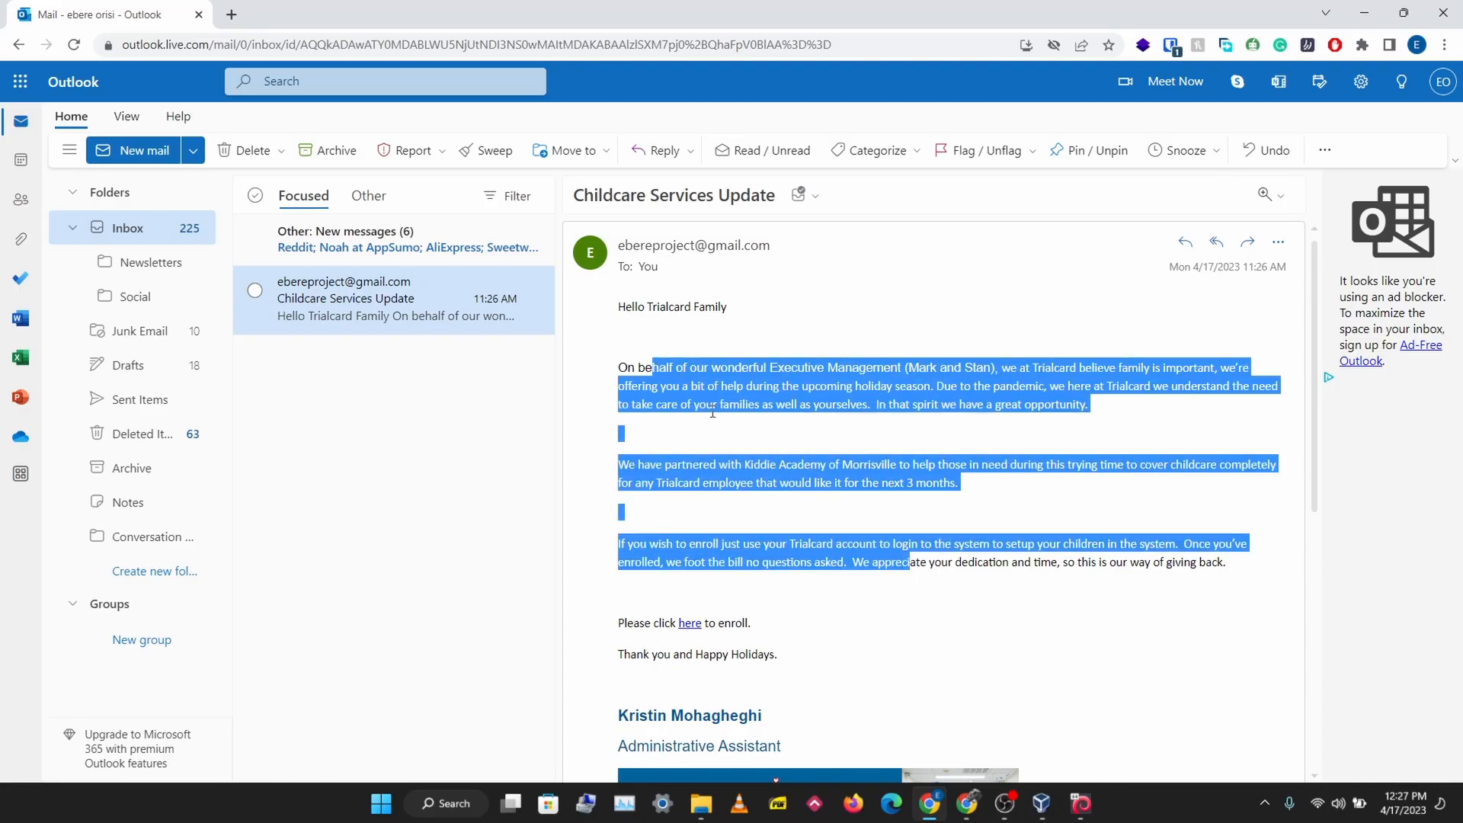
pyautogui.scroll(-3)
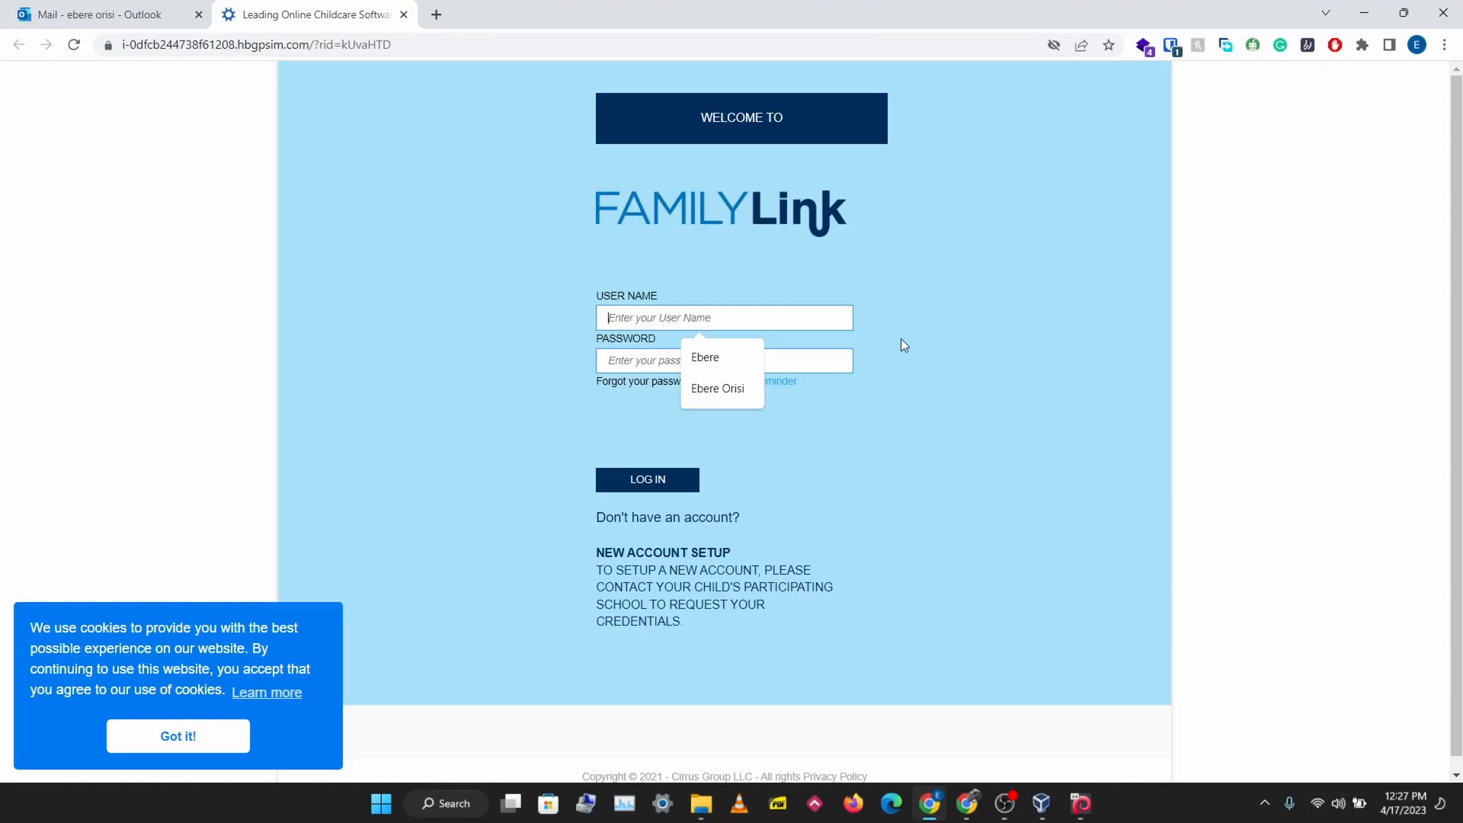
# Step: Log in on the FamilyLink page with the autofilled username and password
pyautogui.click(704, 357)
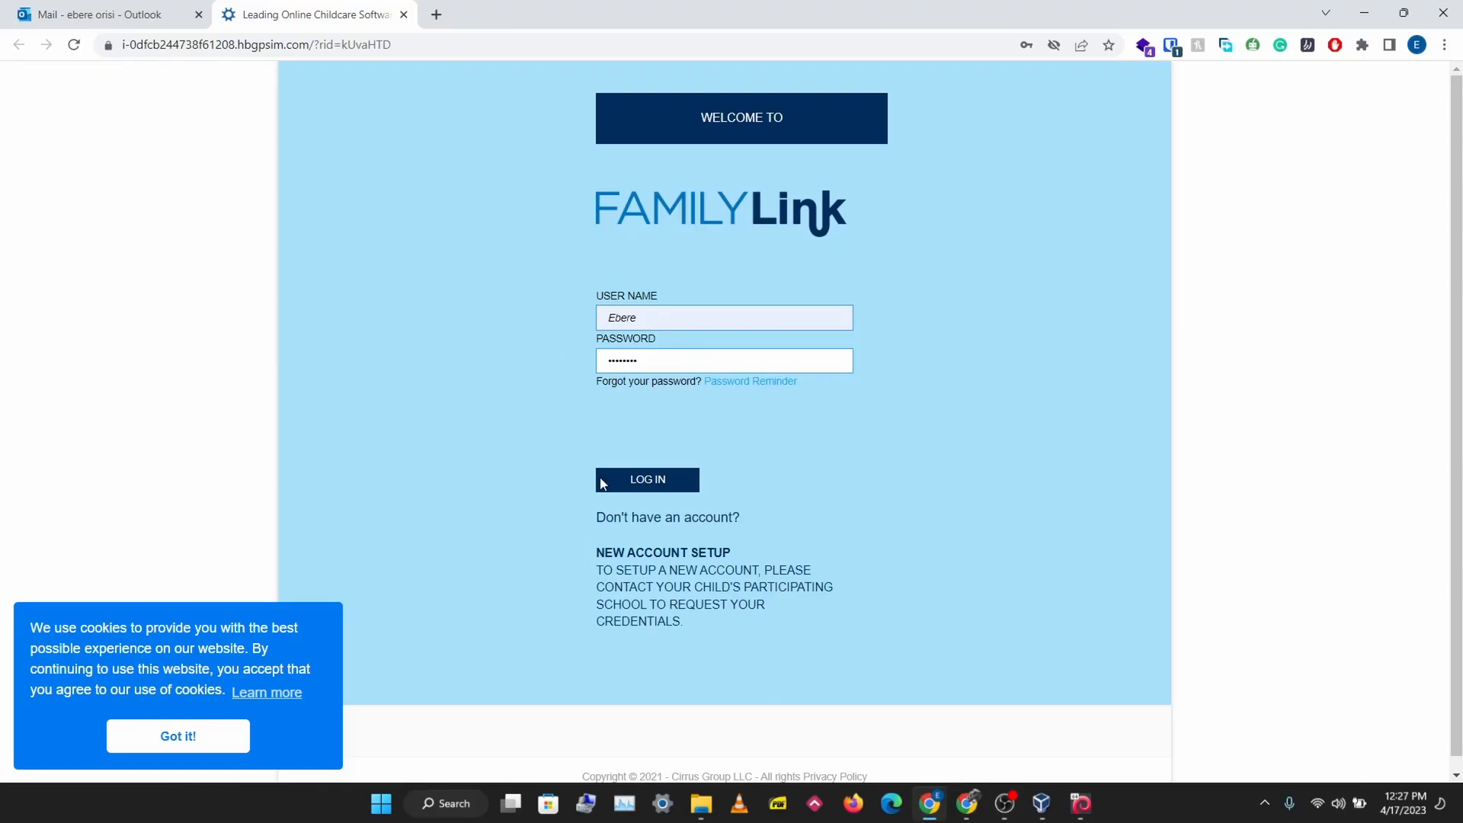
pyautogui.click(646, 478)
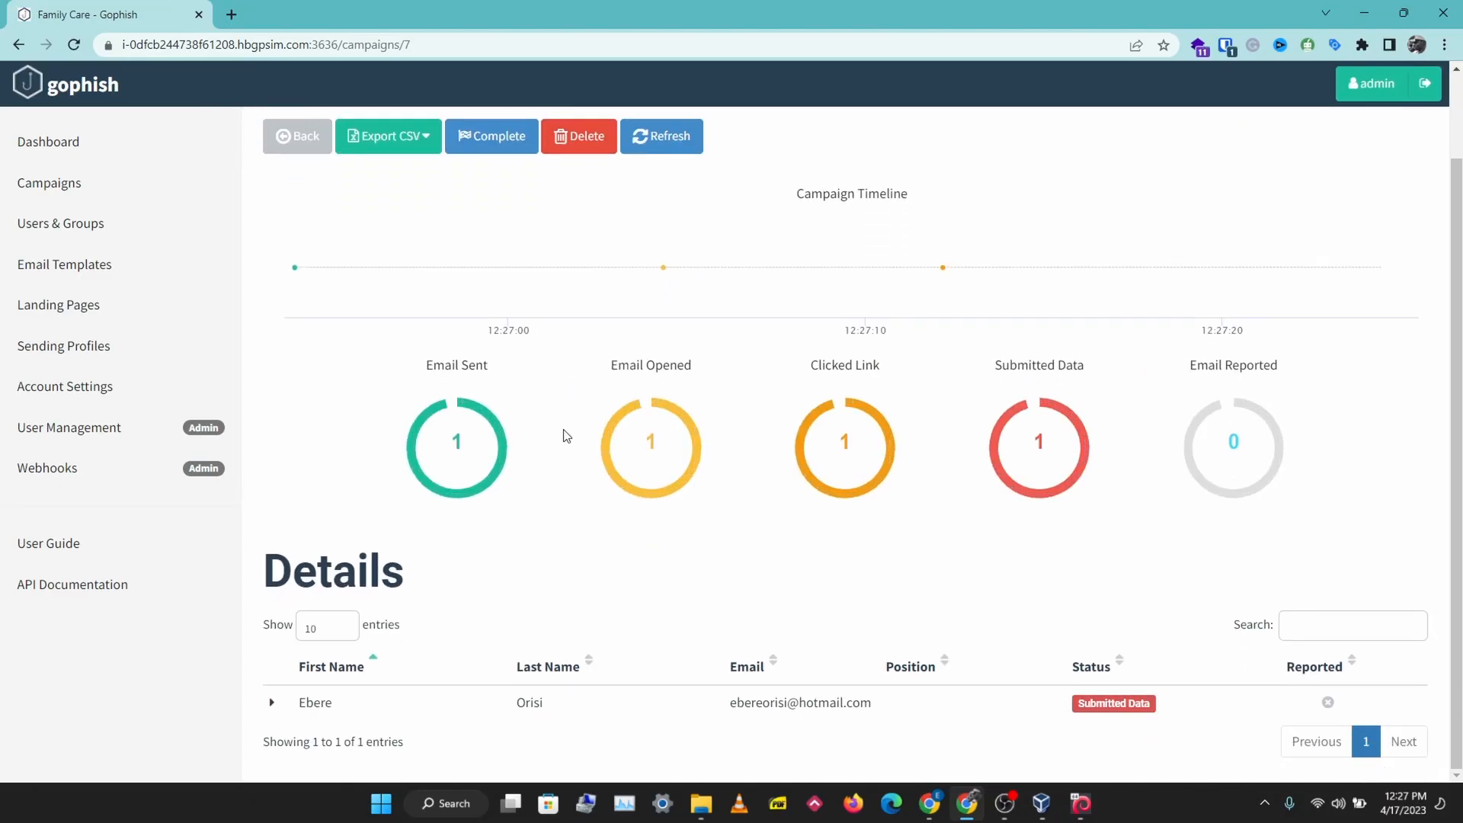
# Step: Expand the target's timeline and view the captured username and password
pyautogui.click(271, 701)
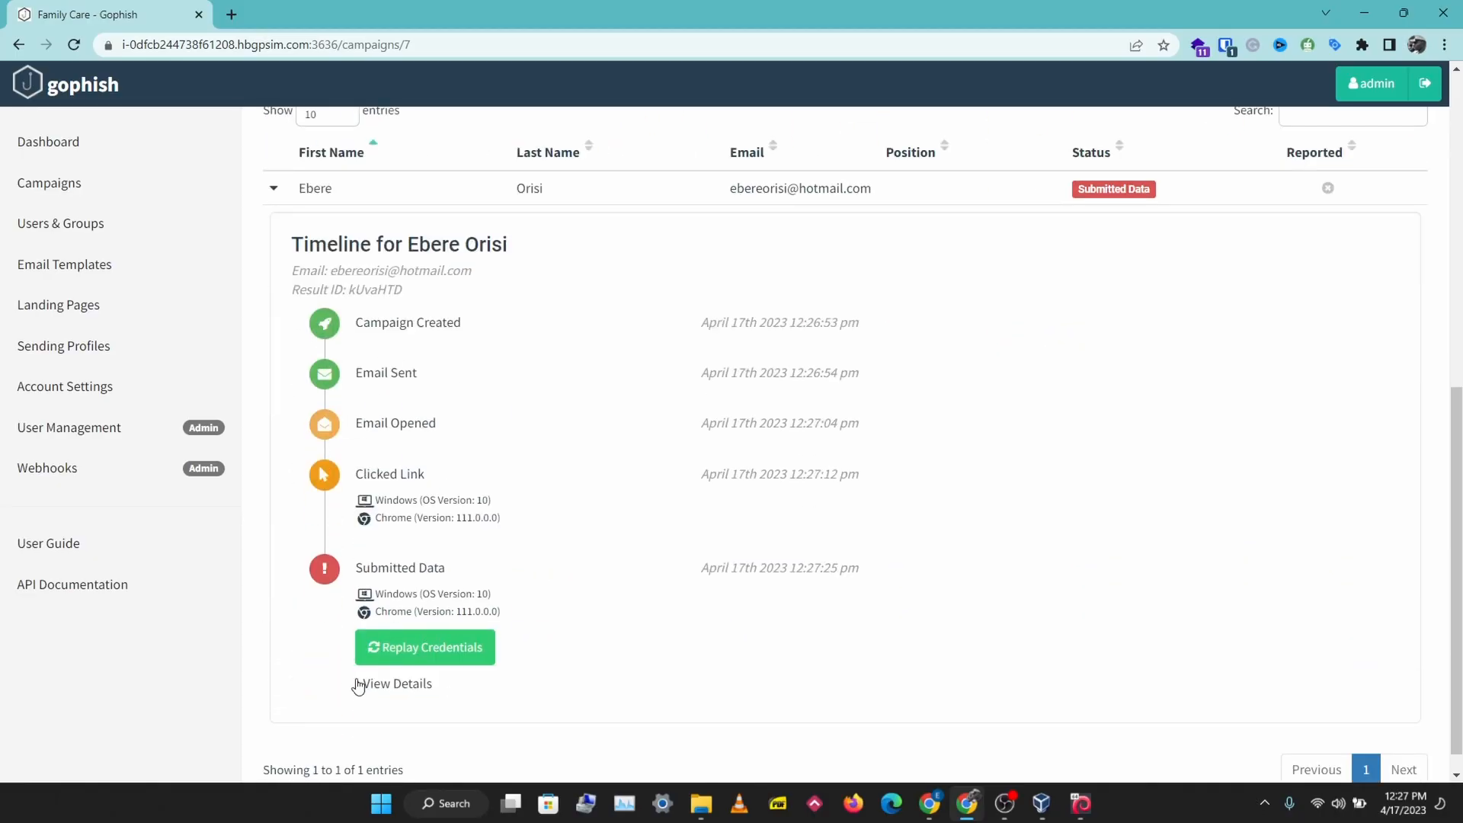
pyautogui.click(396, 683)
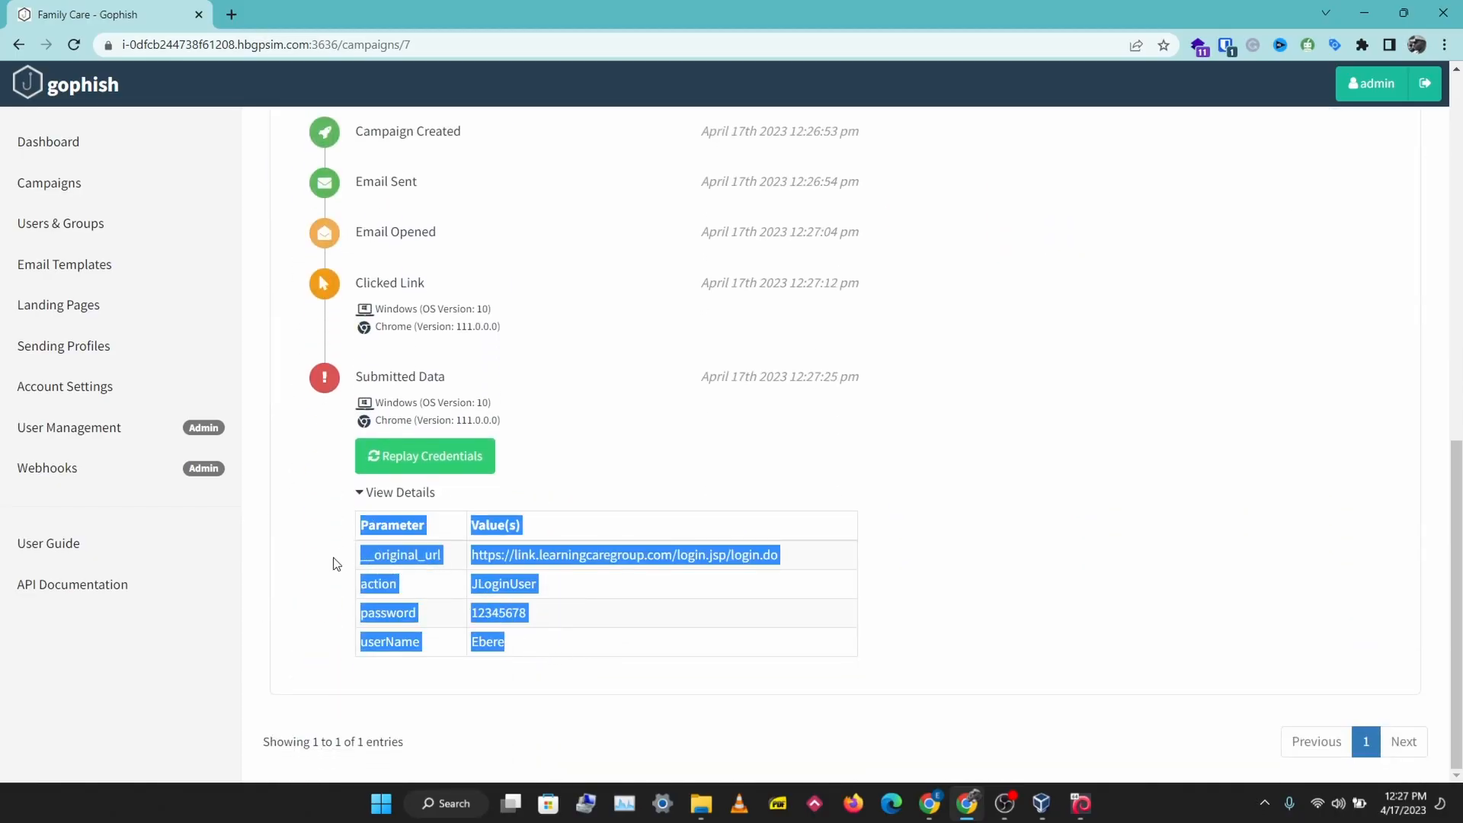
pyautogui.click(759, 609)
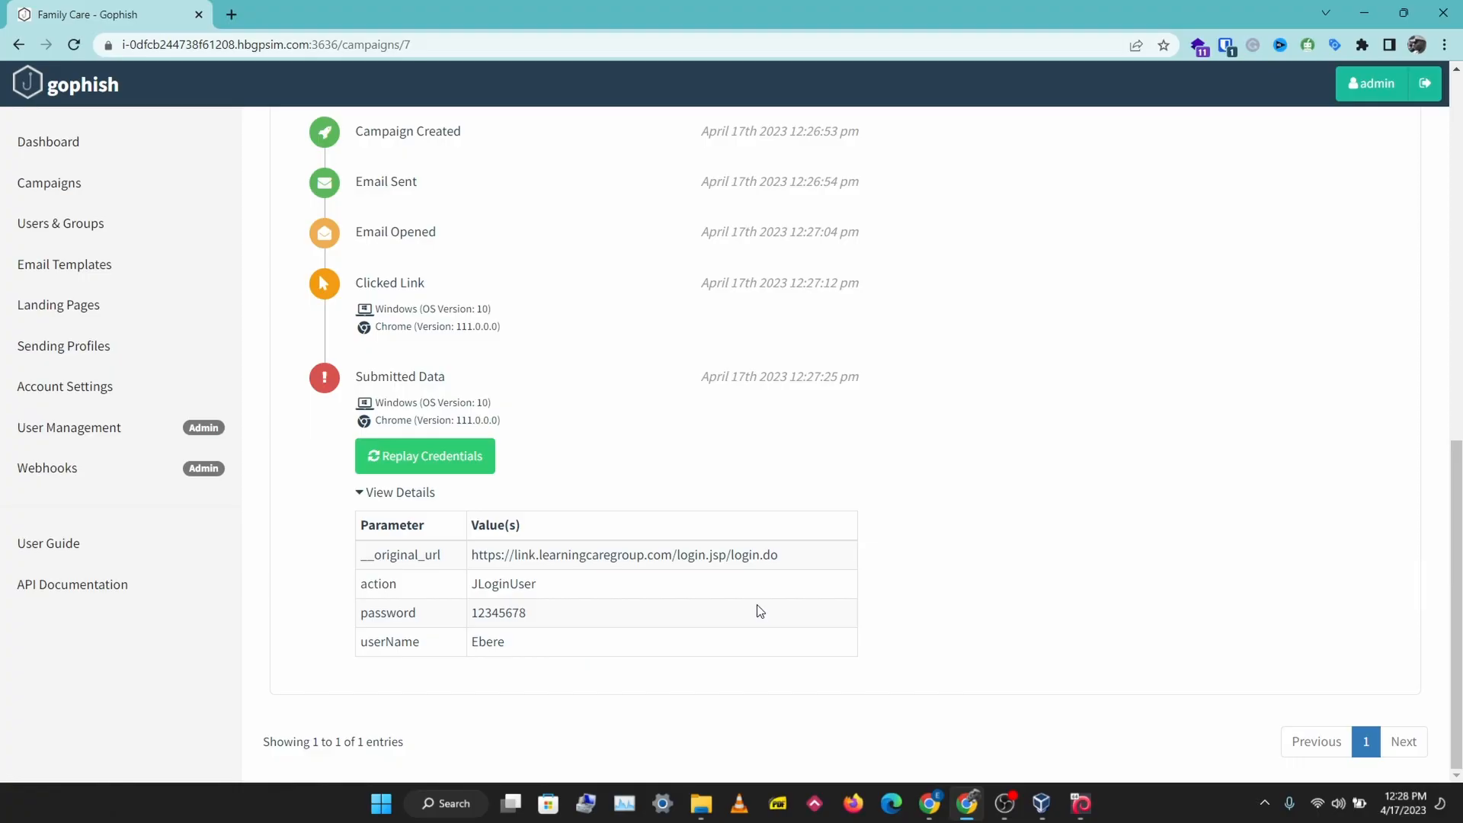
# Step: Show the Dashboard with overall campaign statistics, one submission recorded
pyautogui.click(47, 142)
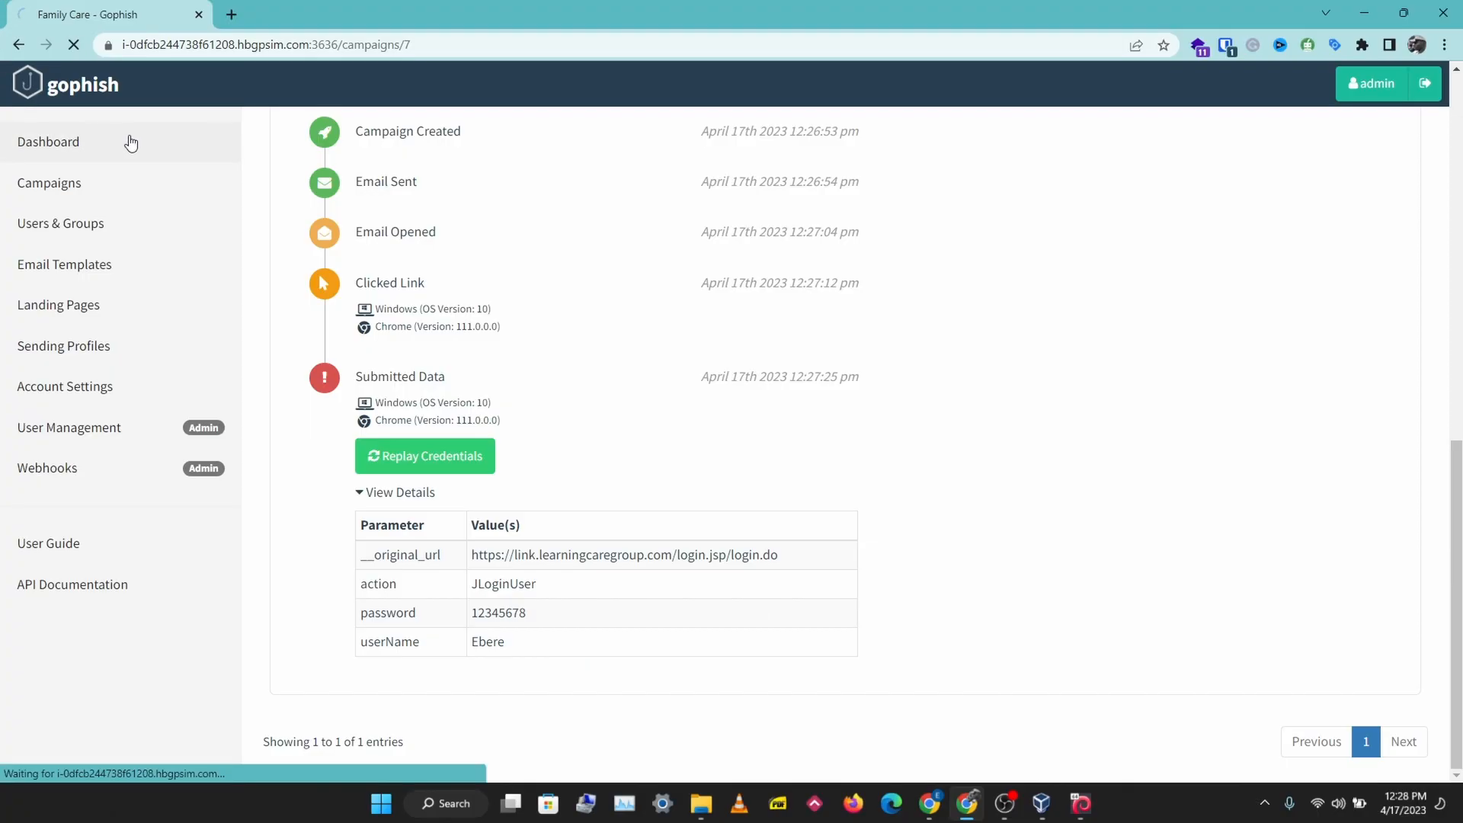
pyautogui.click(47, 141)
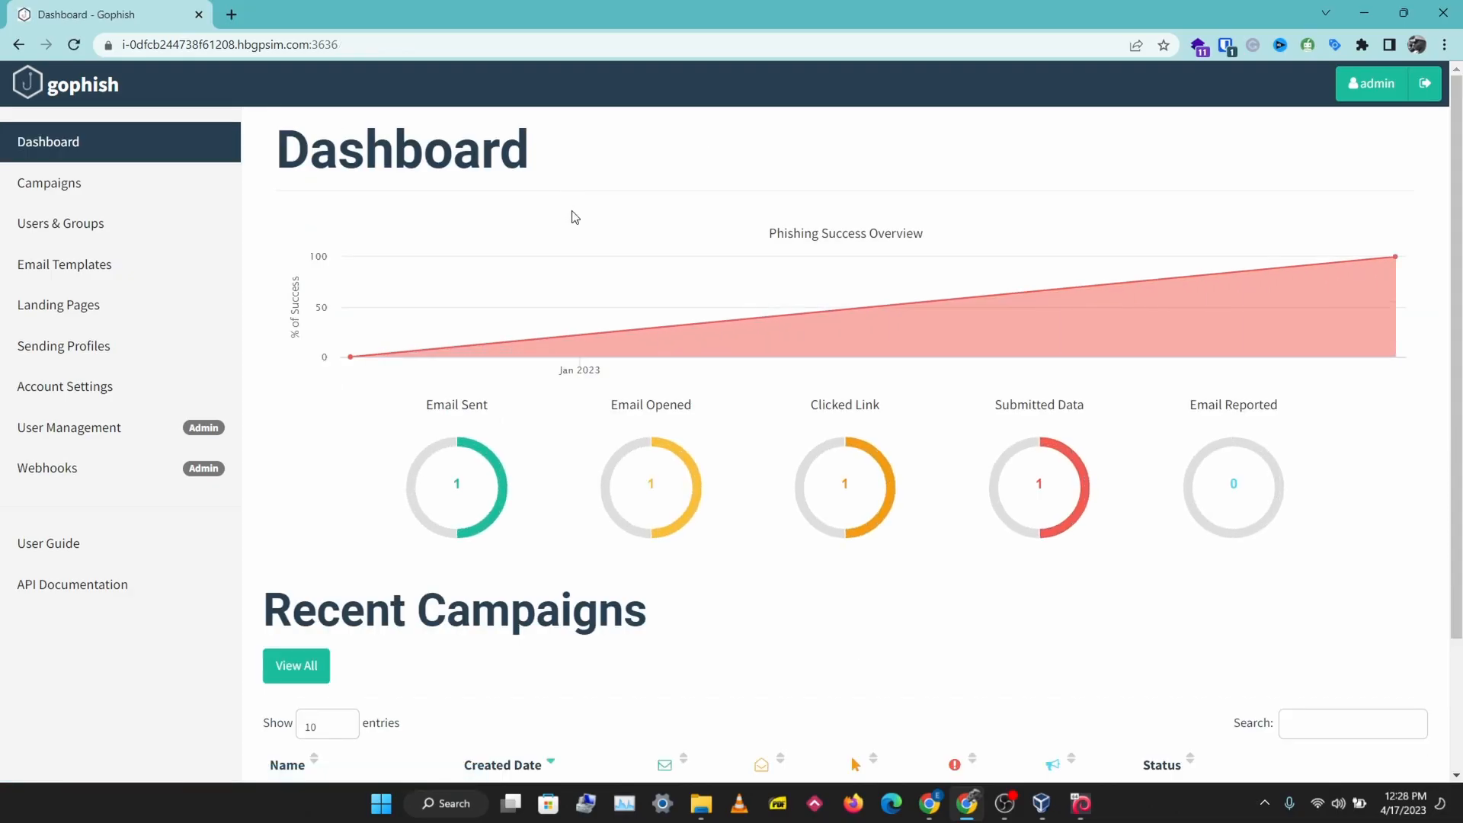